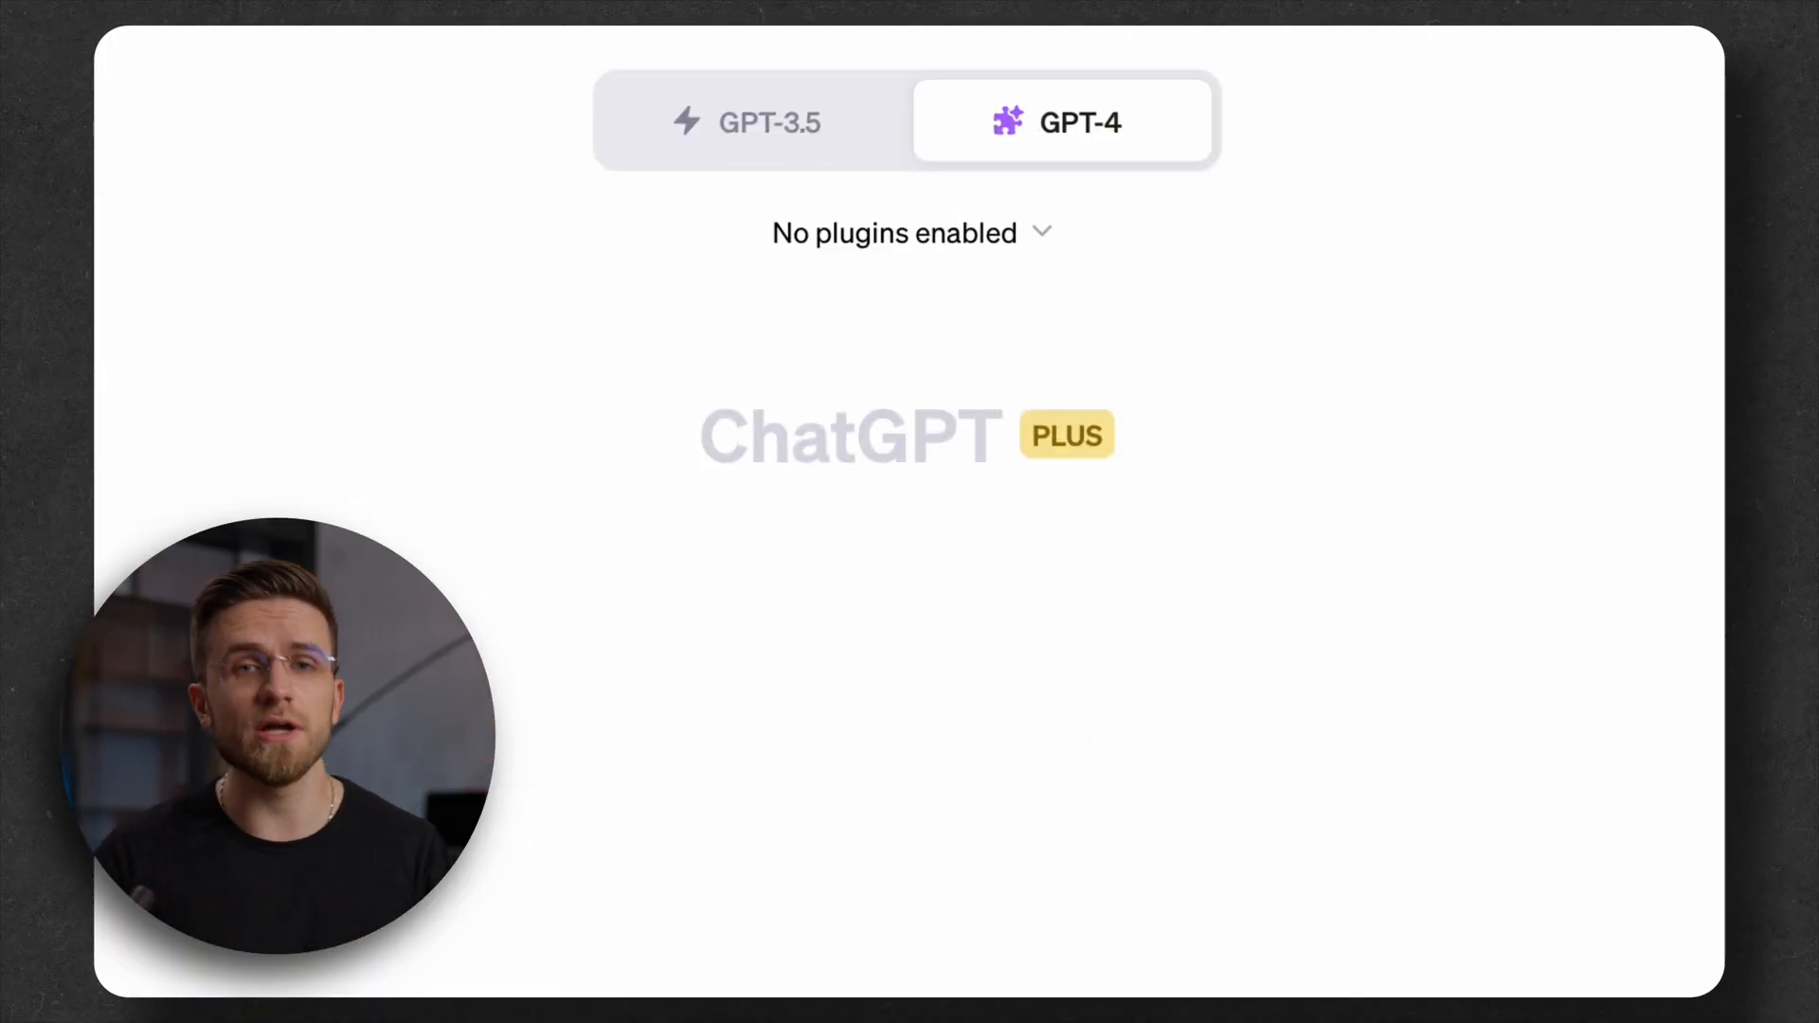
mouse_move(1065, 248)
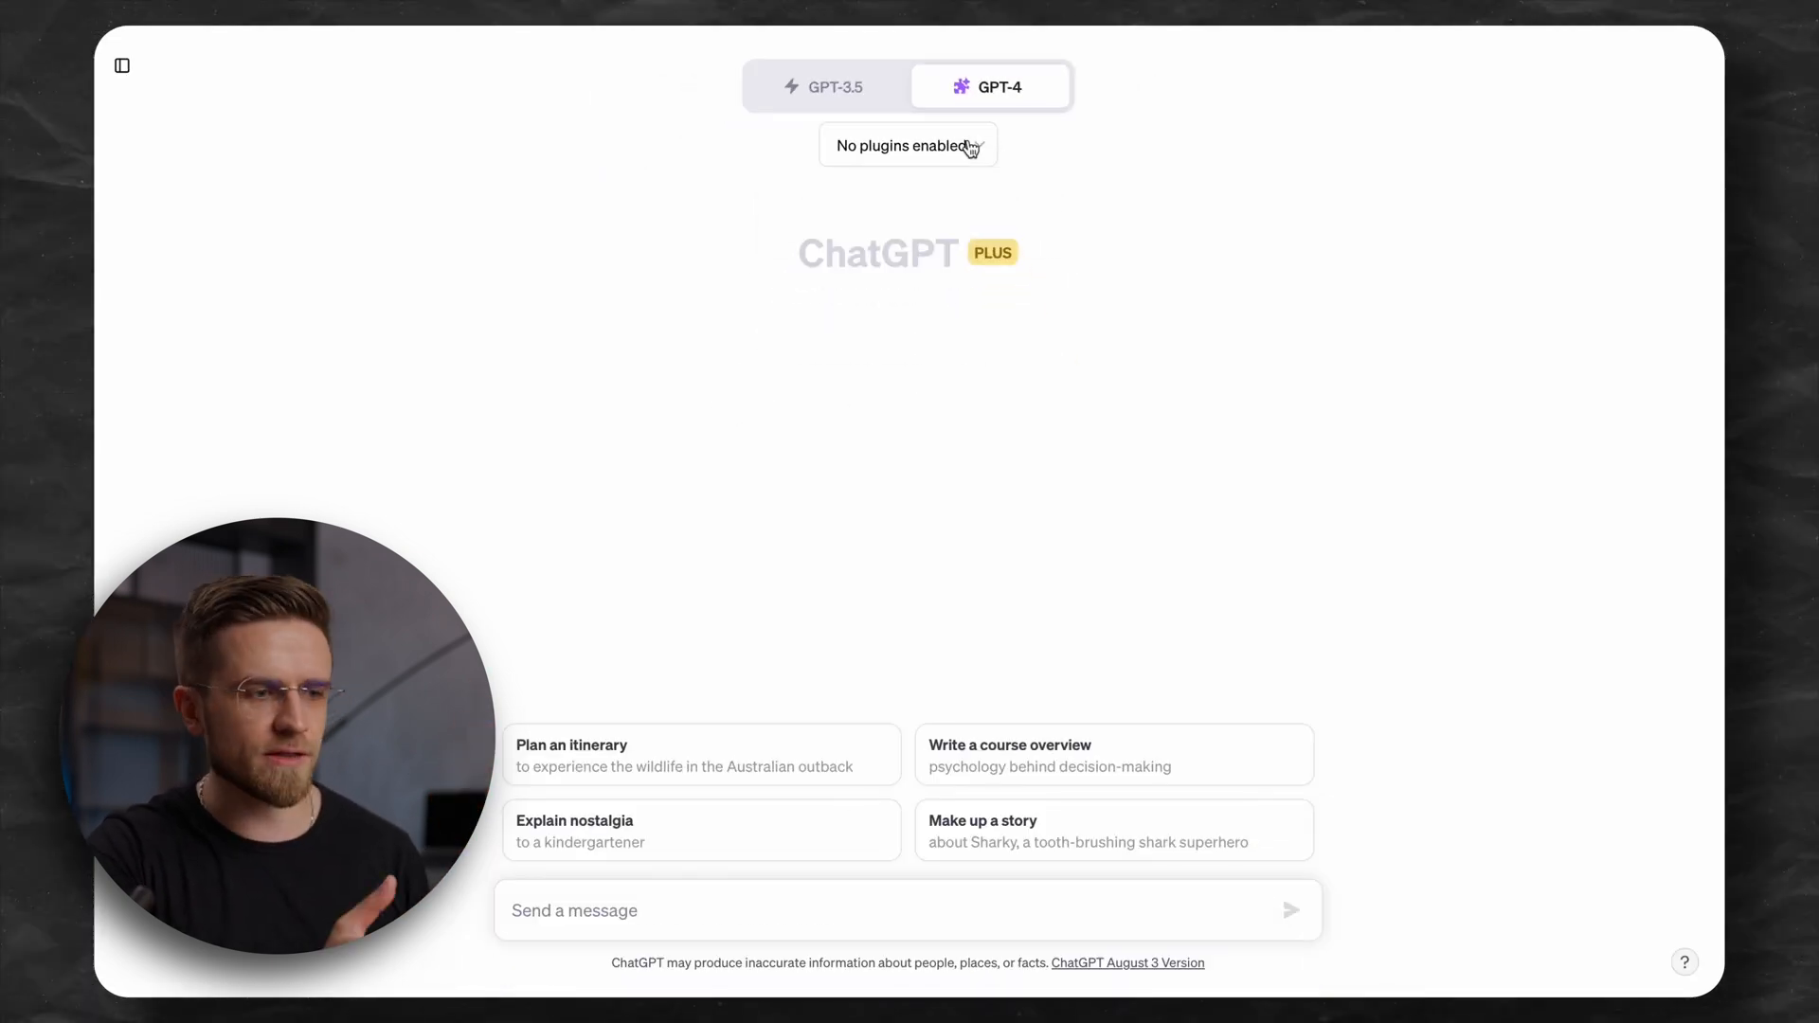
Search the plugin store for 'planfit' and install the Planfit workout plugin.
left_click(907, 144)
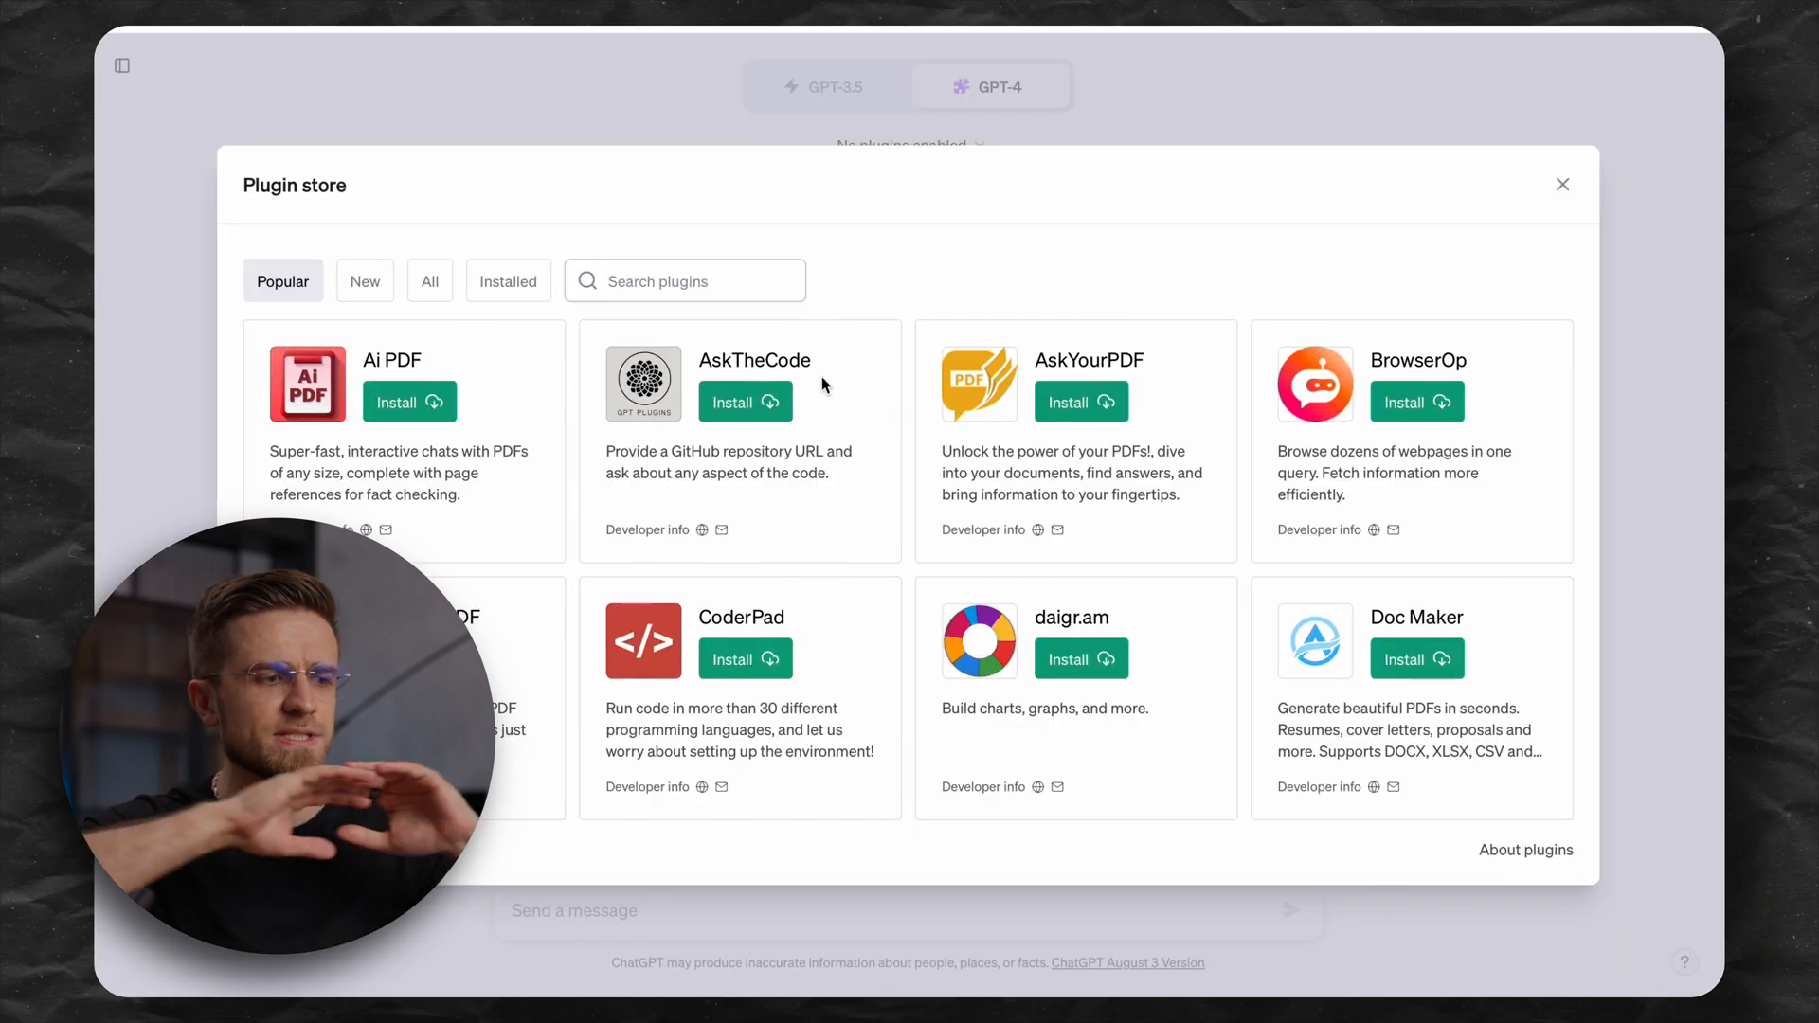
type("pl")
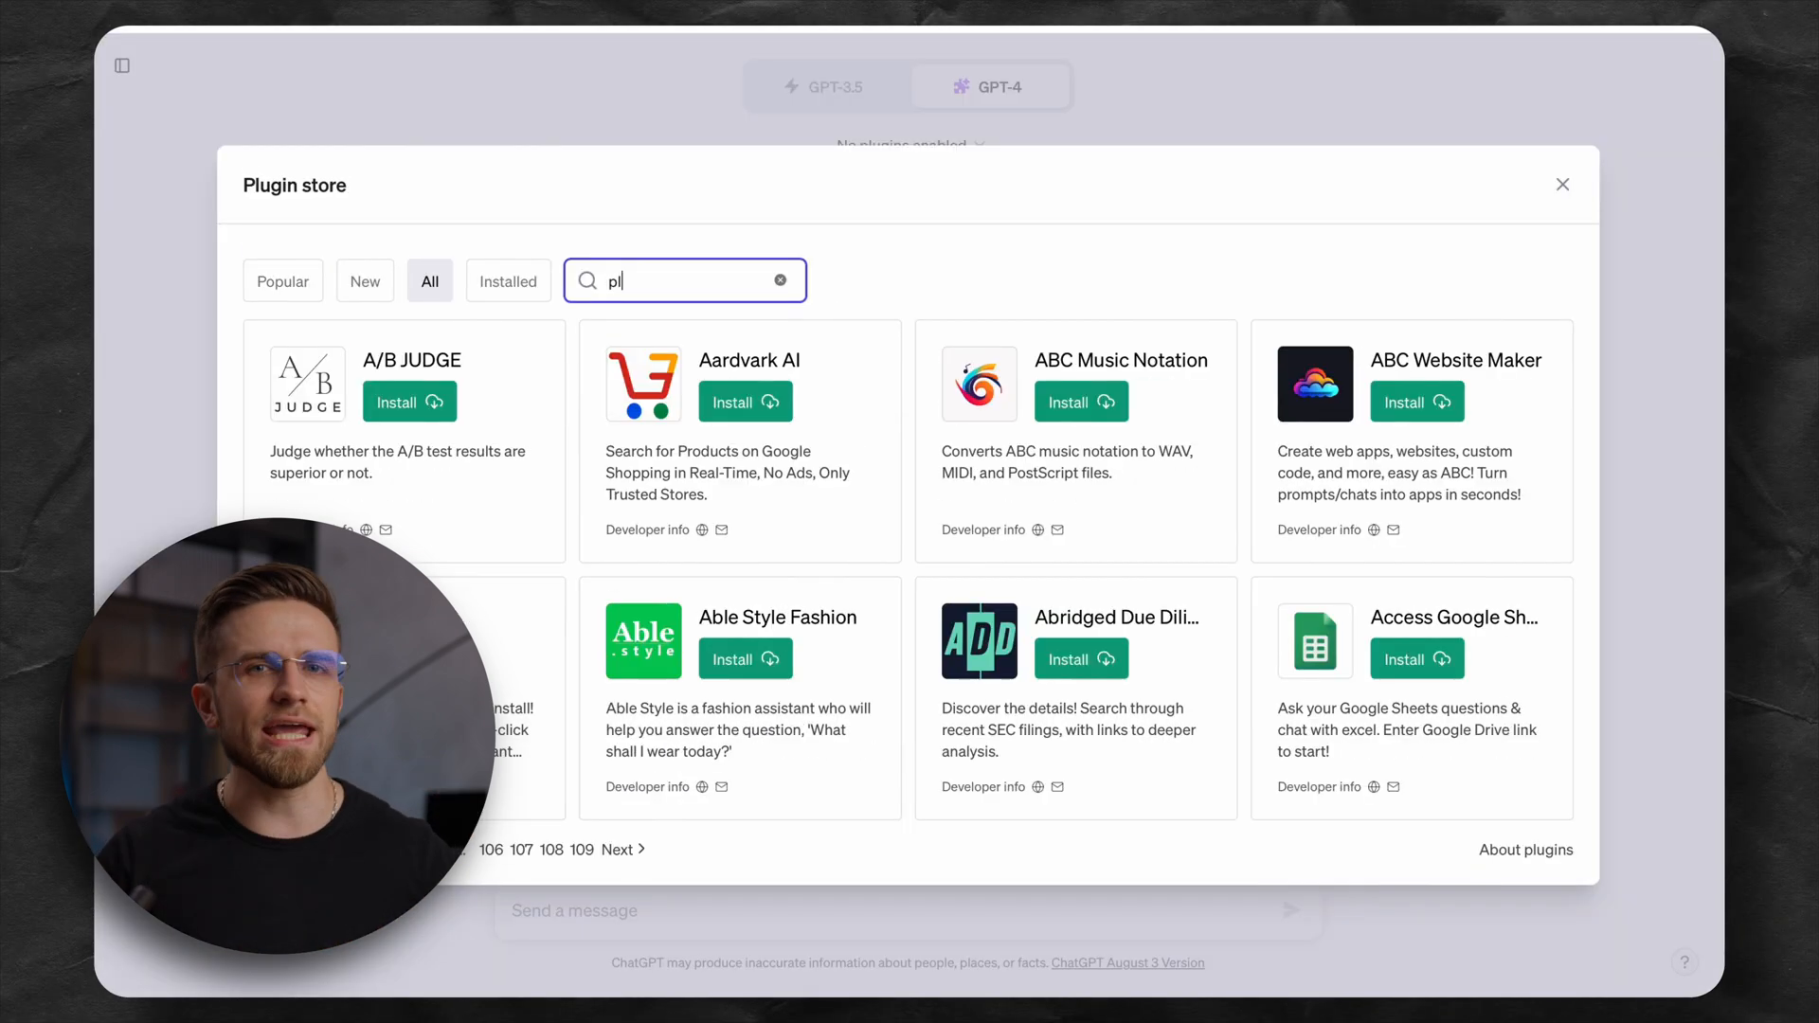
type("anfit")
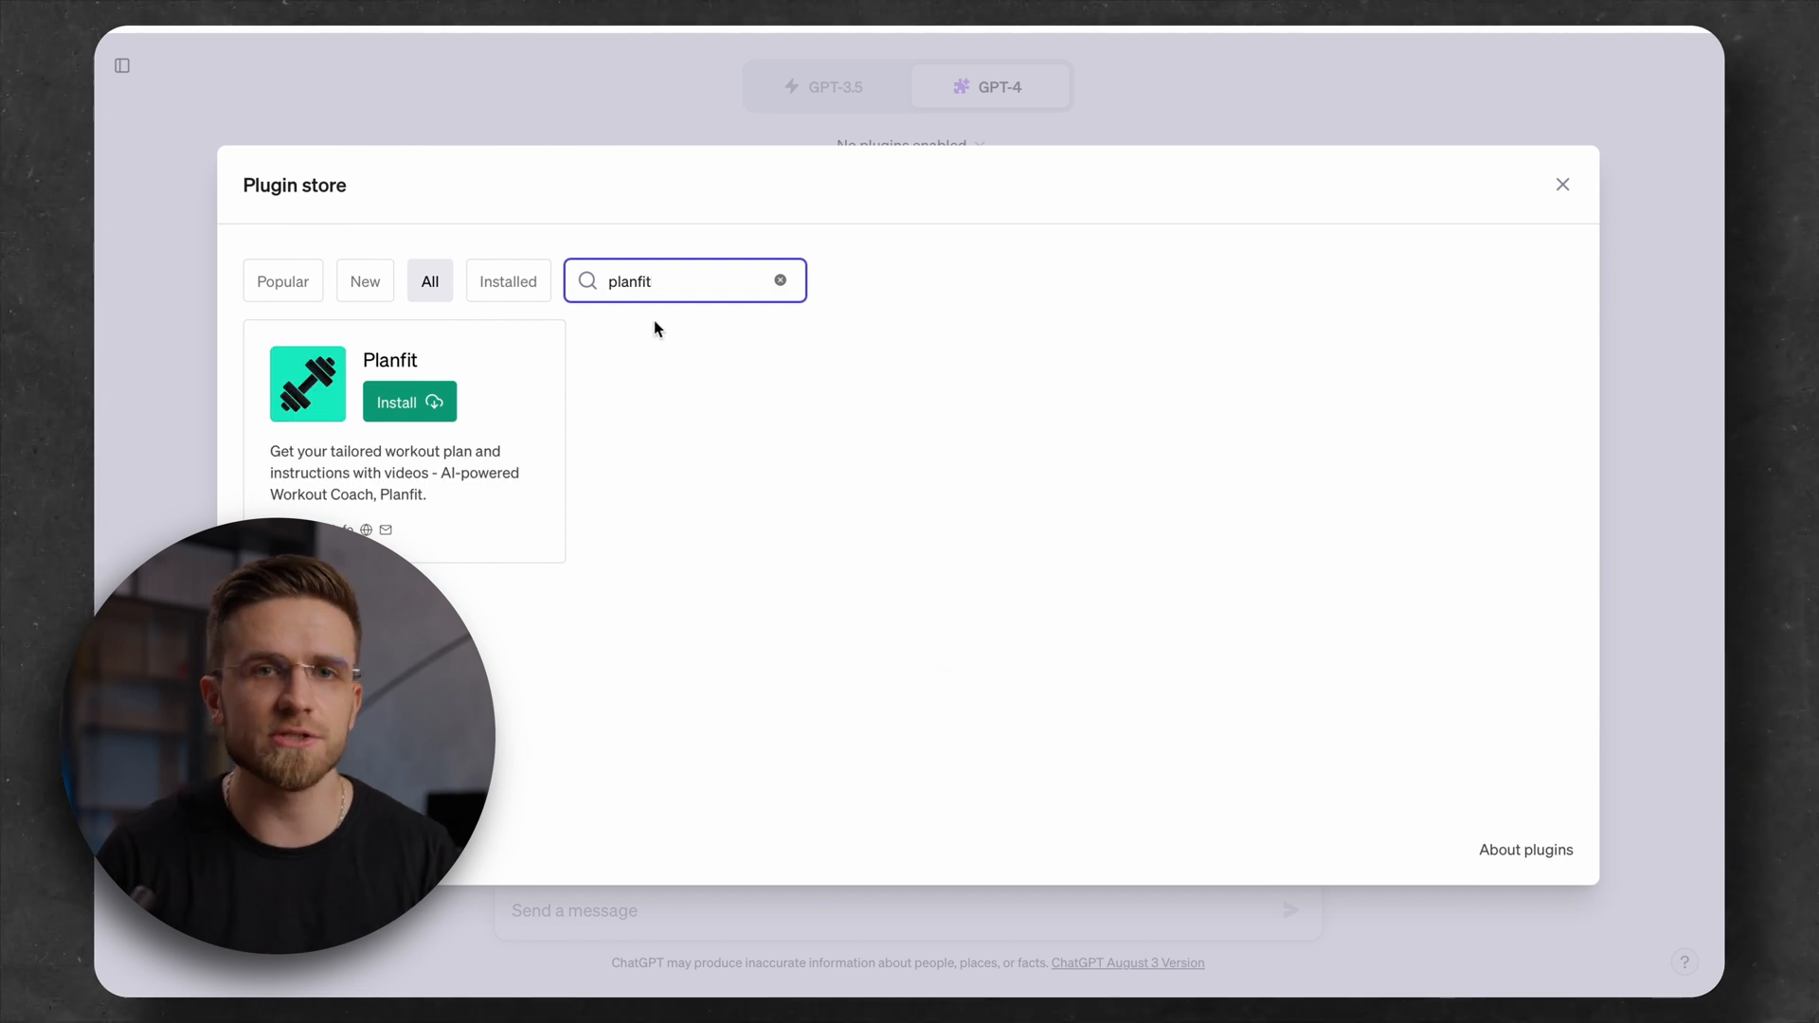
left_click(409, 402)
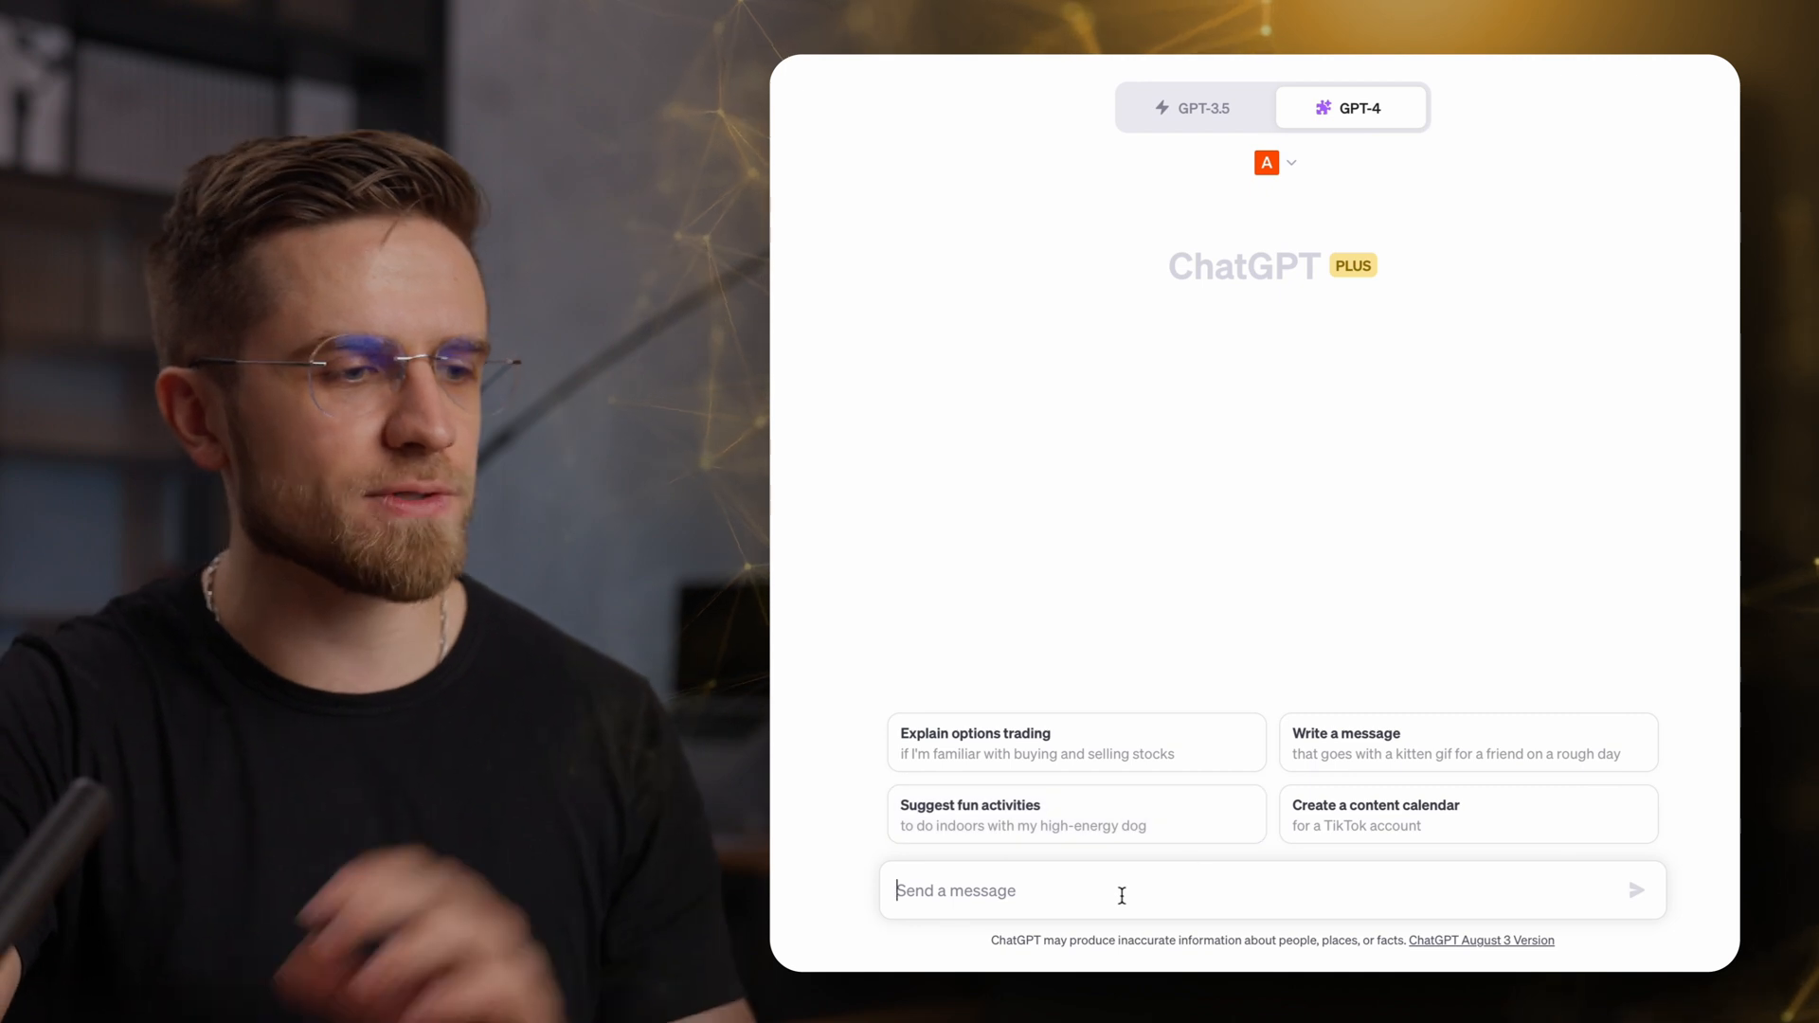
Ask Argil AI to draw a landscape of rural countryside.
type("draw me a lands")
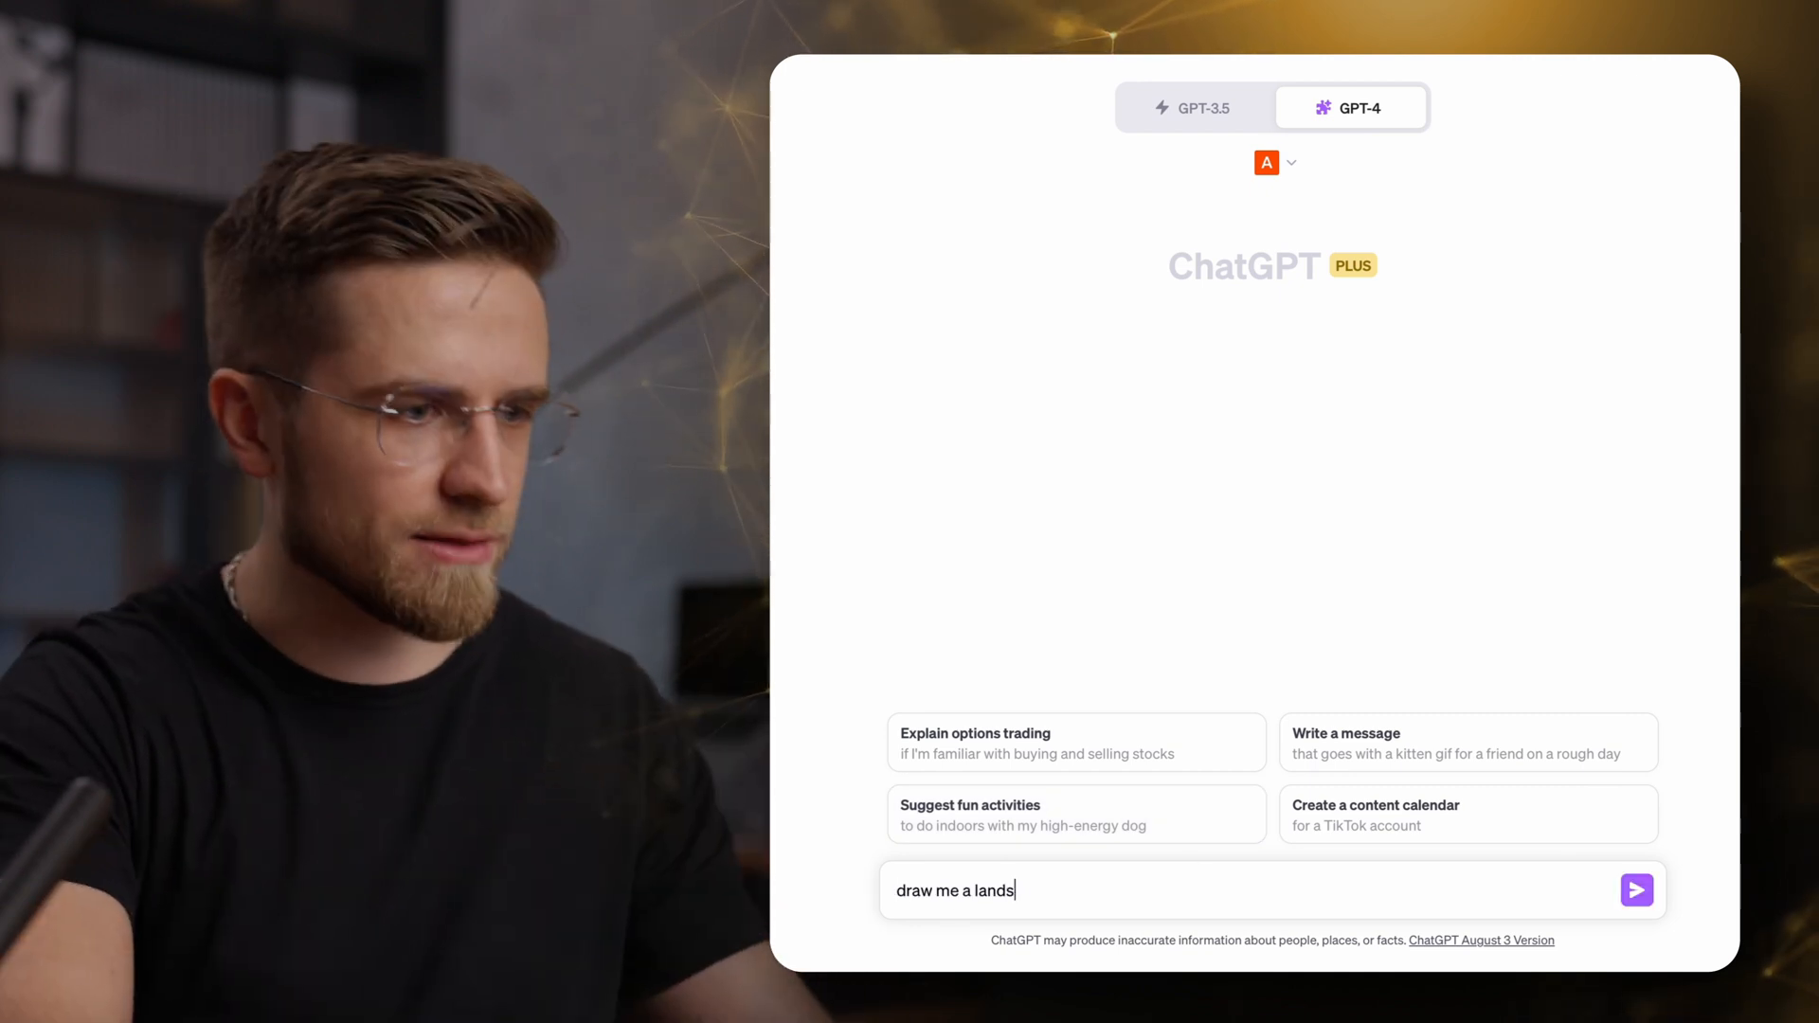
type("cape of rural countryside i")
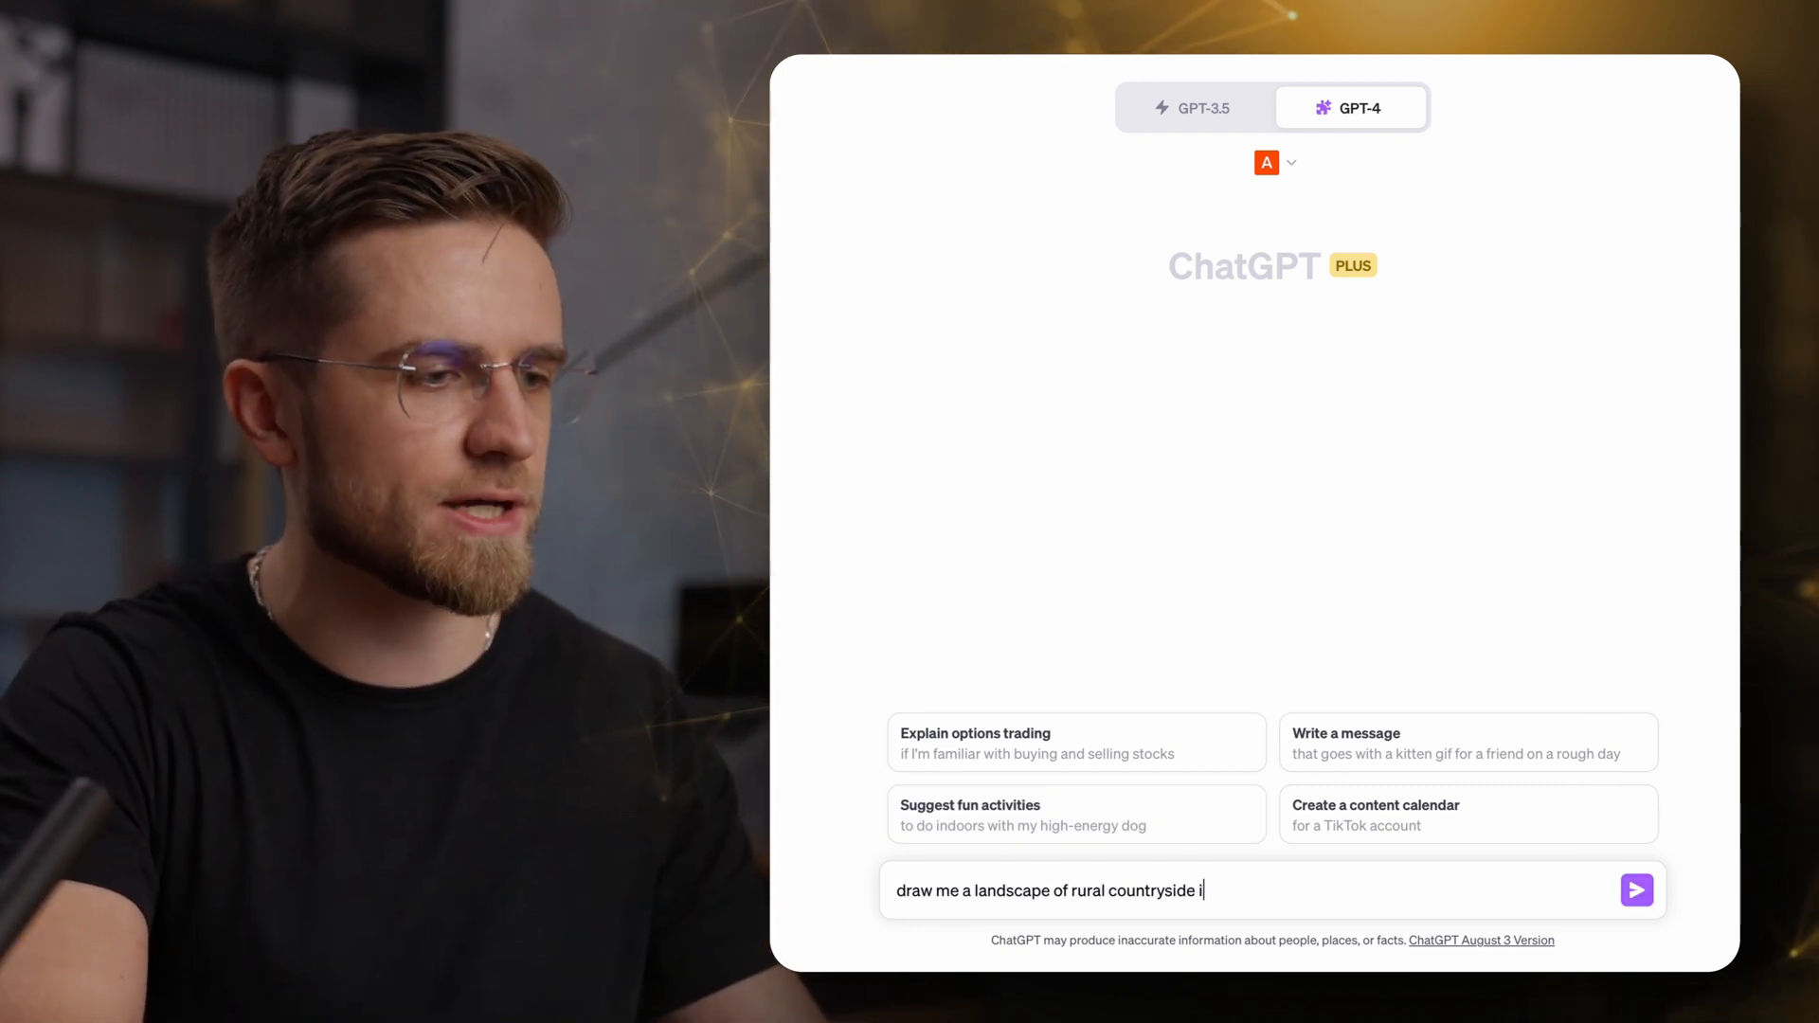
left_click(1634, 890)
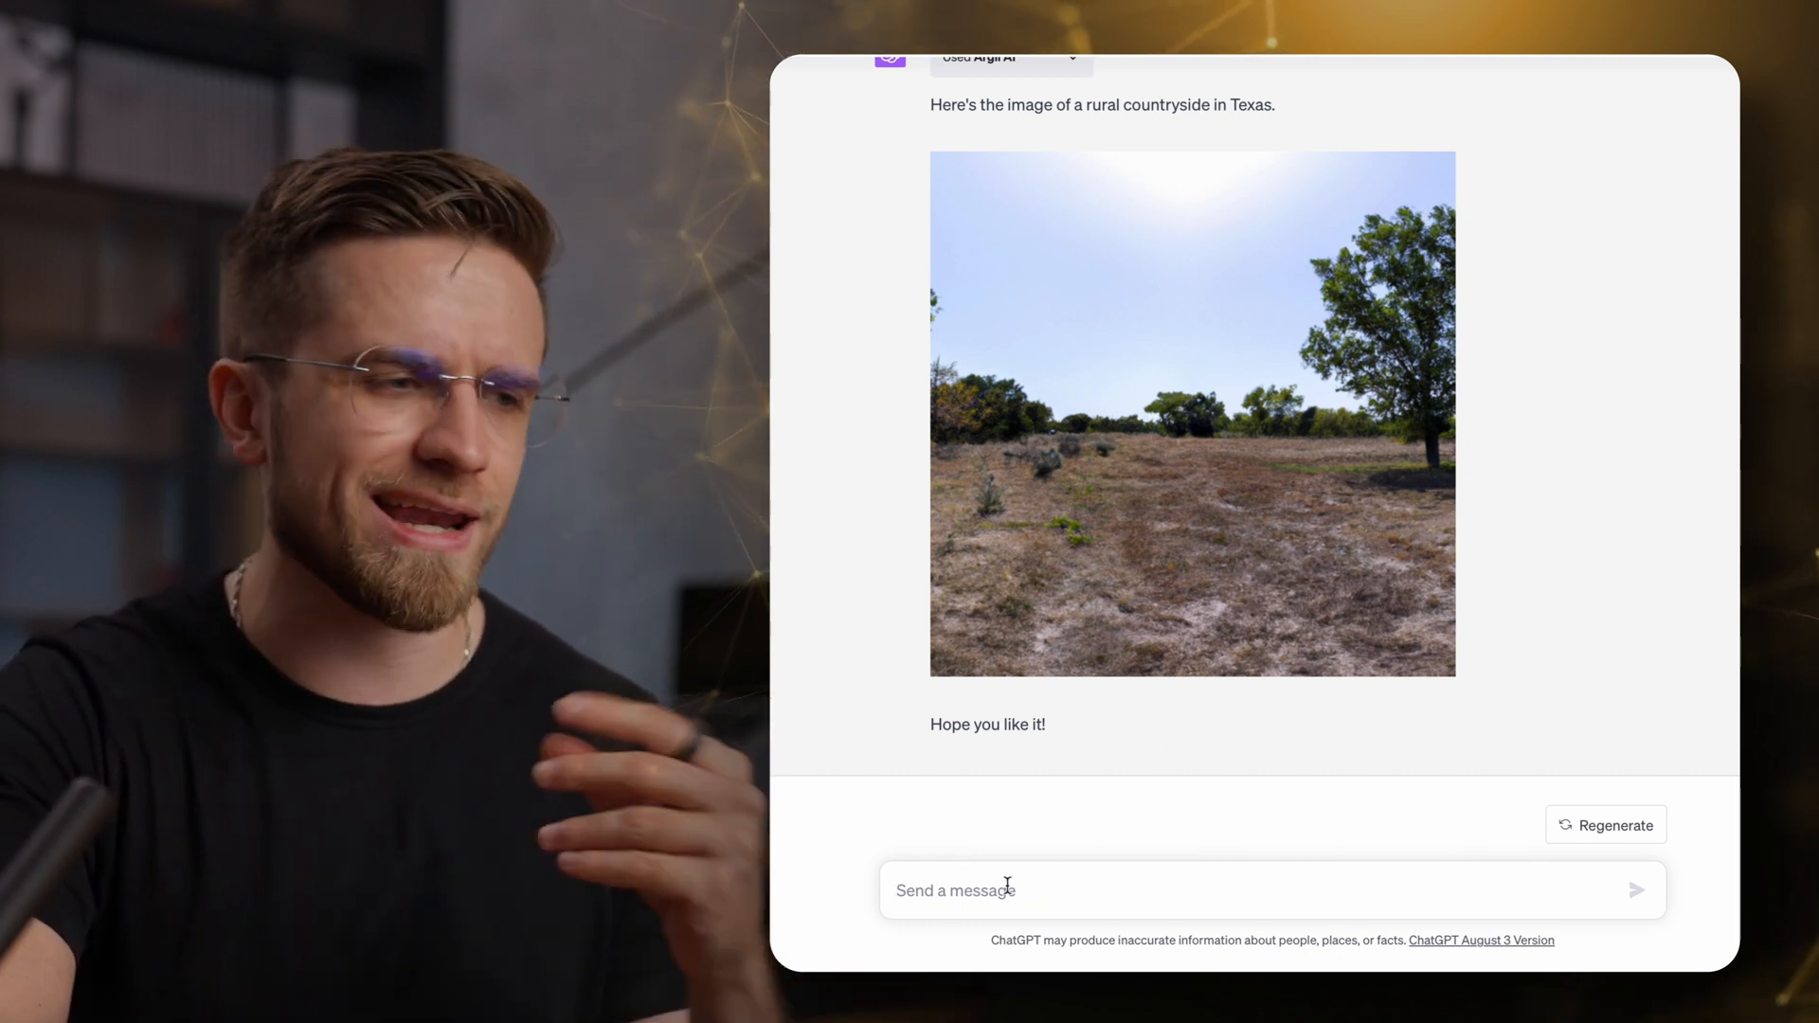
Send a prompt to generate a cyberpunk image.
type("g")
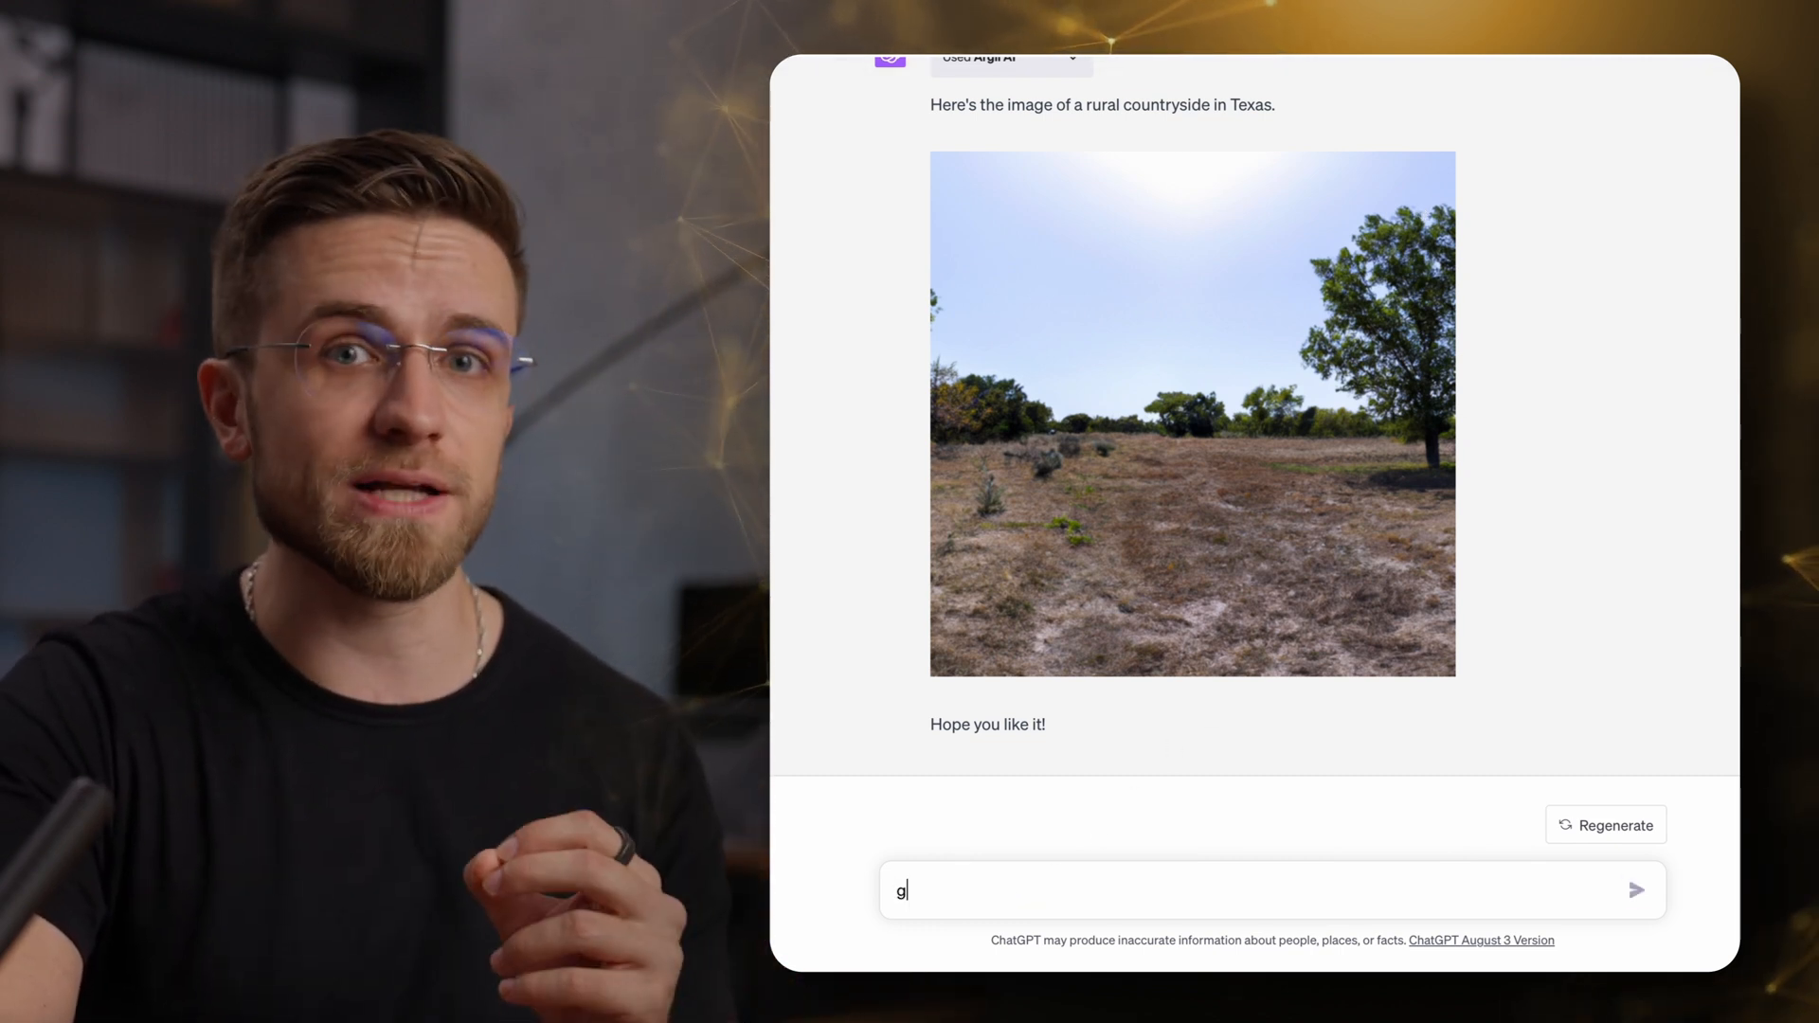
type("enerate me a cyberpunk")
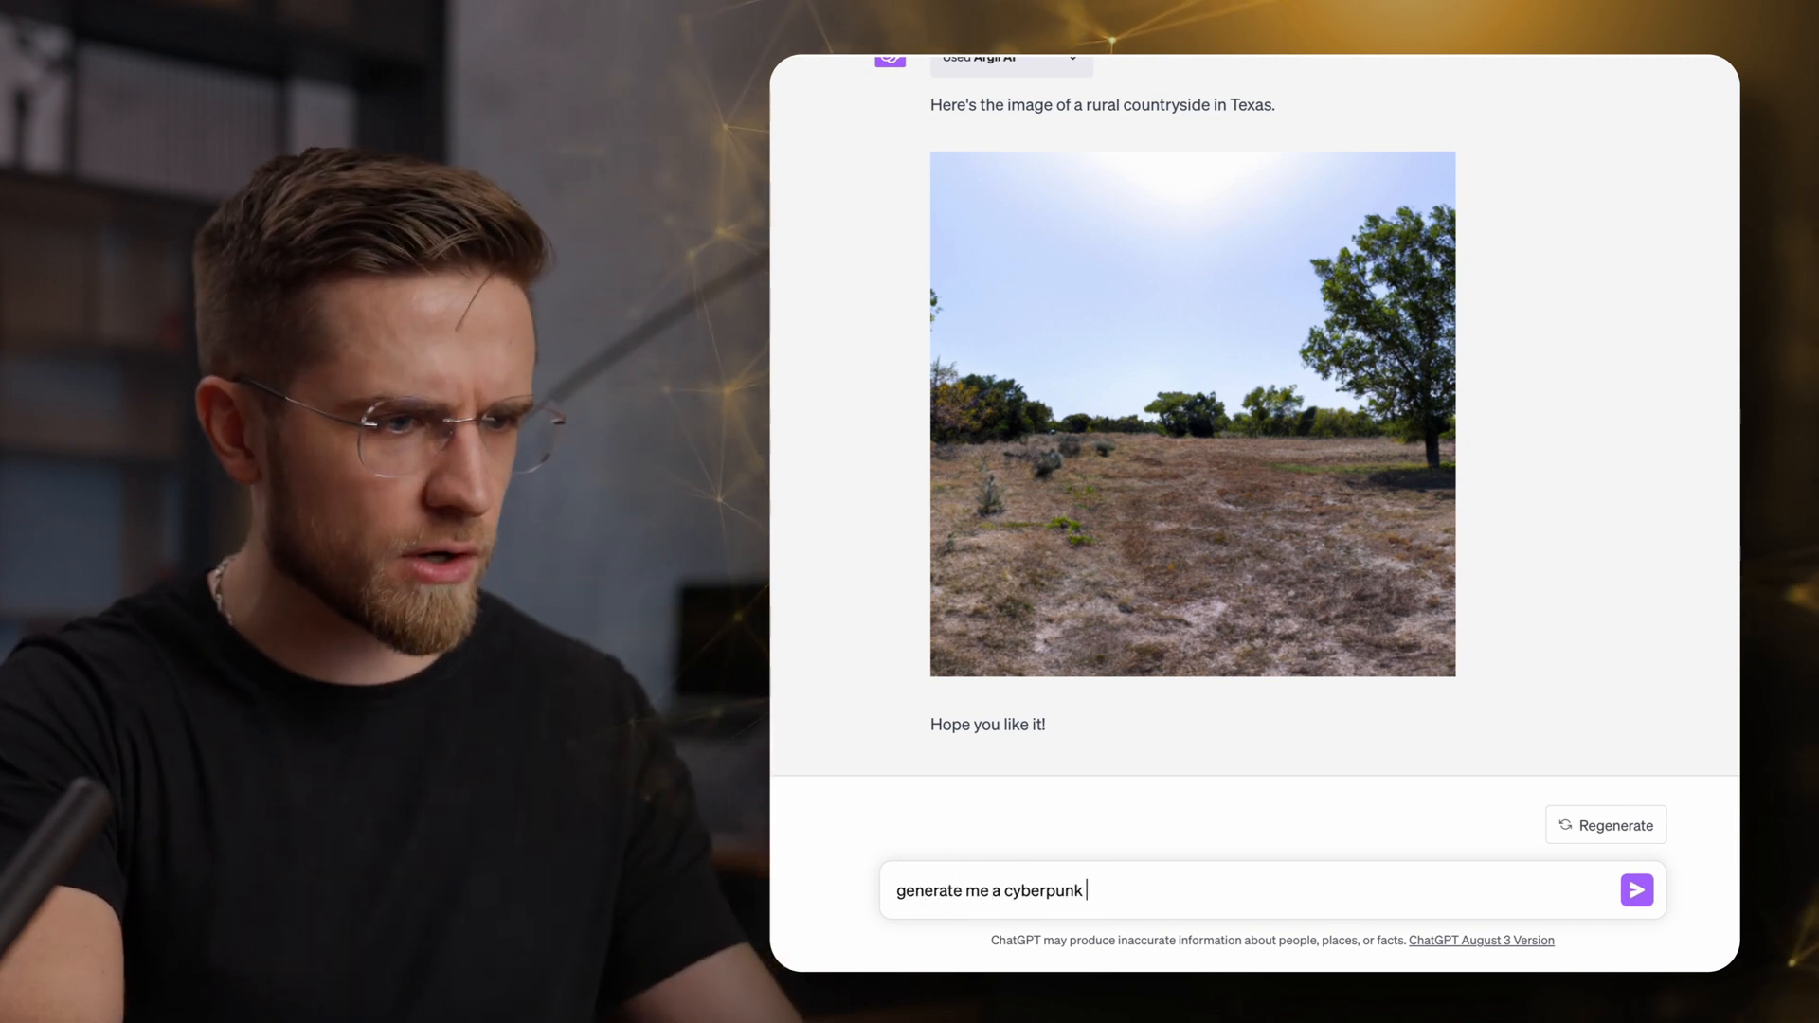
left_click(1634, 890)
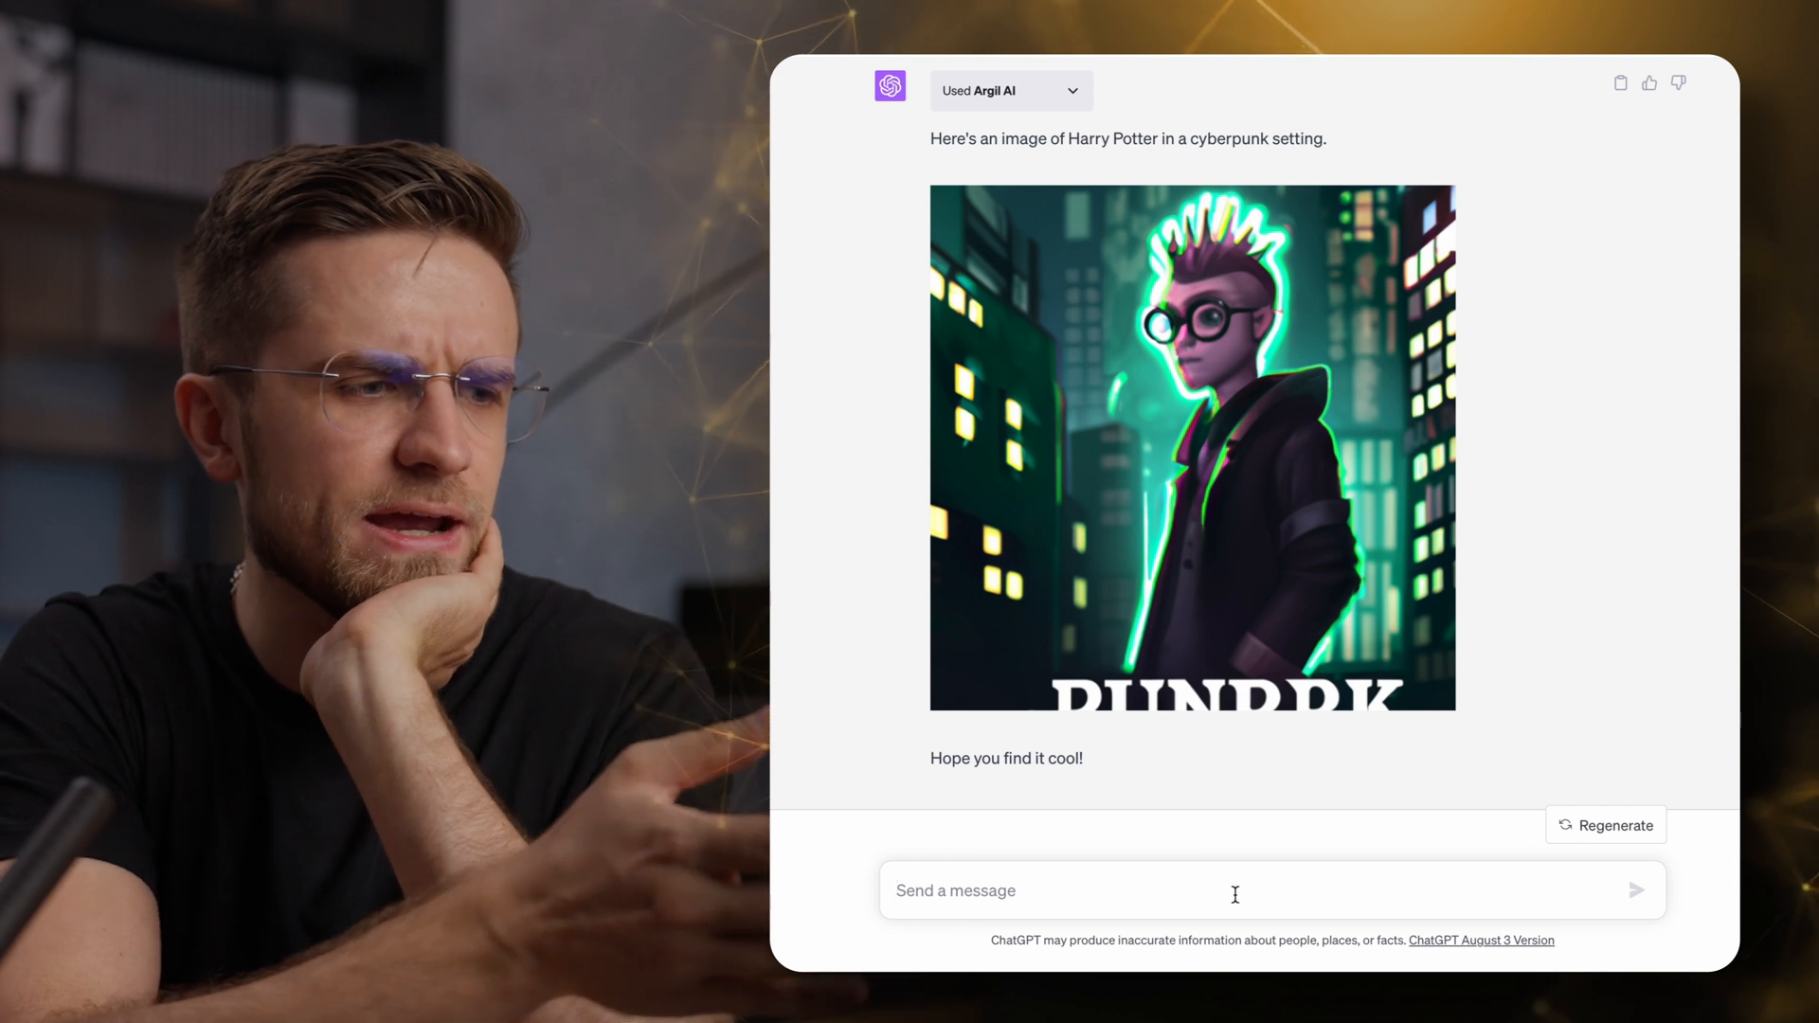
Ask for the image to be made photorealistic.
type("make i")
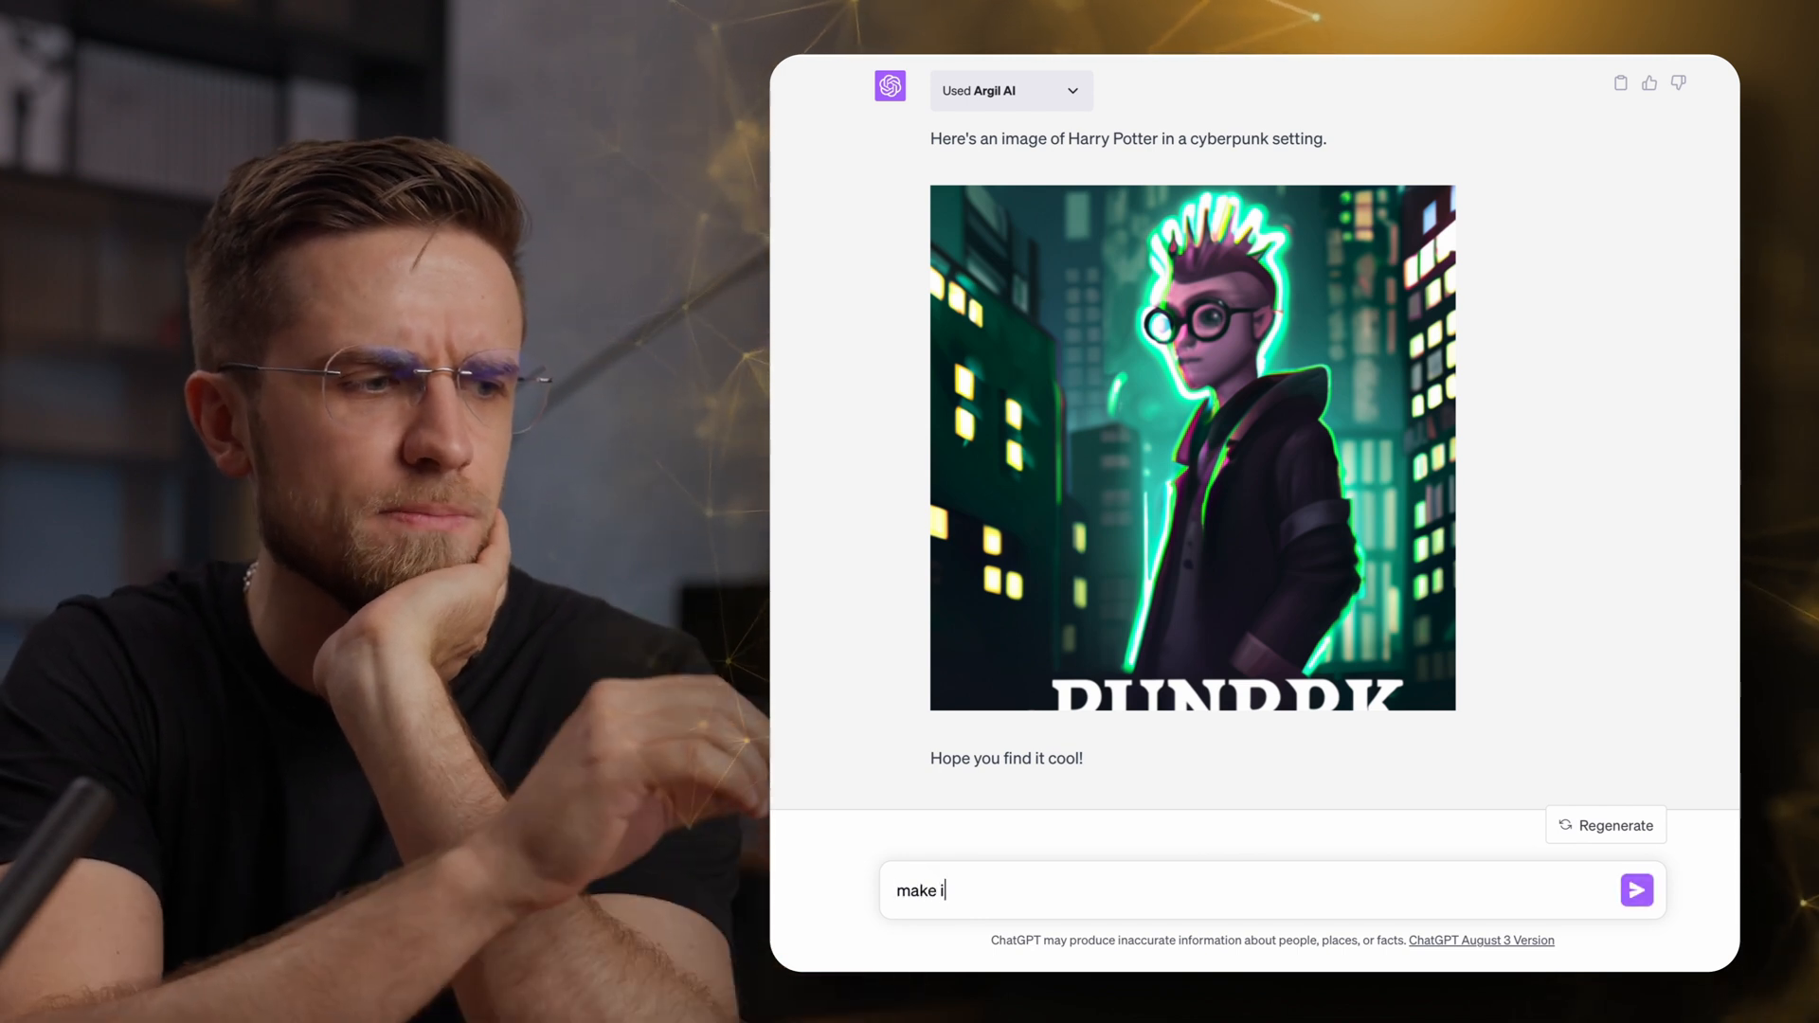
type("t photorea")
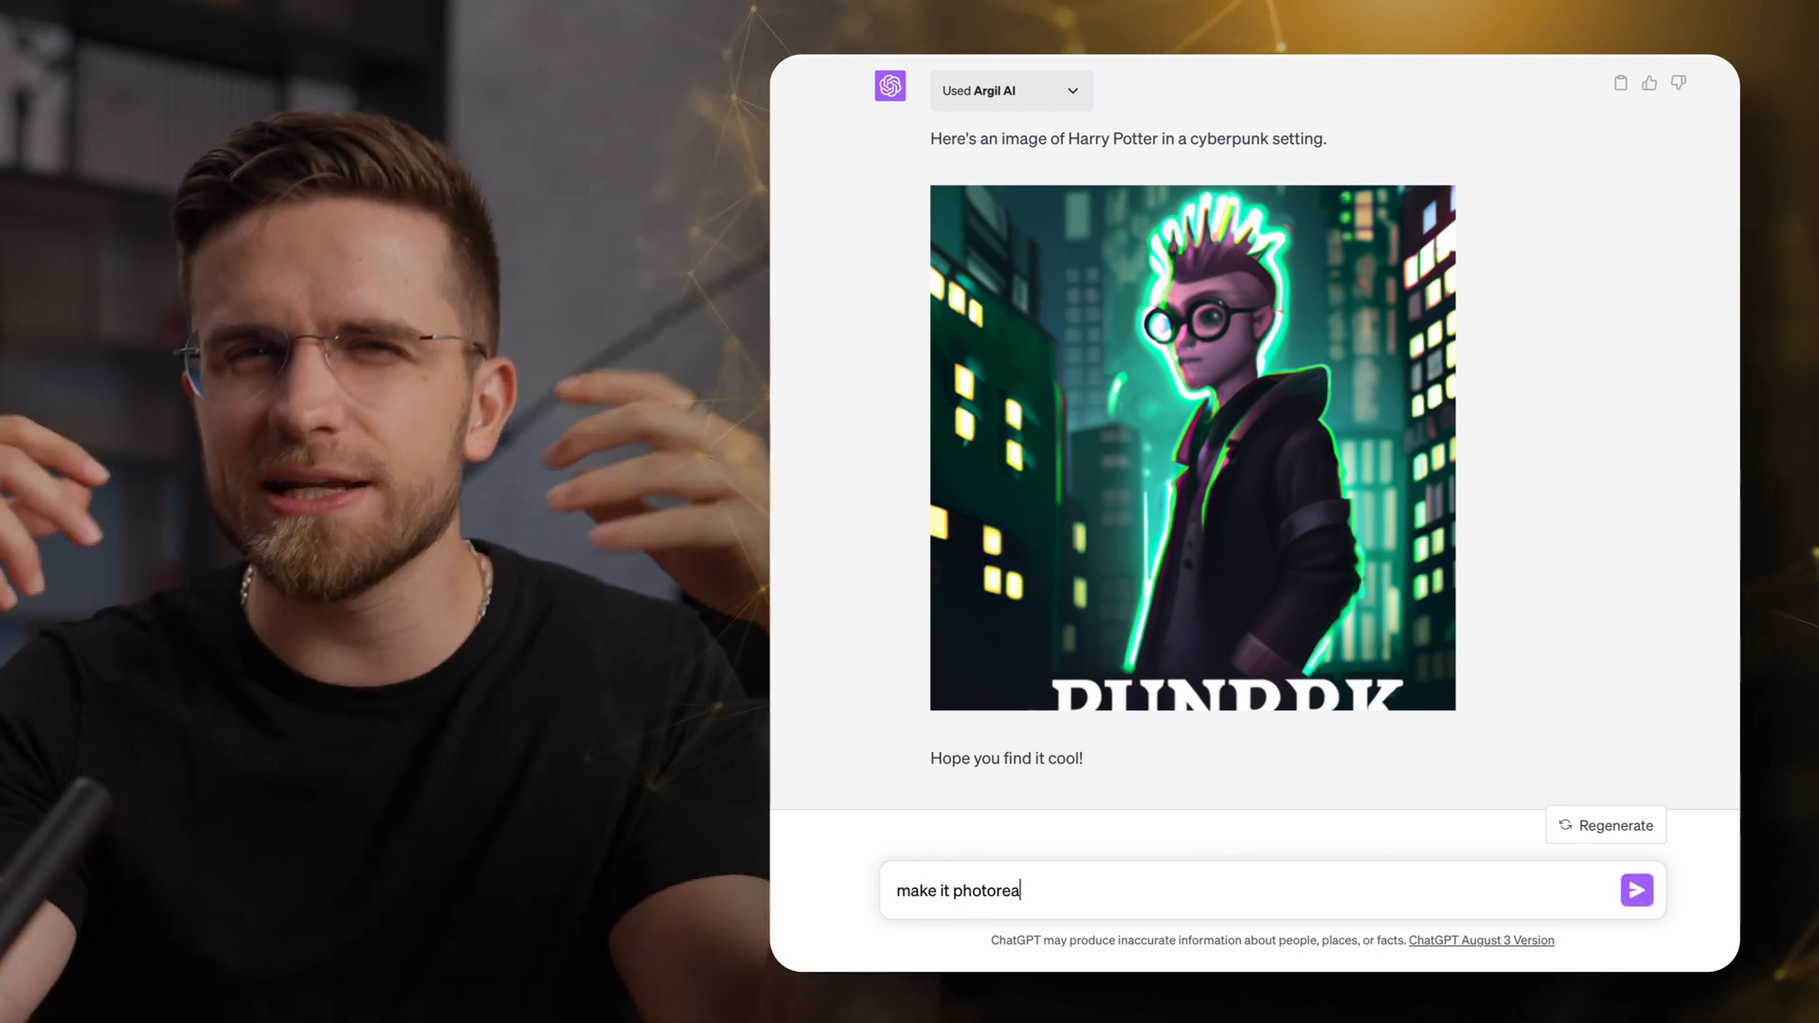
left_click(1636, 890)
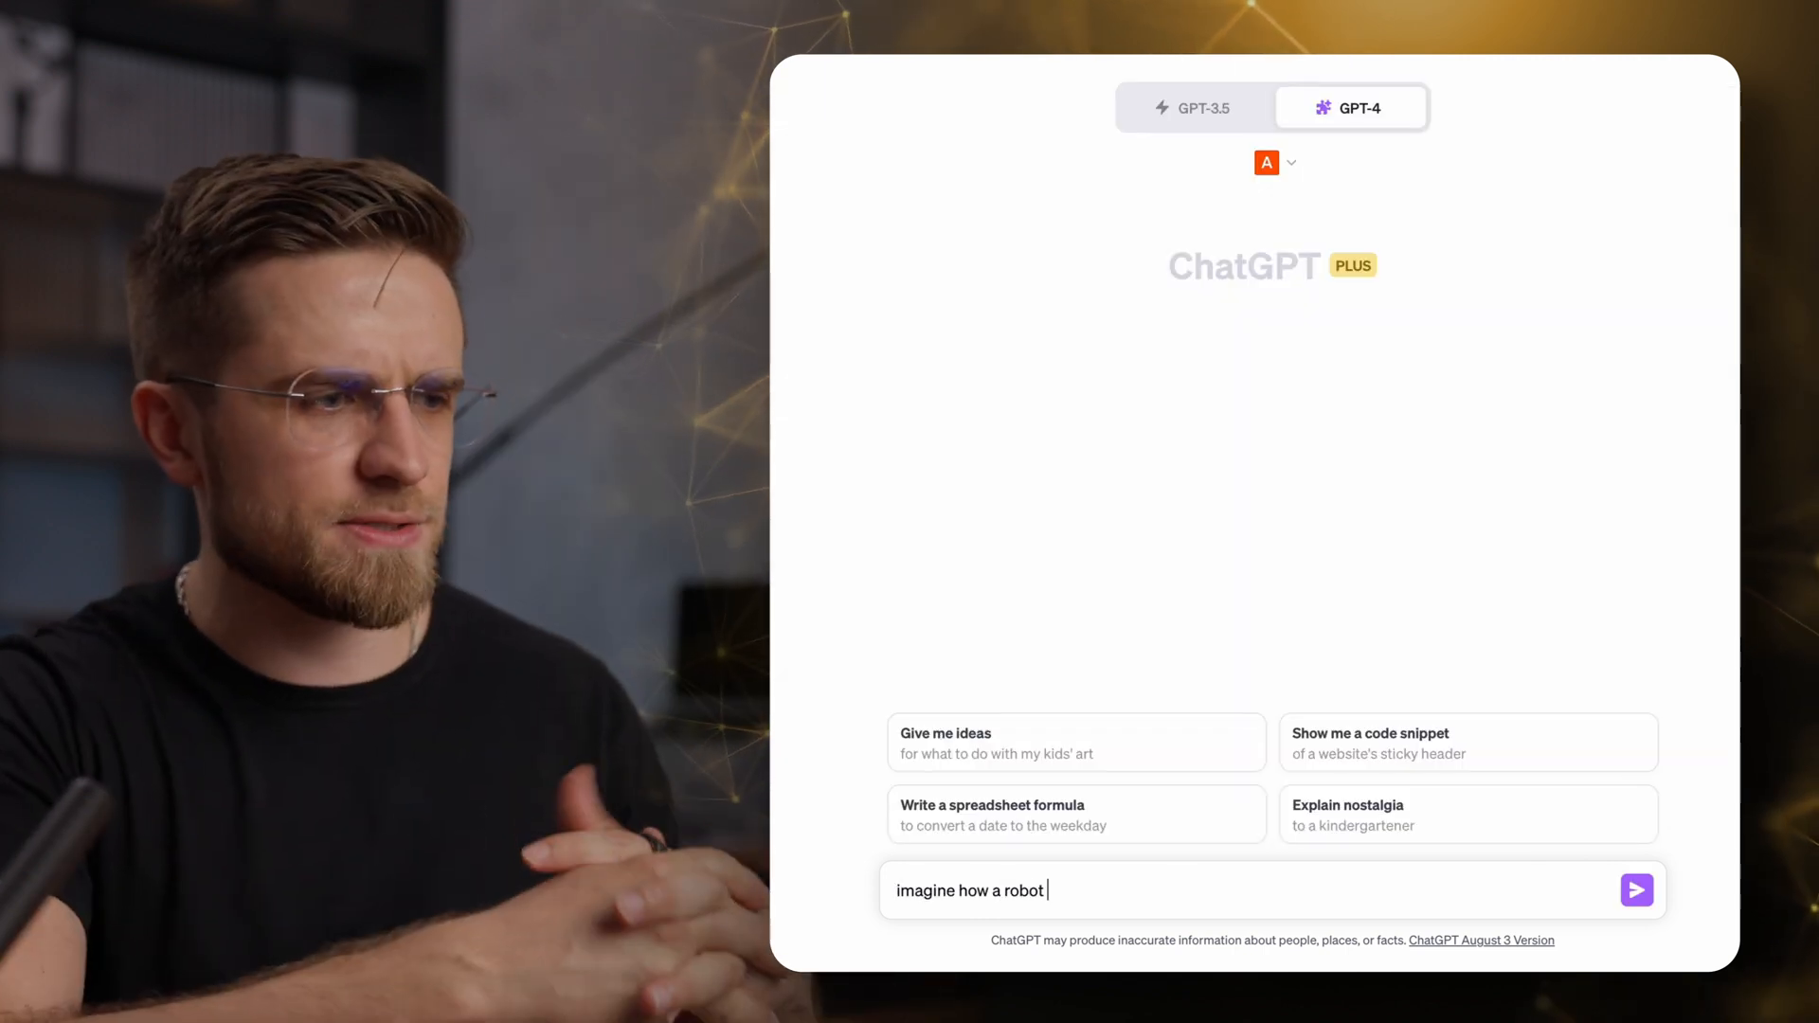
Request a robot image as designed by Apple, then reply 'this is bad'.
type("could look like if it w")
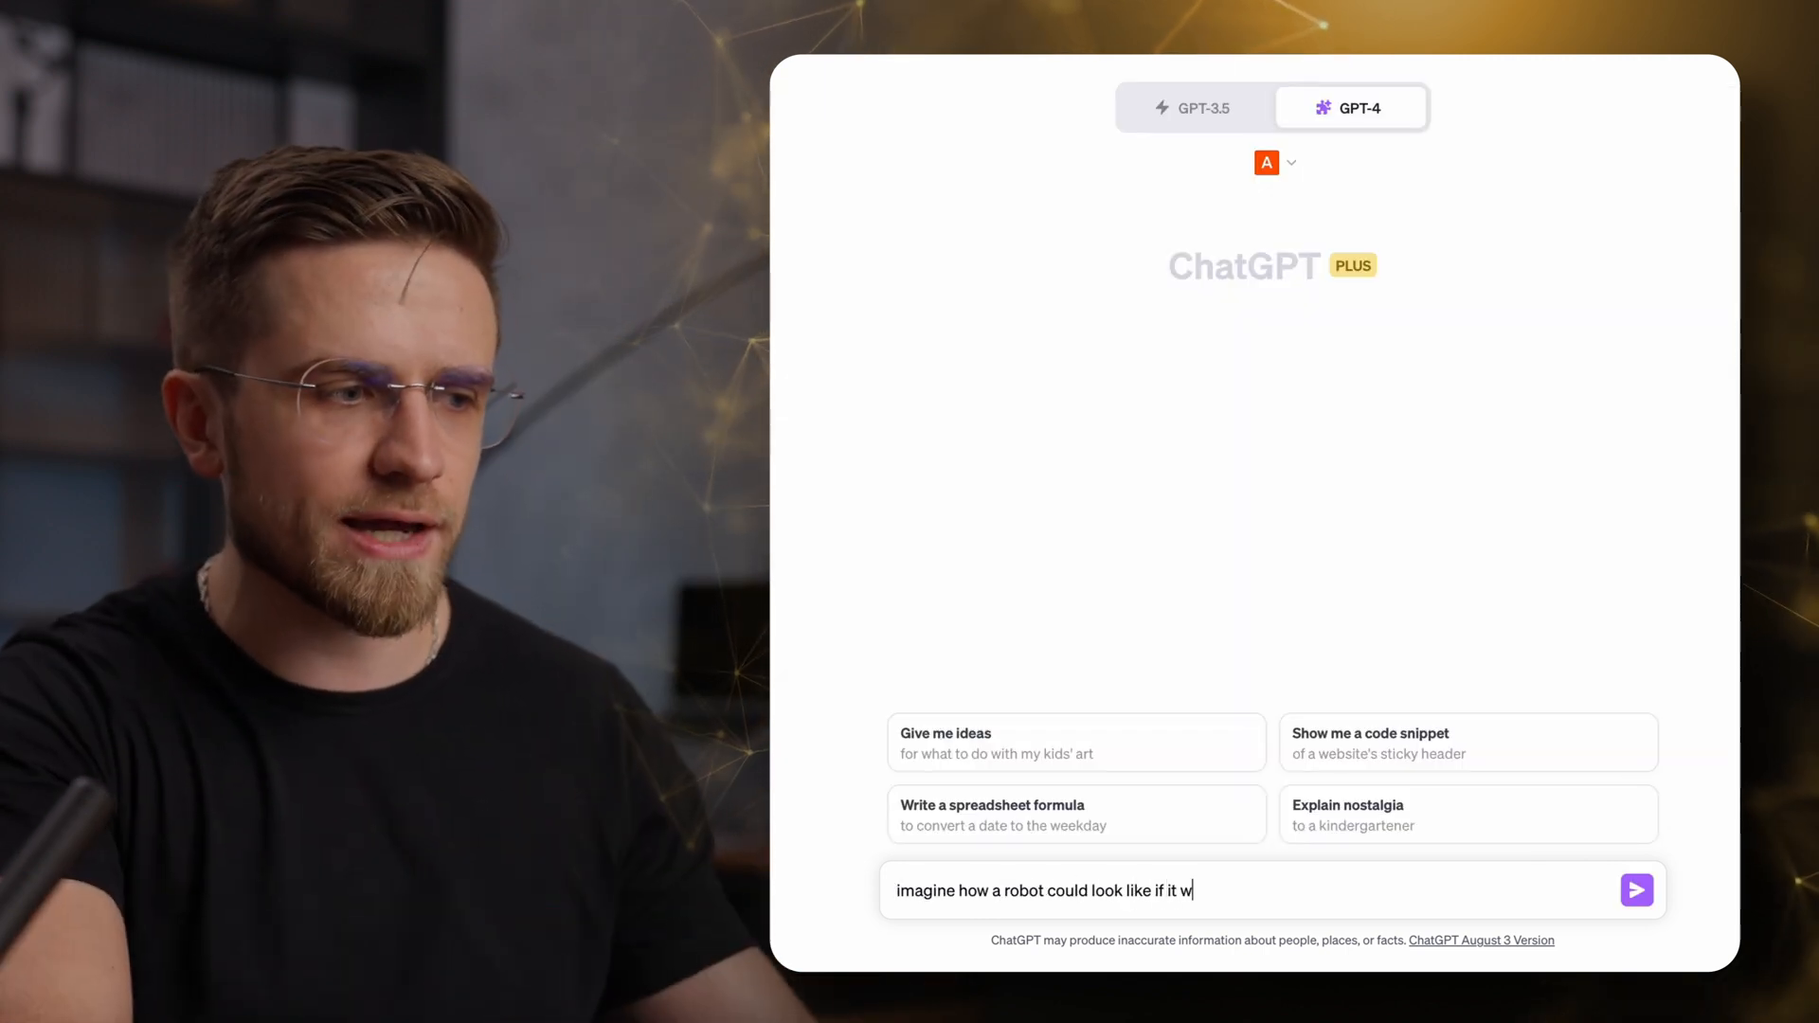
type("as designed by")
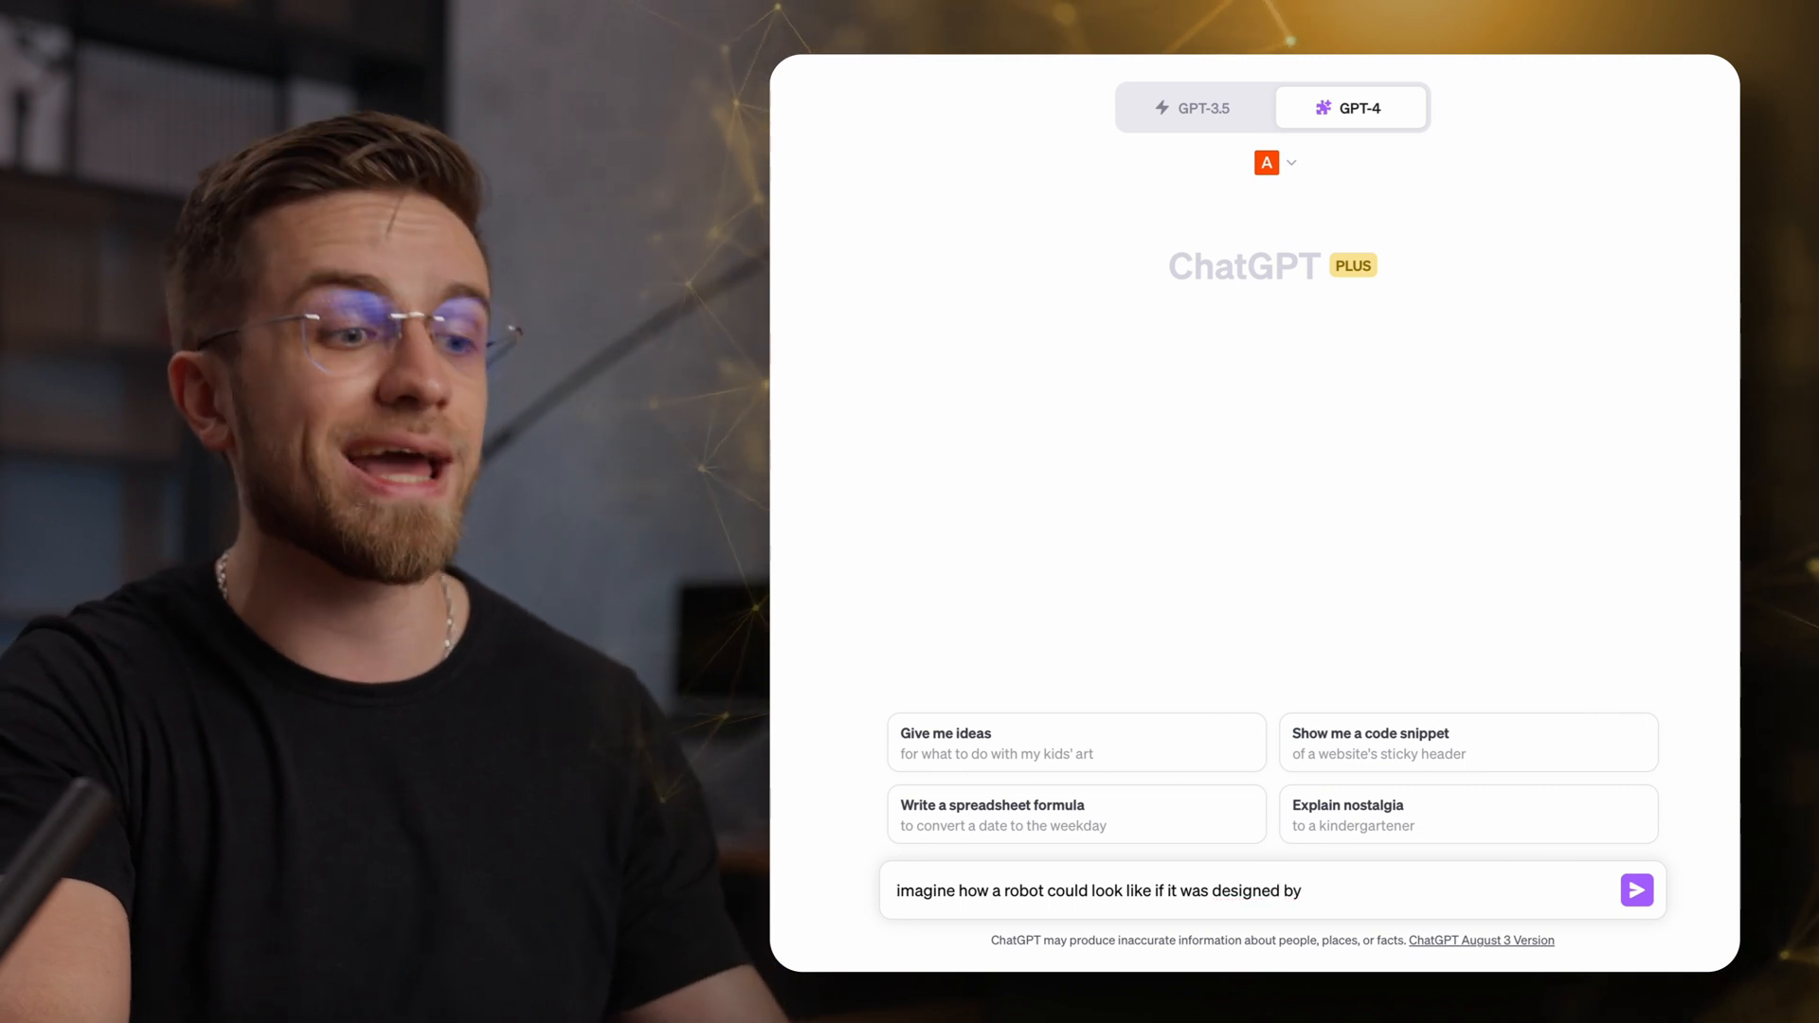
left_click(1634, 891)
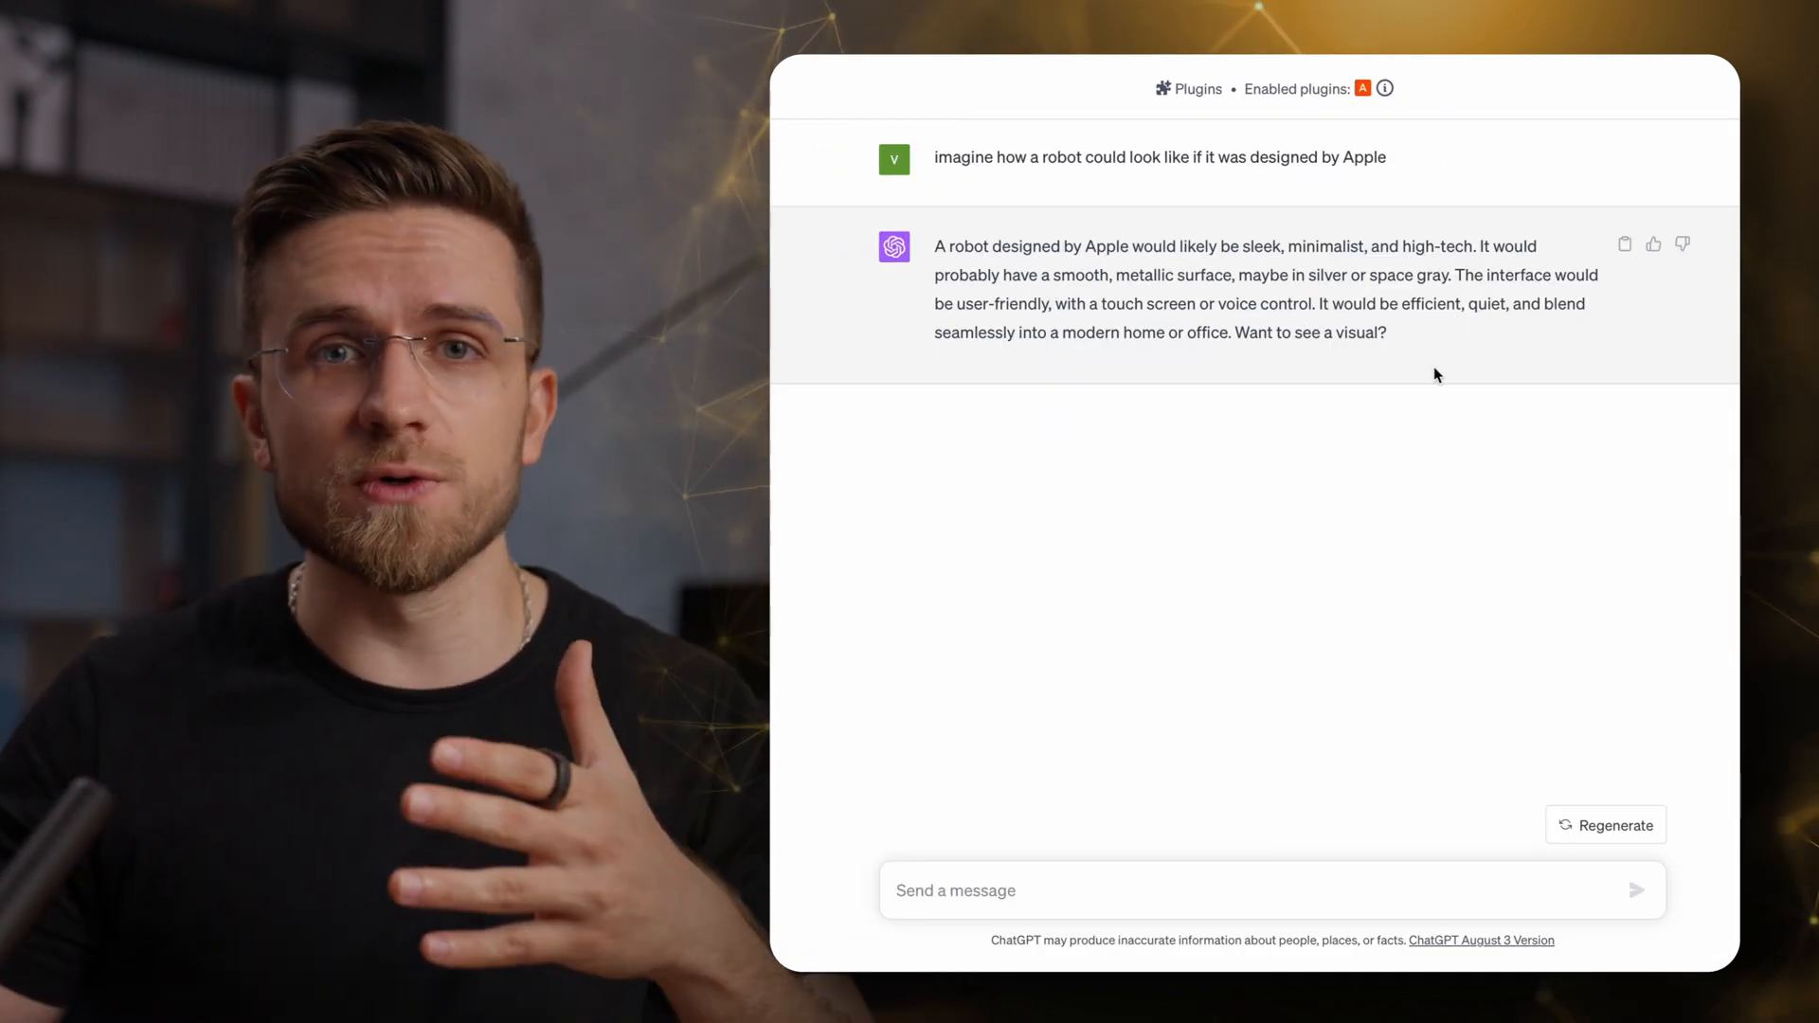
mouse_move(1299, 861)
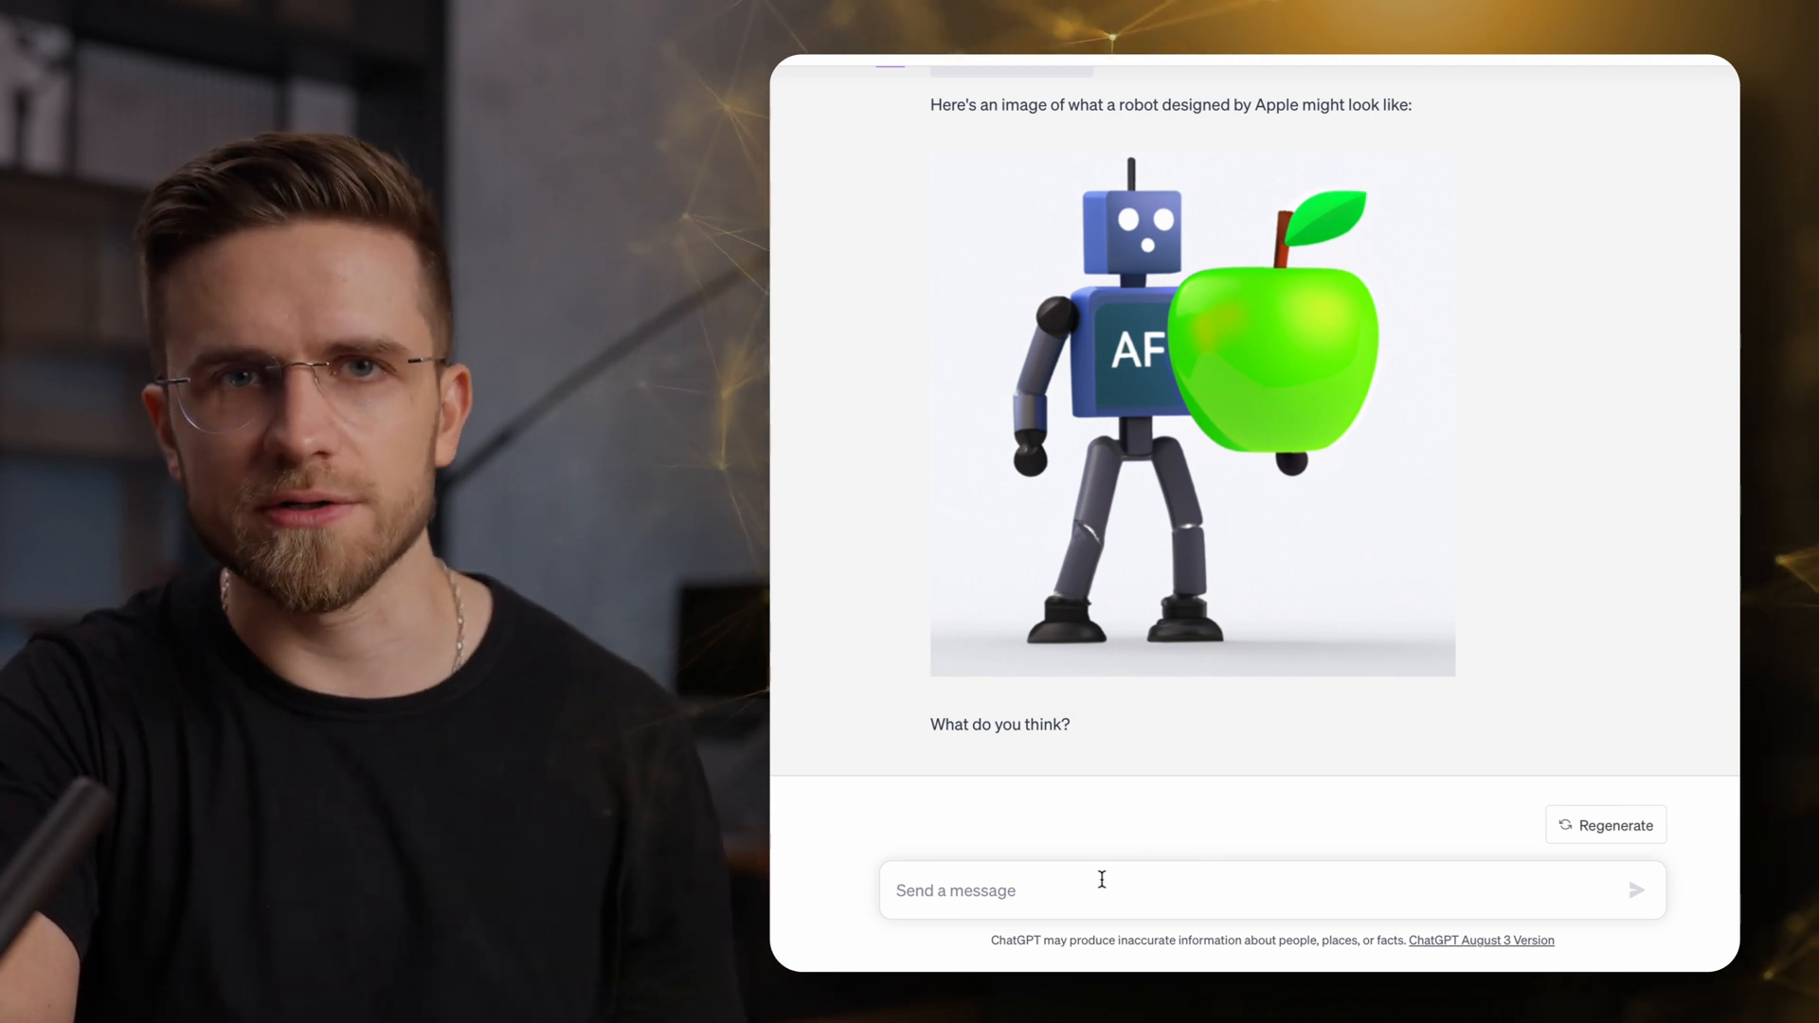
type("this is bad")
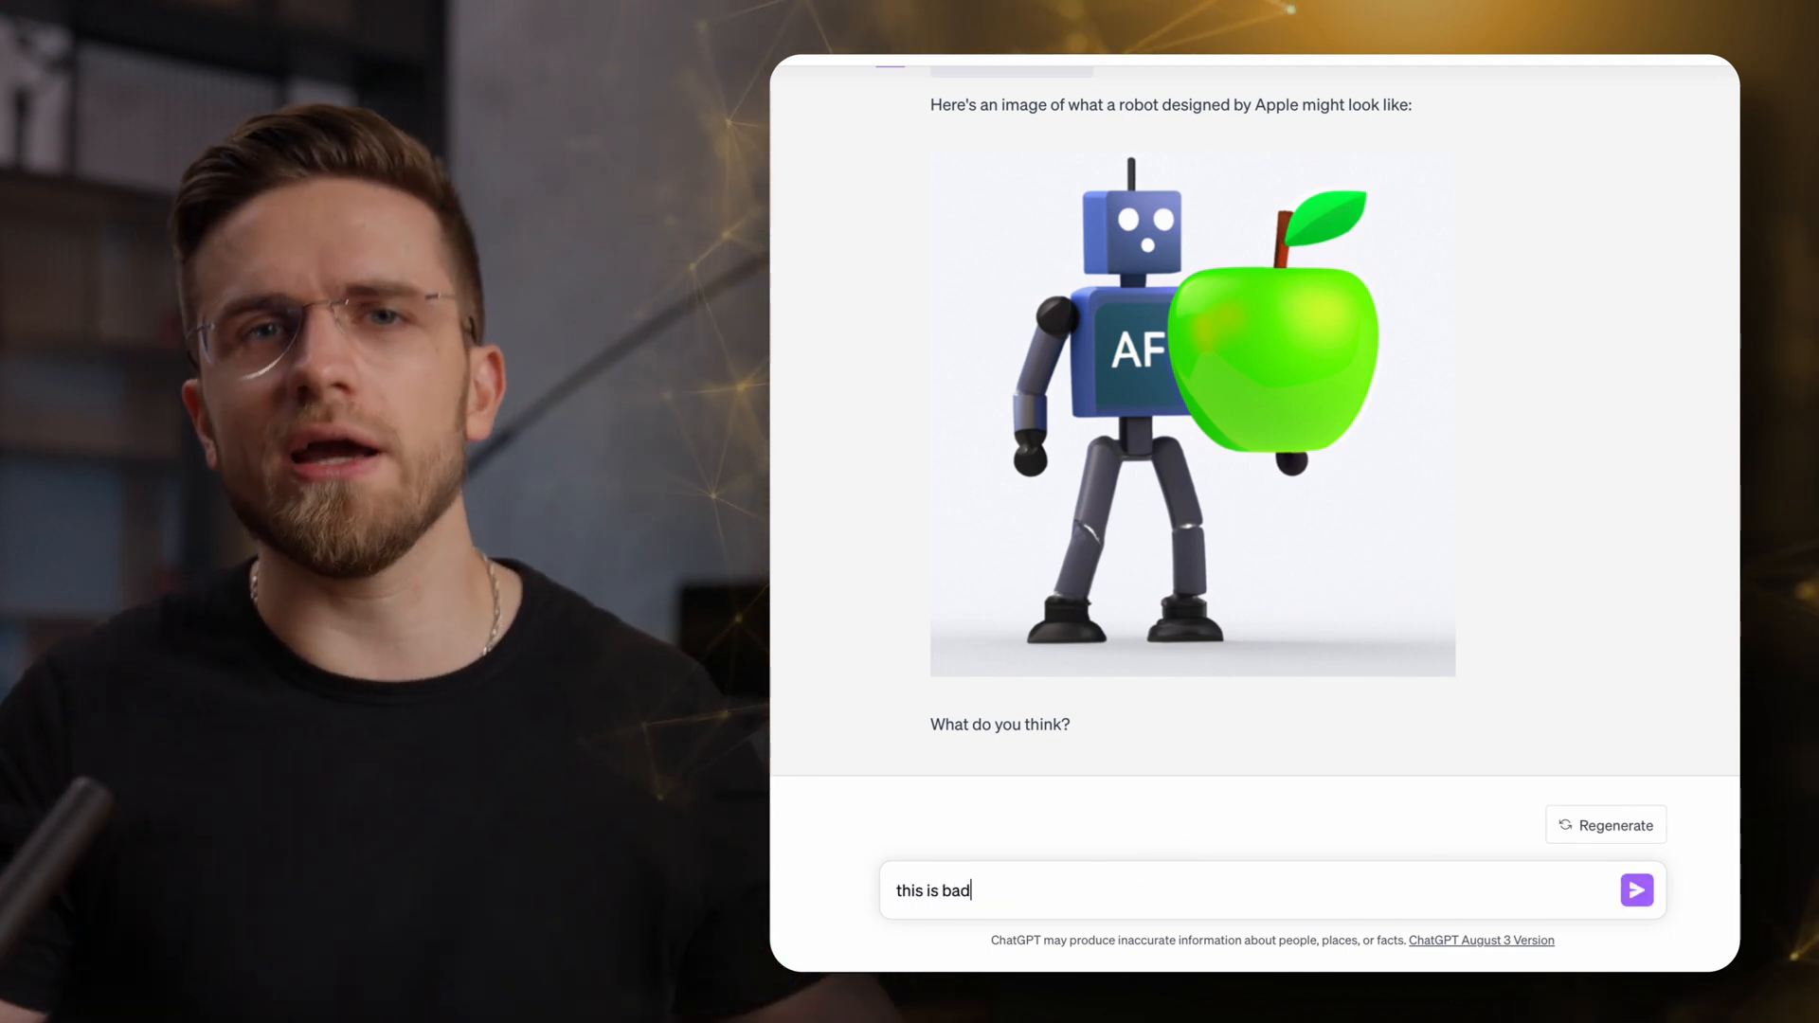
left_click(1634, 889)
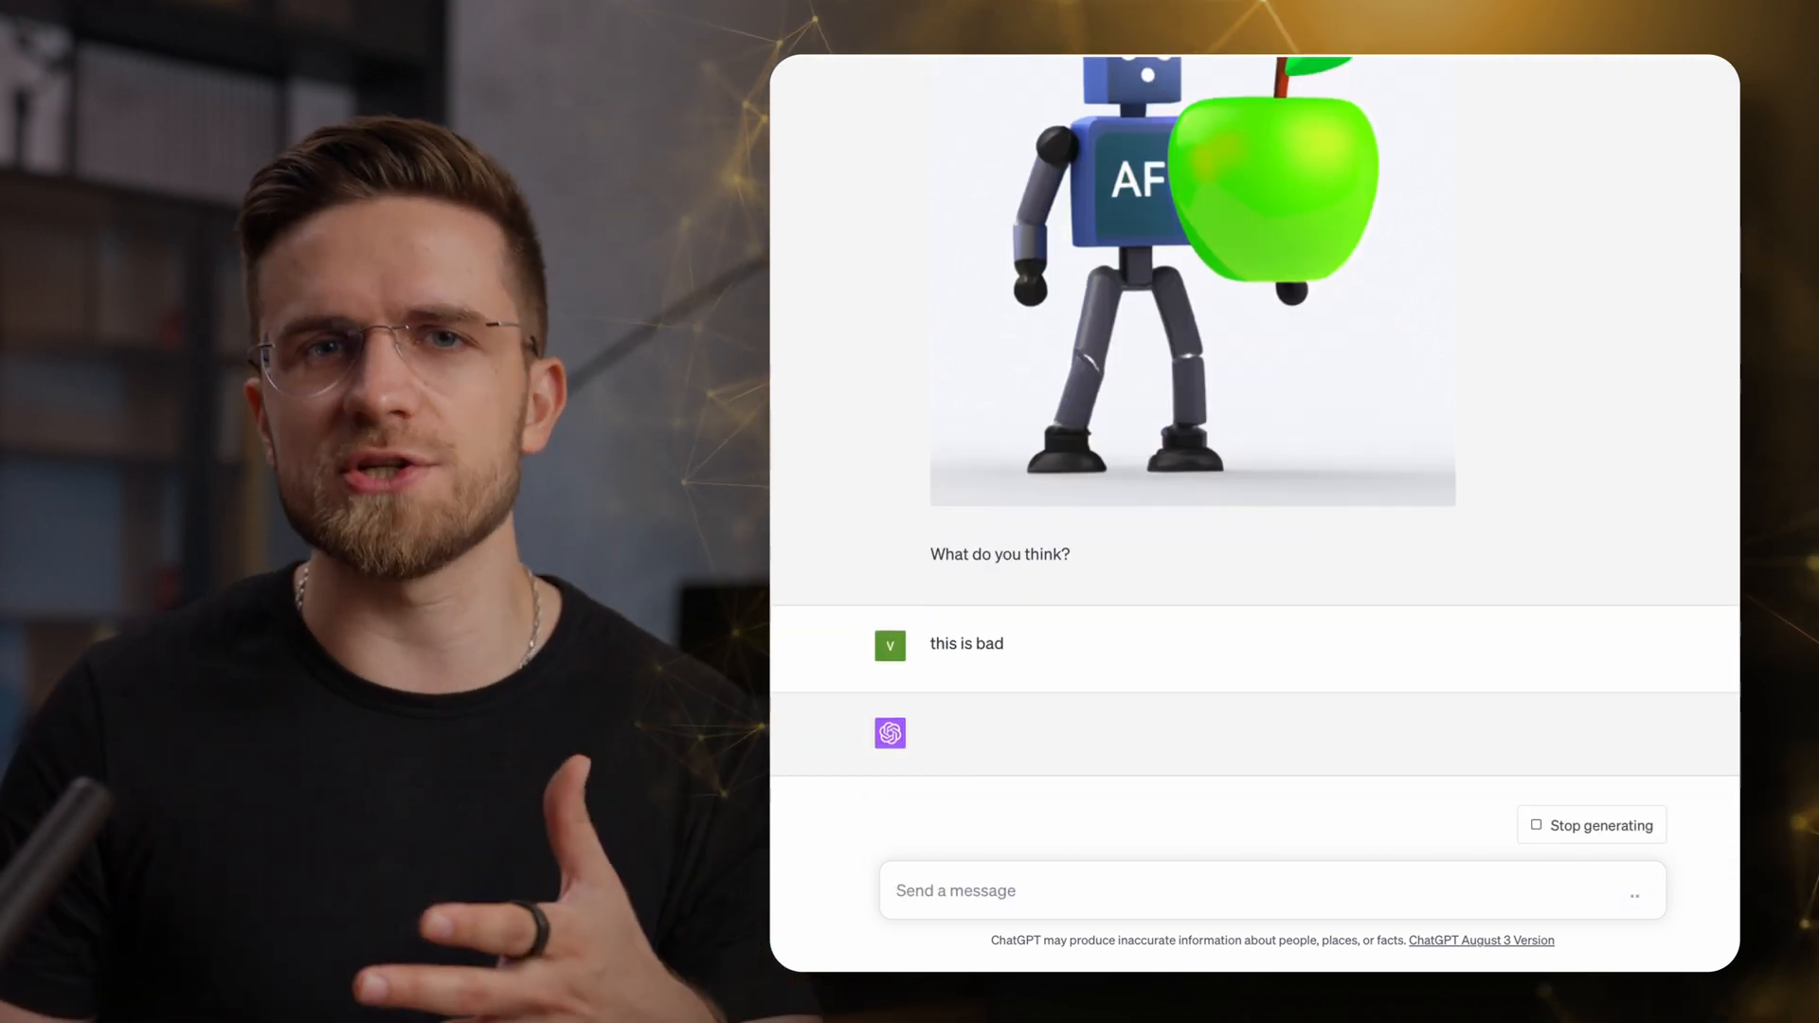
Request a realistic image of Optimus Prime as a bicycle.
type("generate a realistic image of an optimus prime transformer if he was")
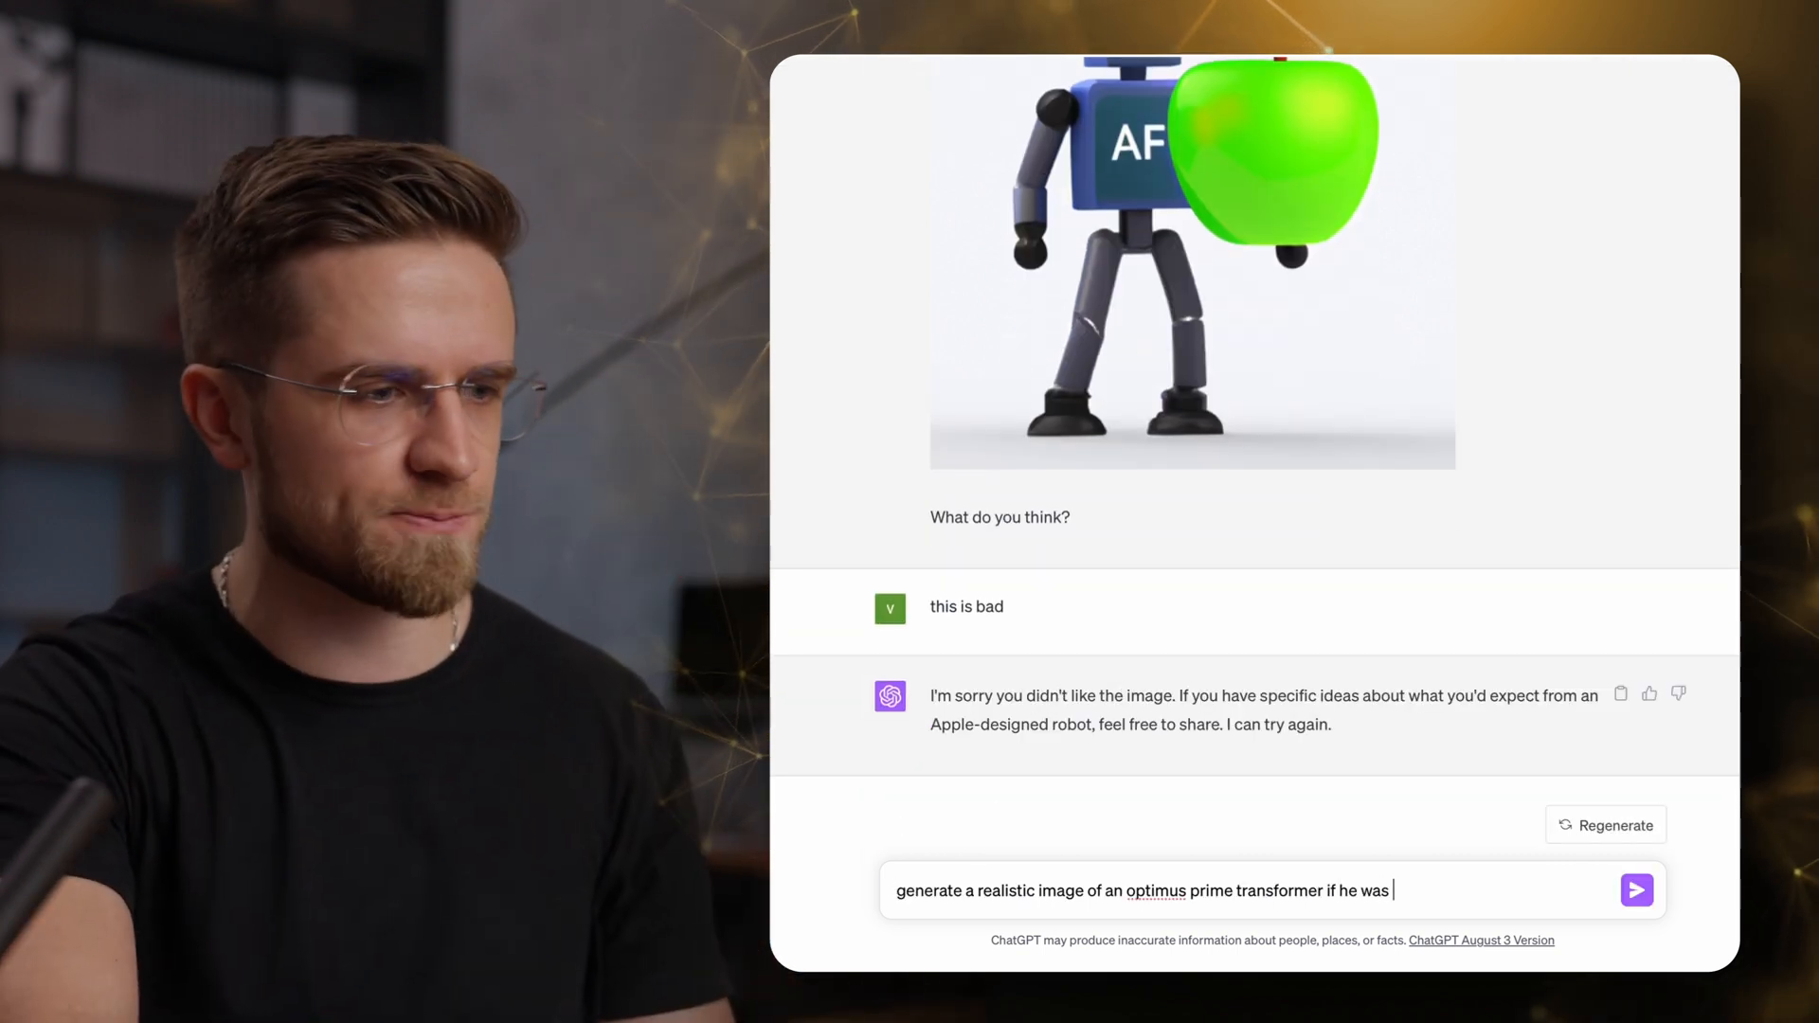
type("a bicycle")
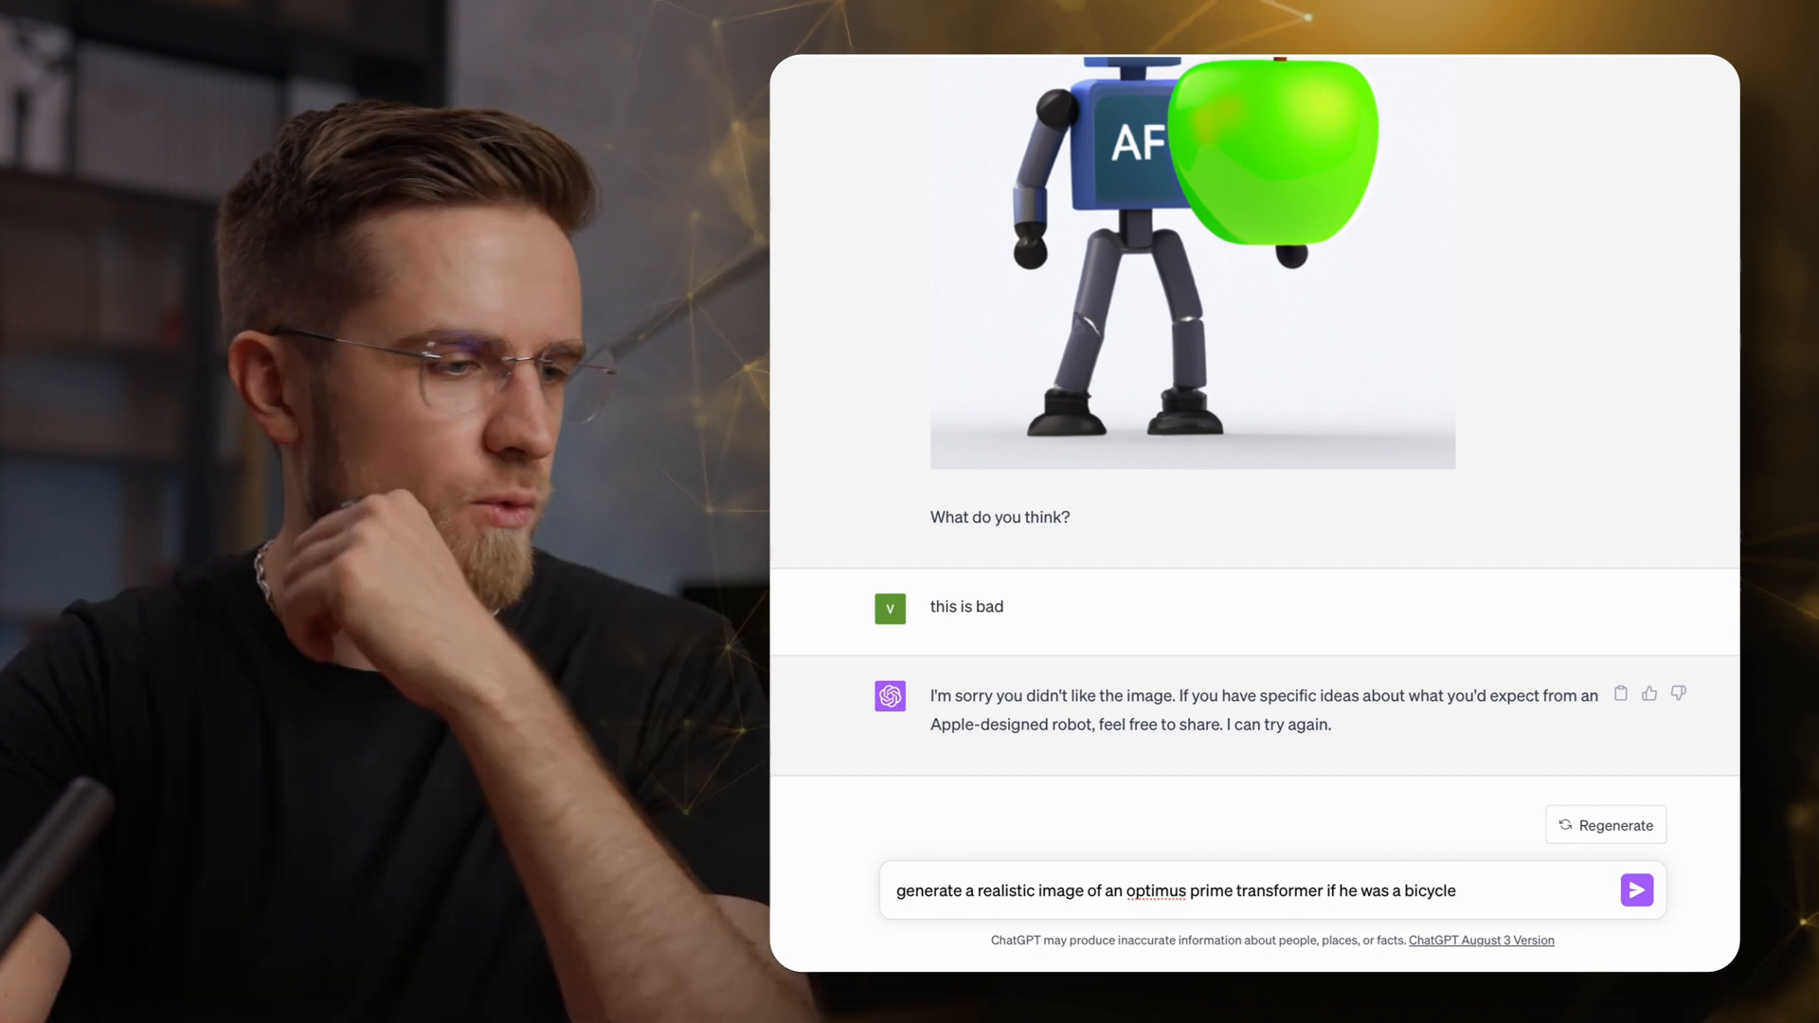
left_click(1634, 890)
type("generate a mixed")
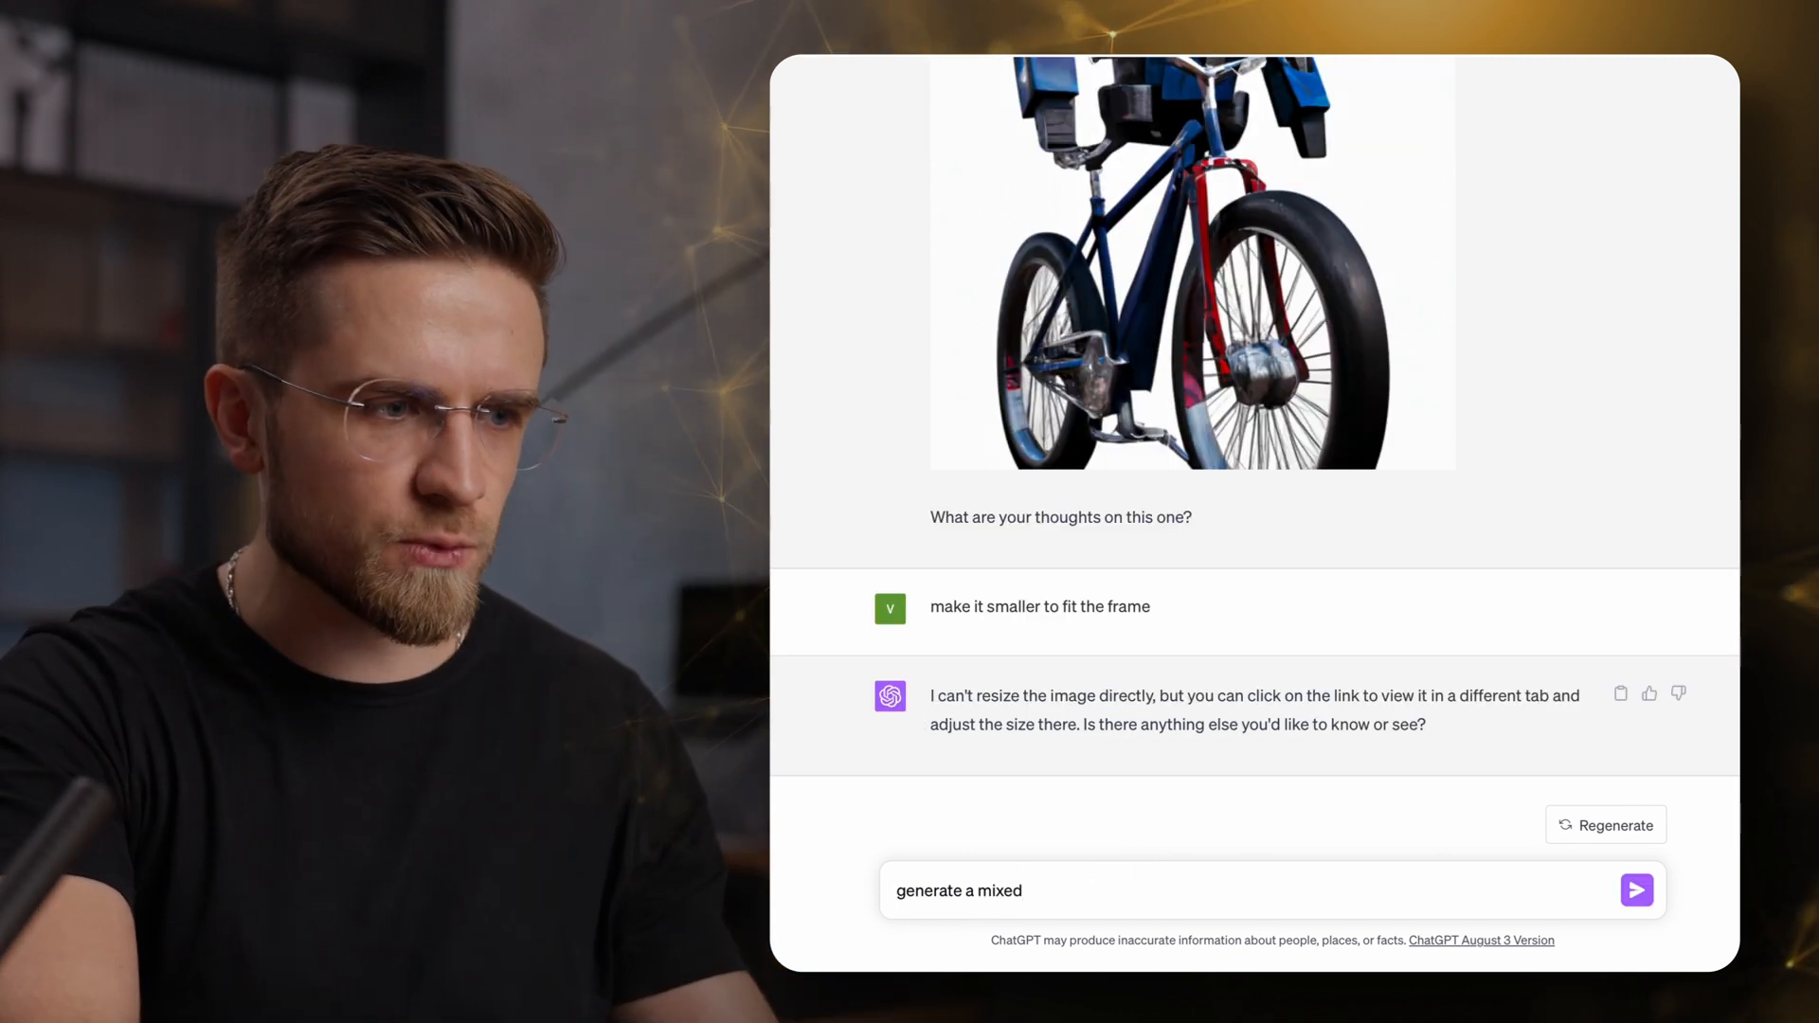
Send the Bulldog–Husky mix dog request, then the Dalmatian-style dog prompt.
left_click(1636, 889)
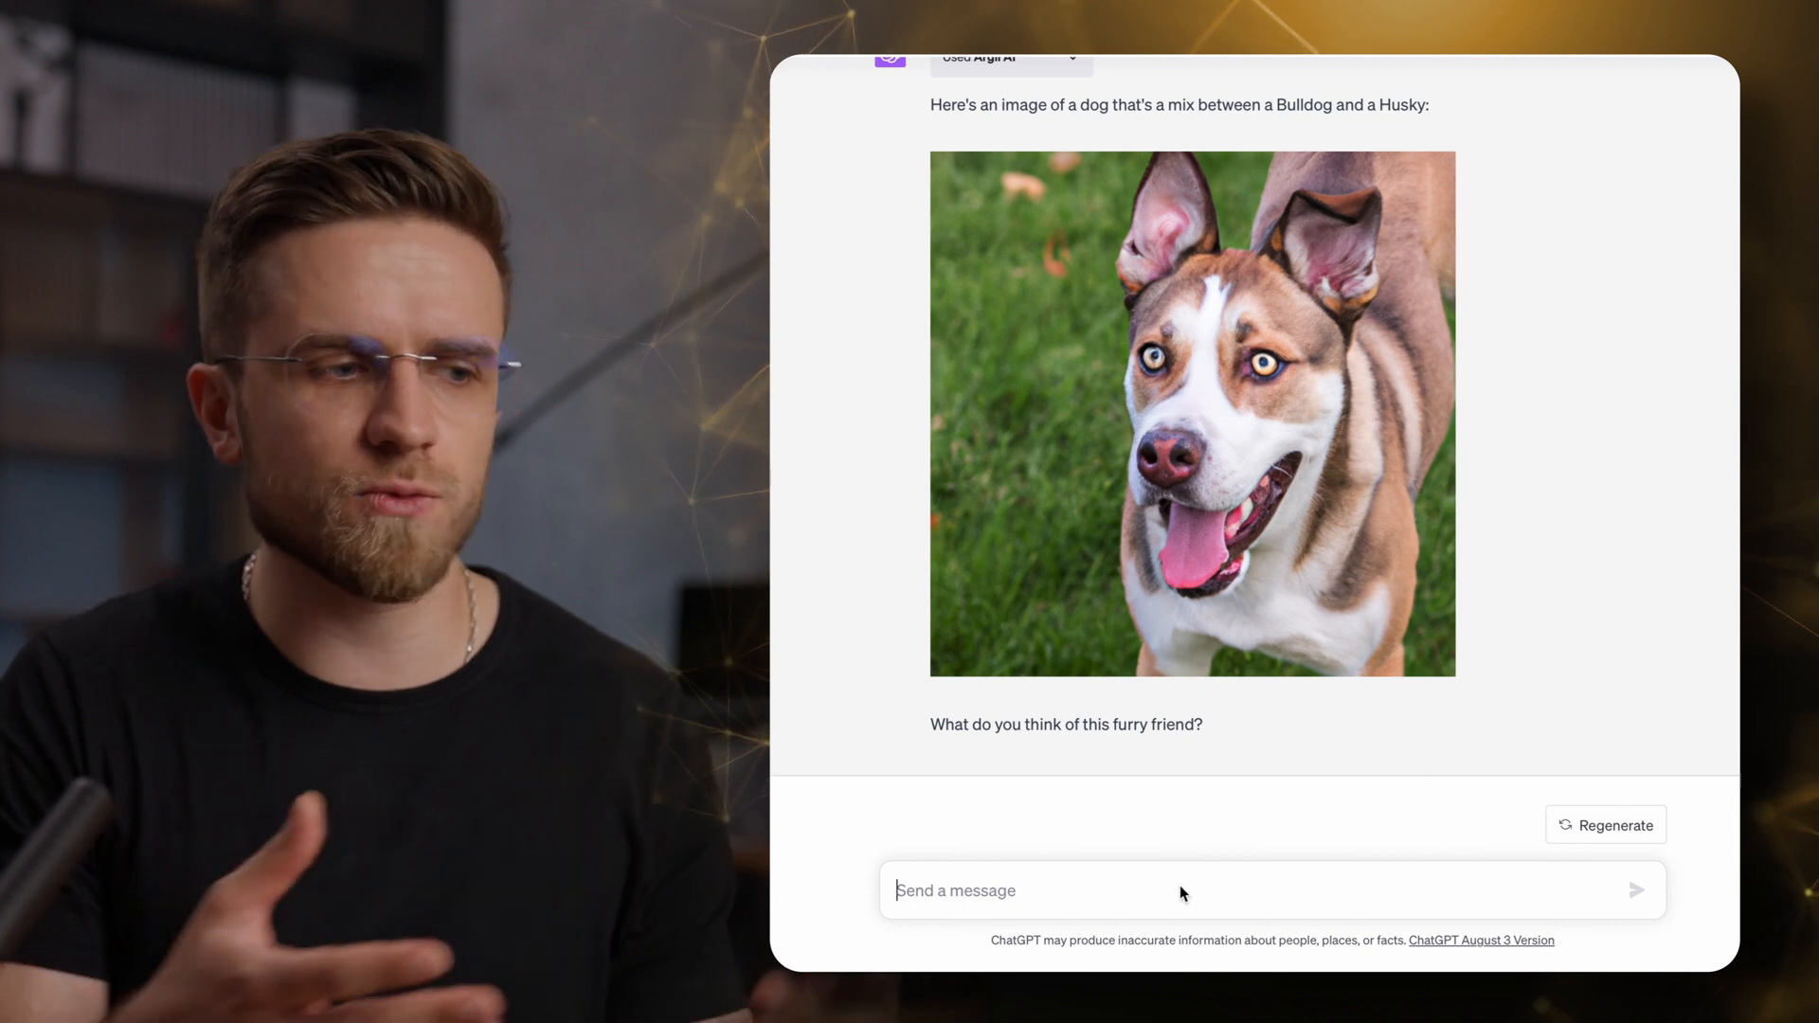
type("where")
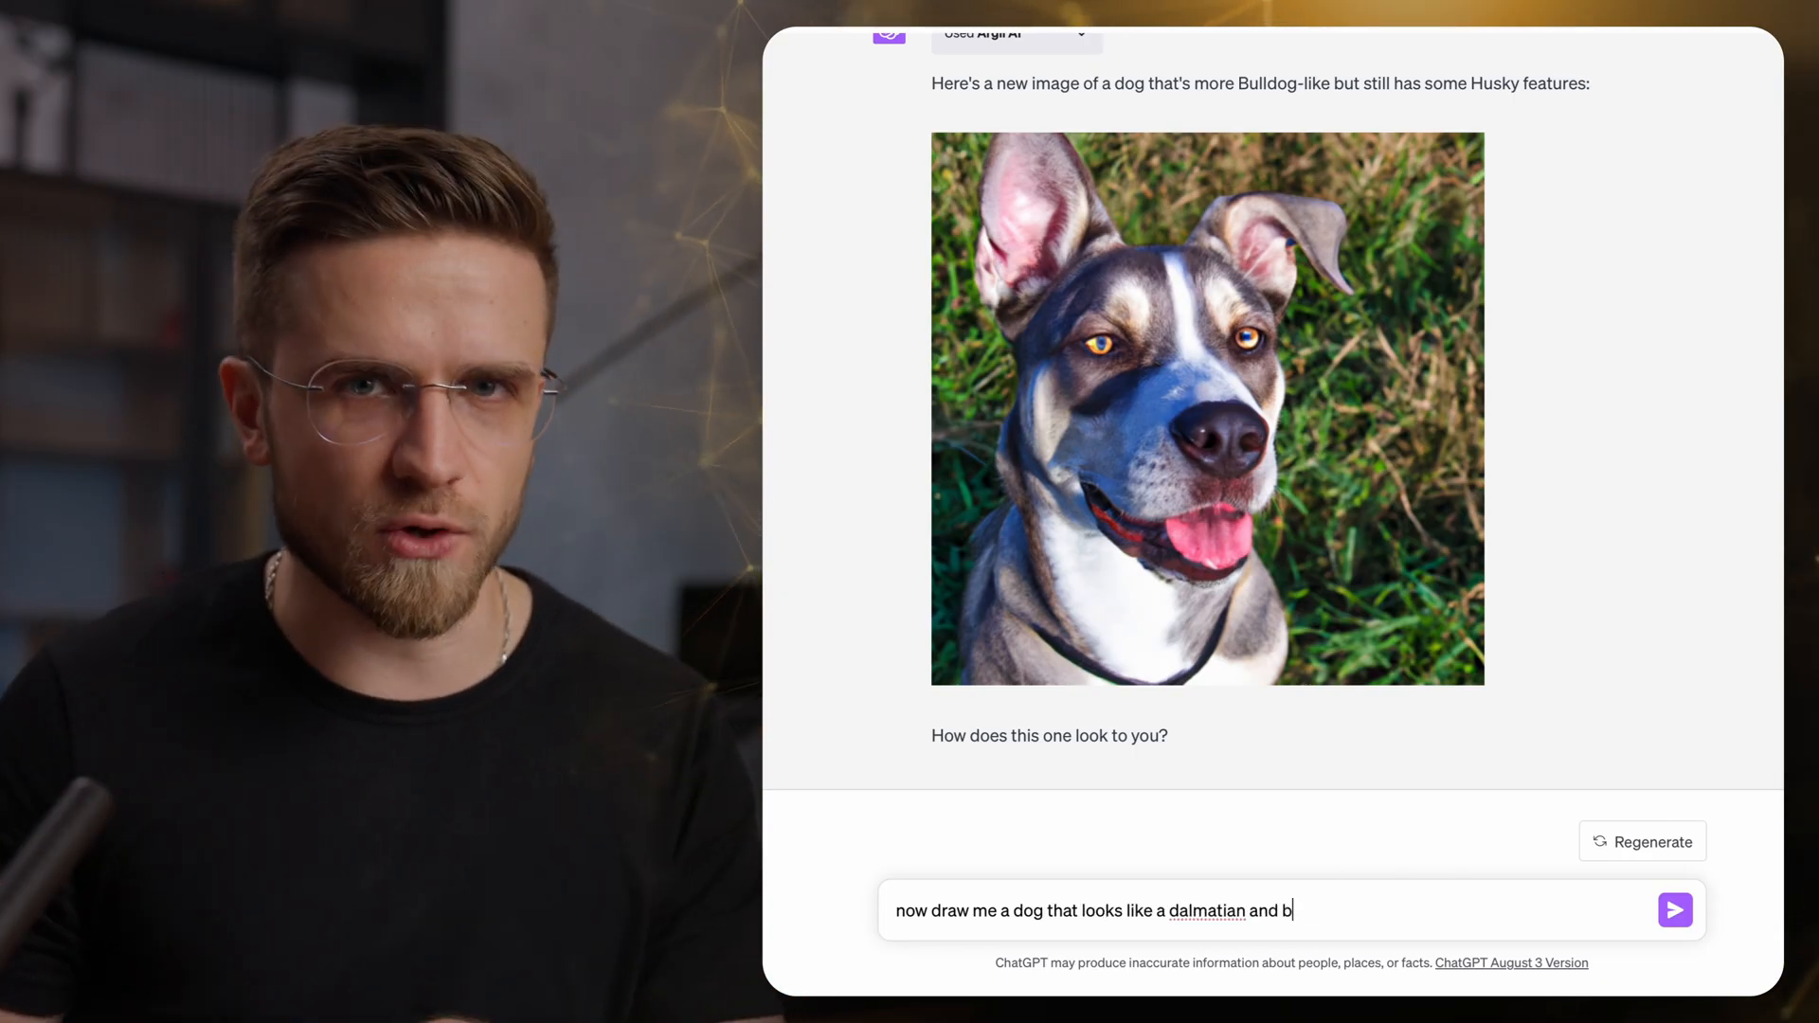
left_click(1673, 909)
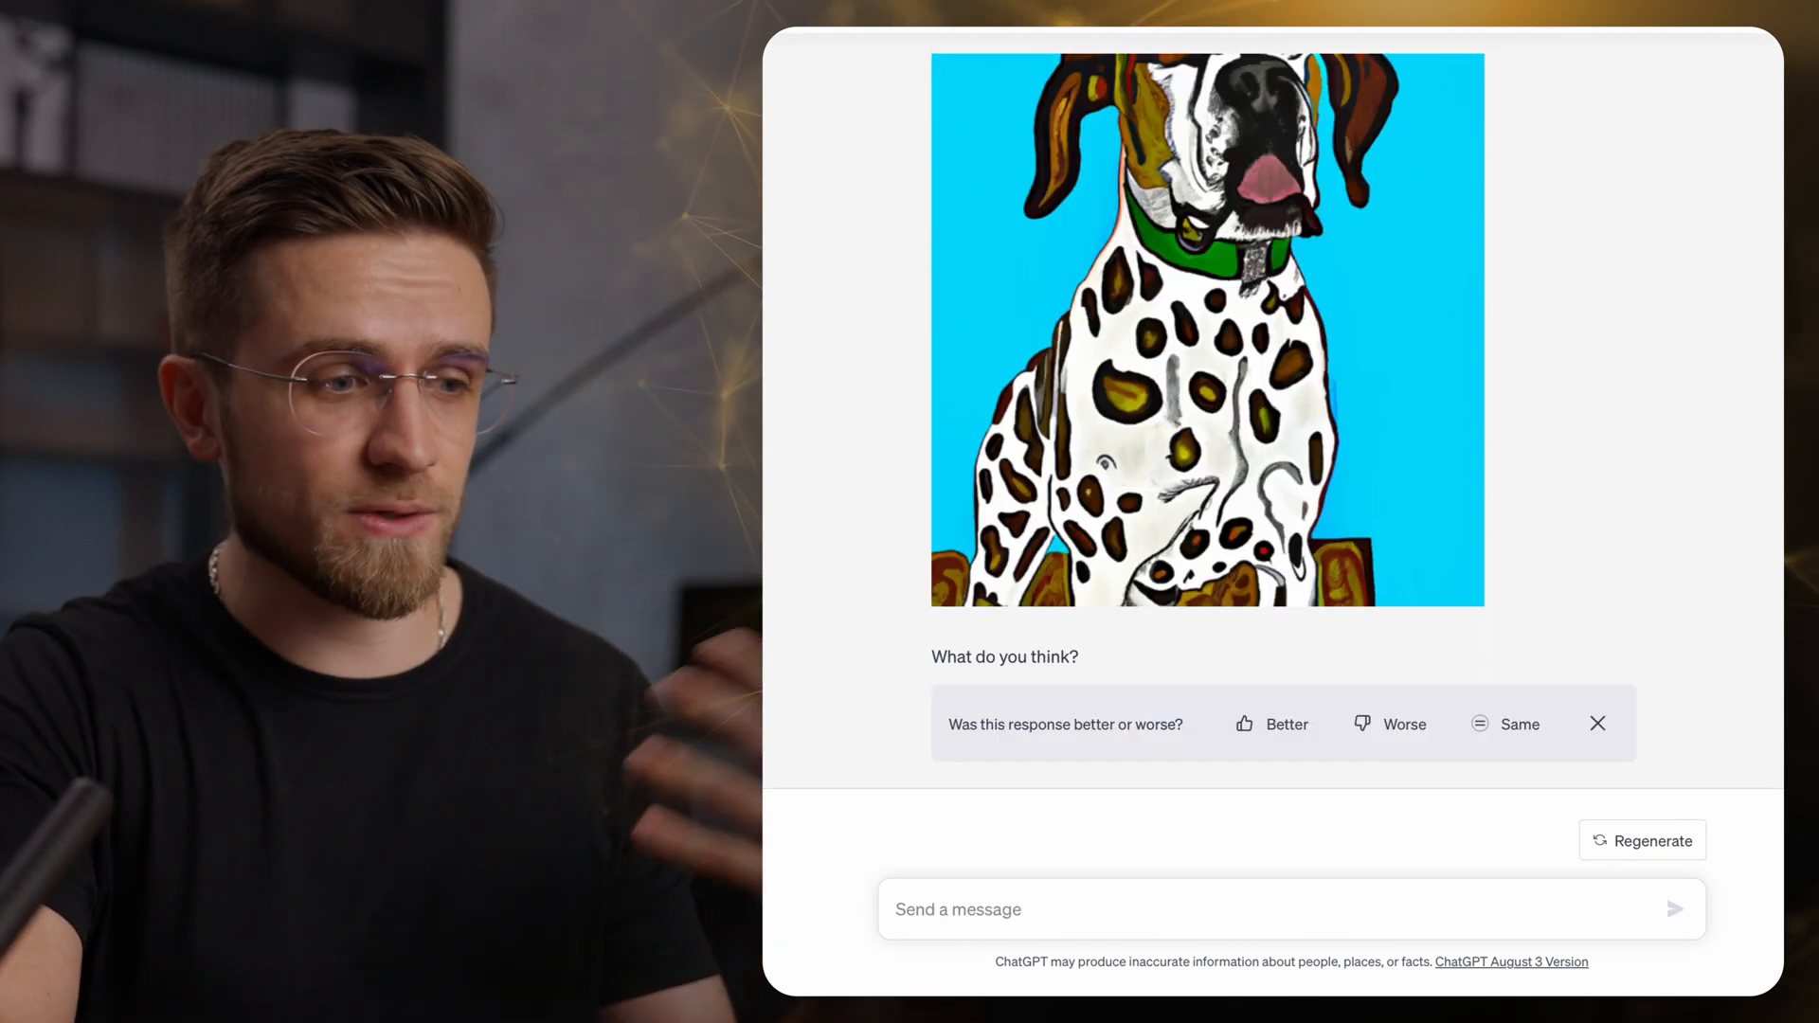
scroll("up", 3)
type("create me a workout plan for")
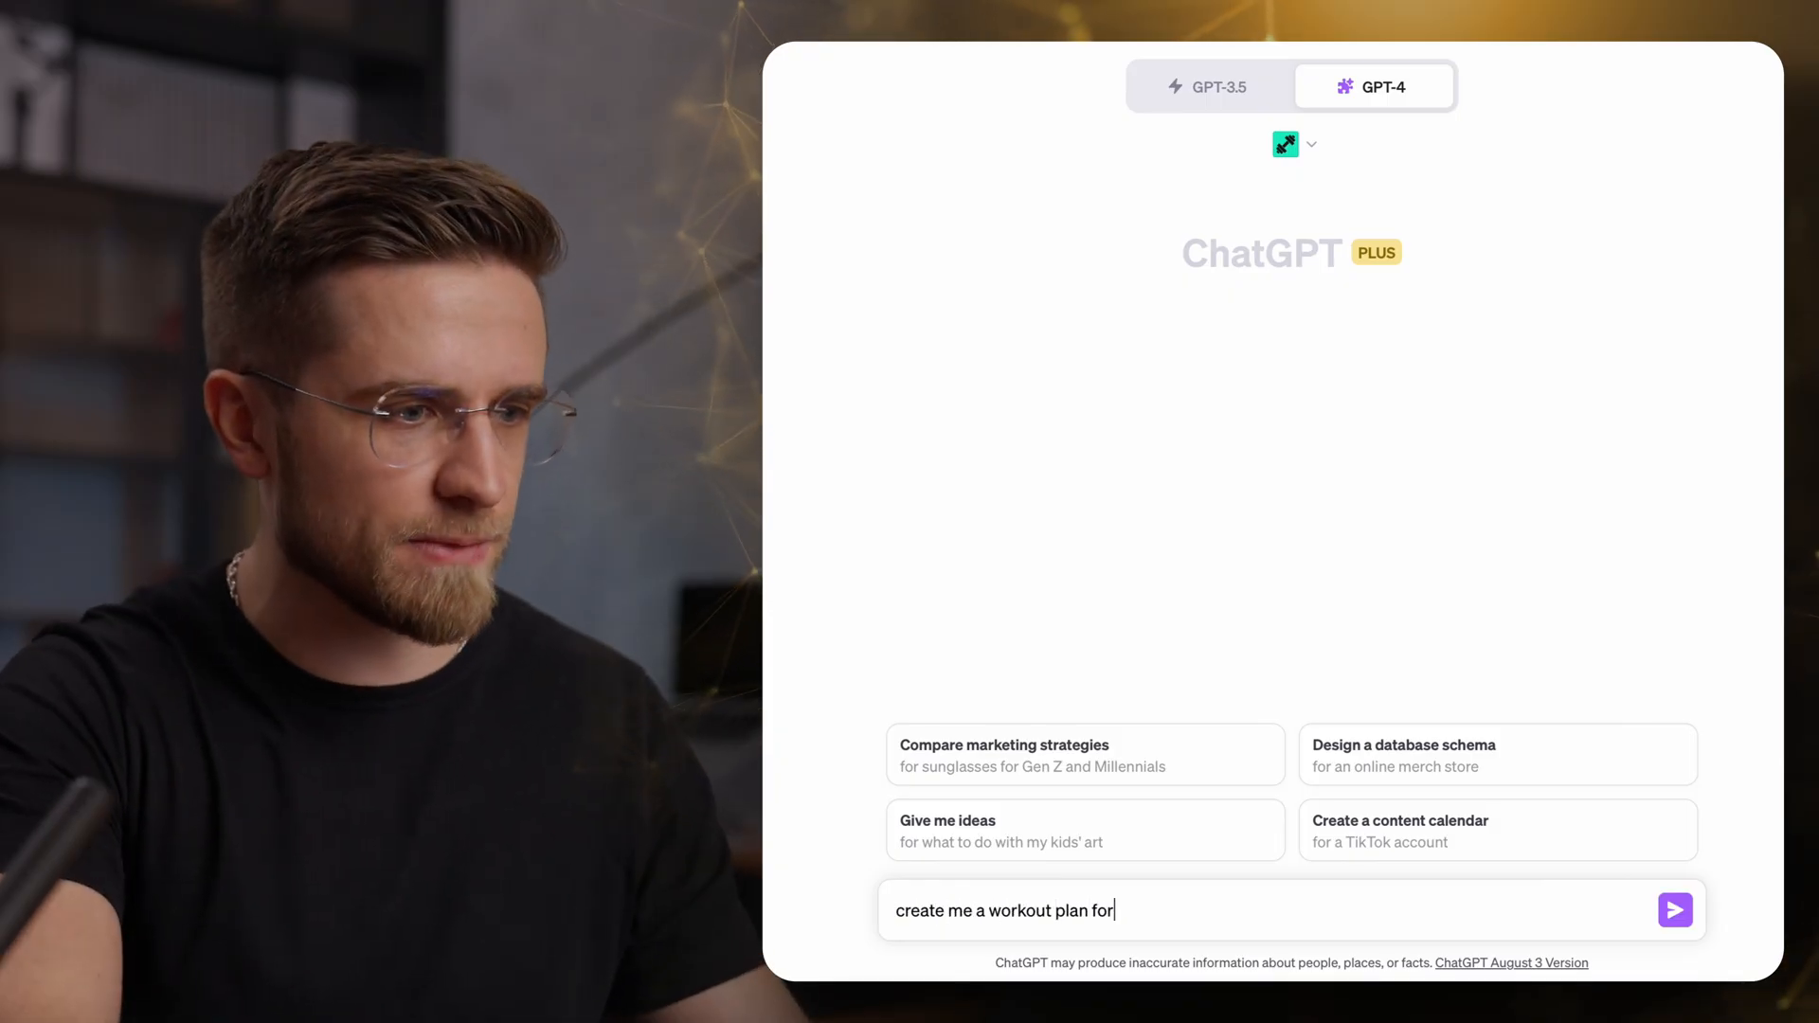
Request a no-equipment fat-burning home workout plan for 186 cm, 75 kg.
type("bodyweight excercises I could do at home with n")
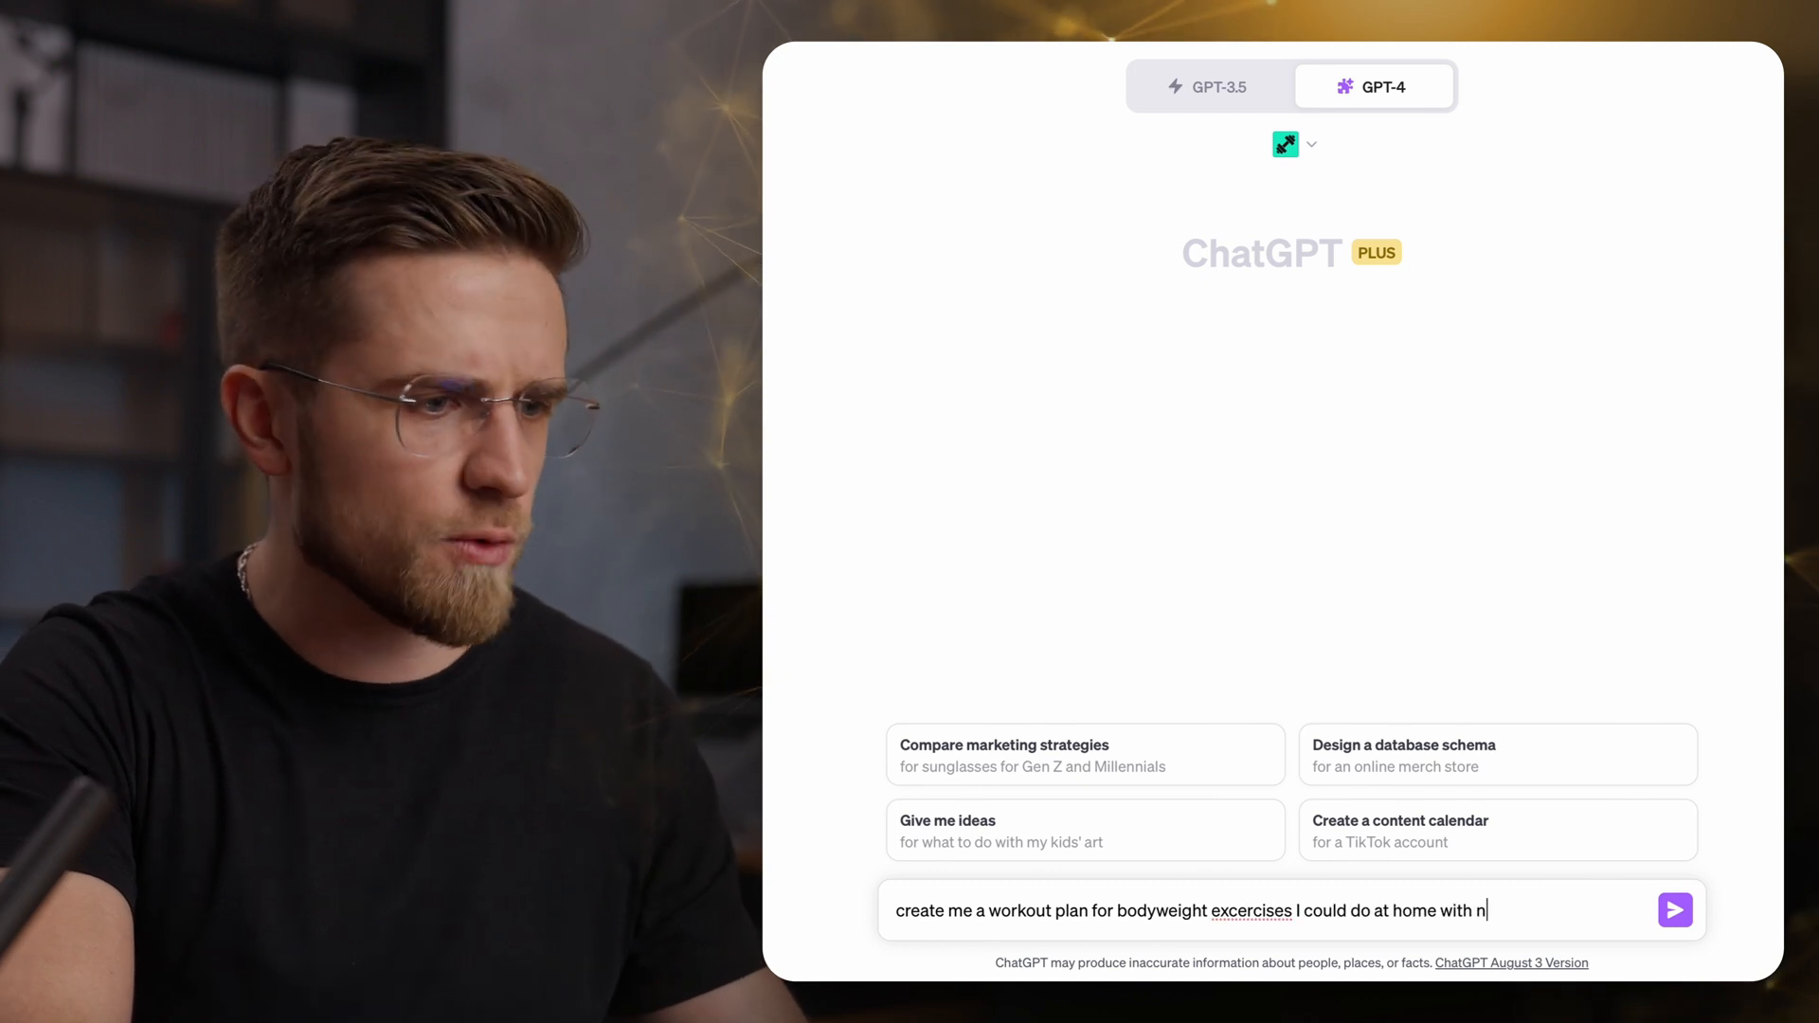
type("o equipment. Focus on burning fa")
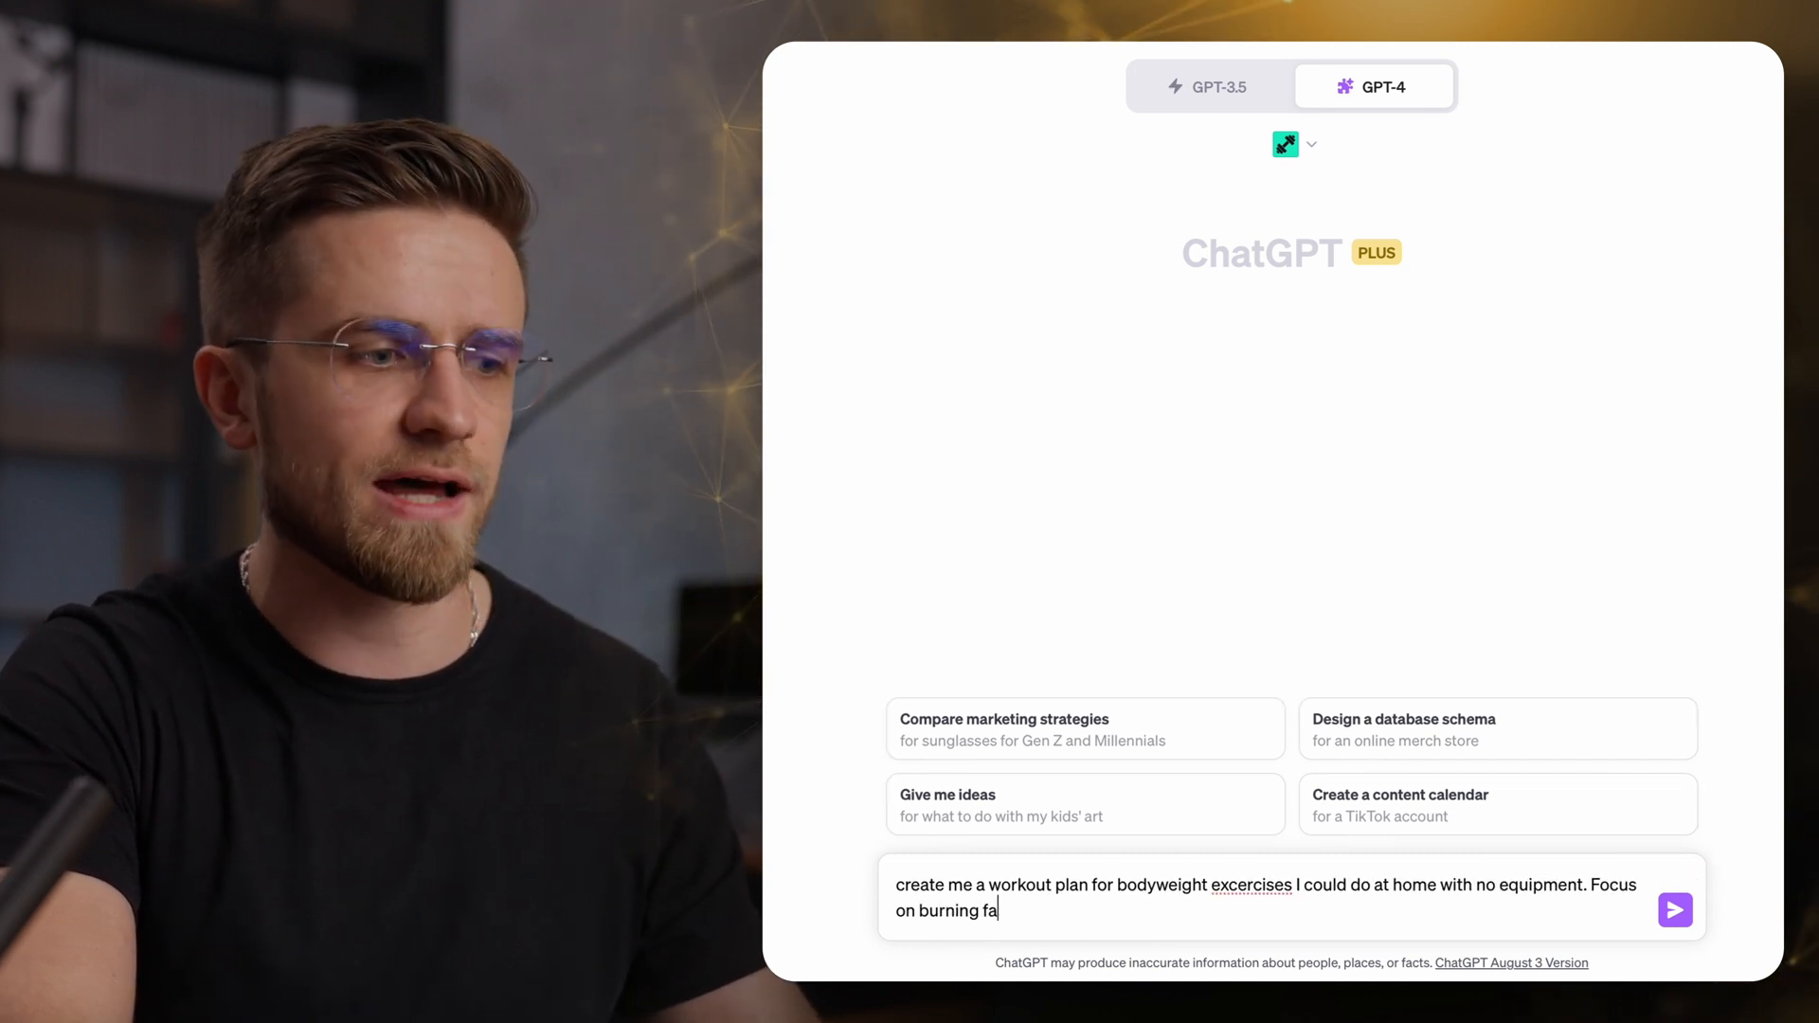
type("t. my parameters: 186 centimeters, 75kg. I want")
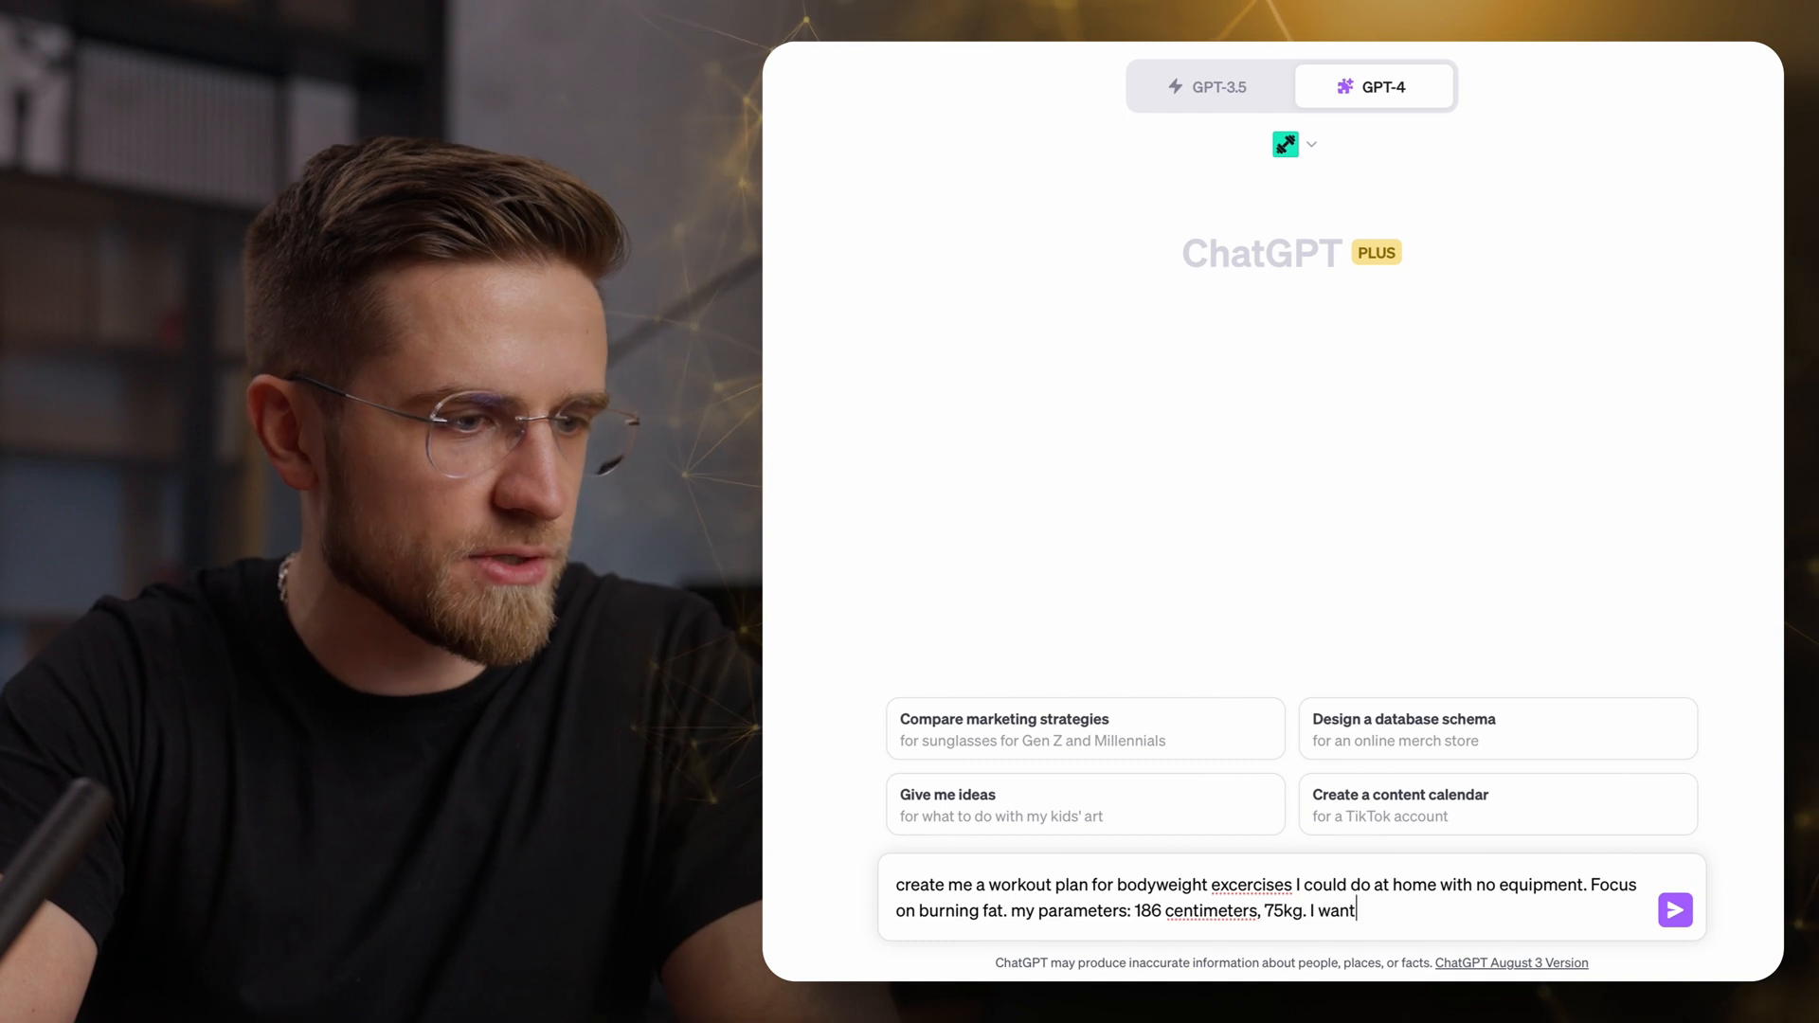
left_click(1673, 909)
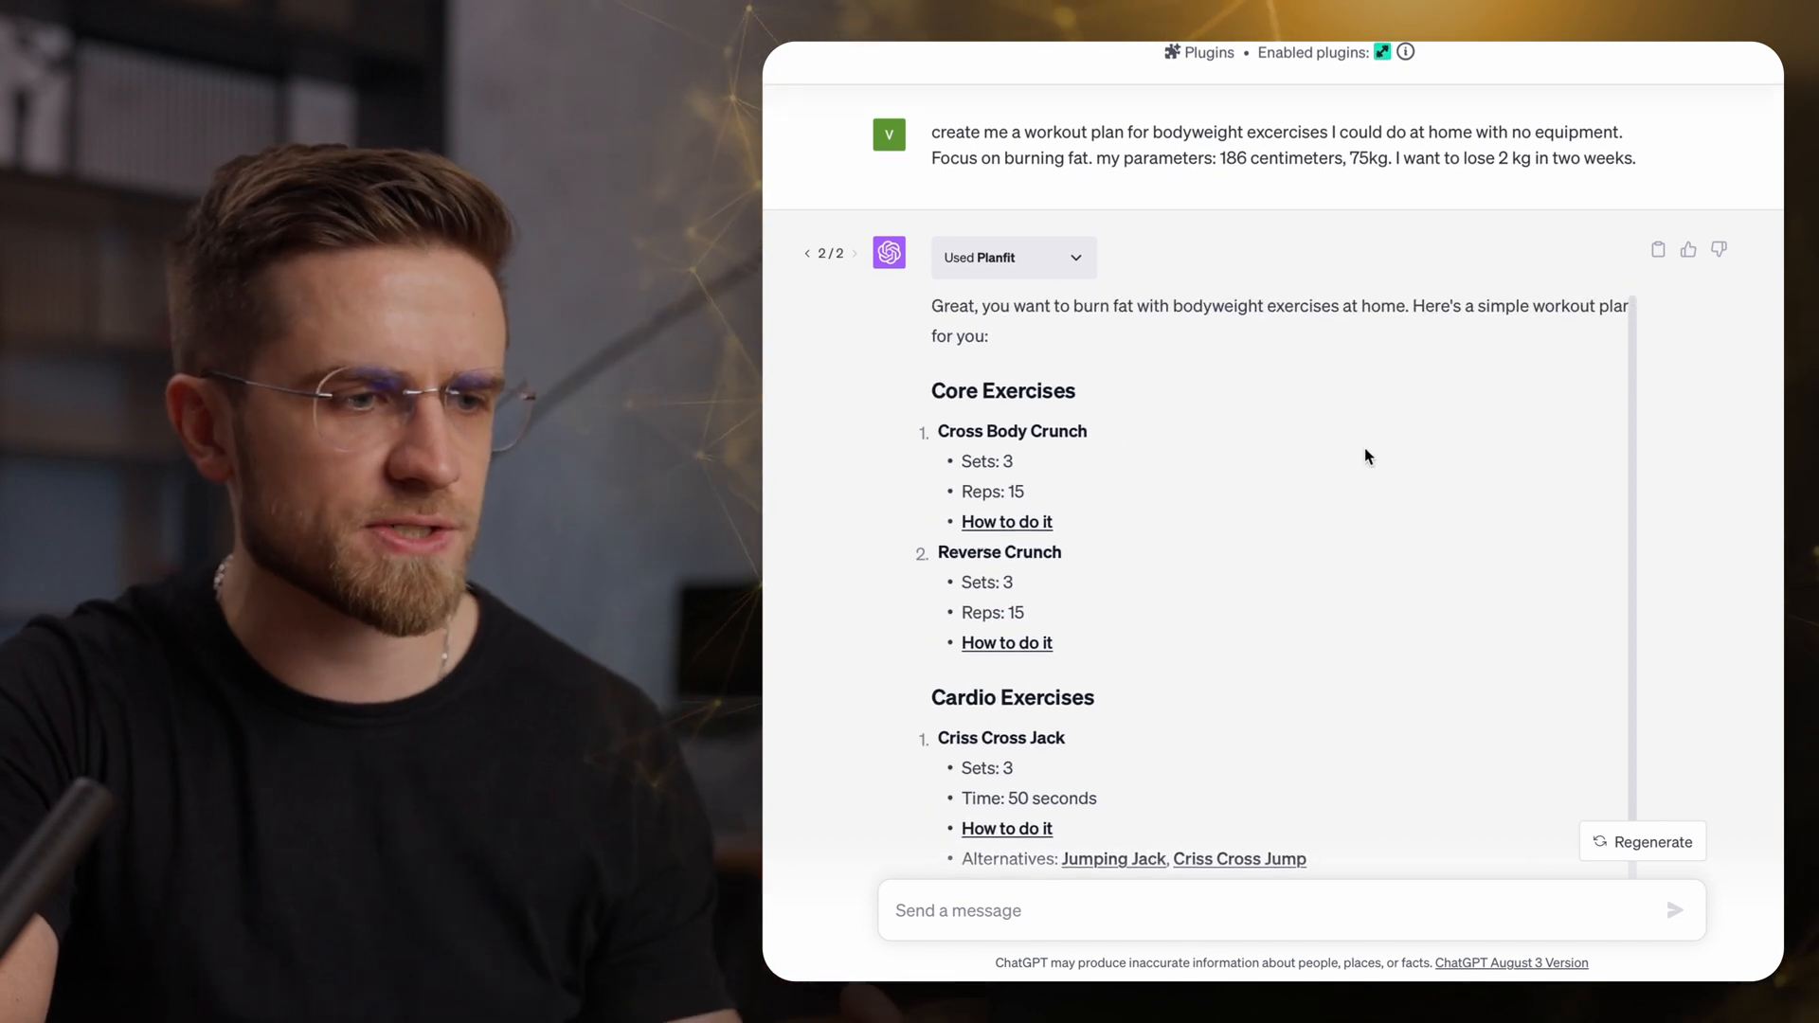
Open the Cross Body Crunch how-to guide and scroll through it.
left_click(1640, 841)
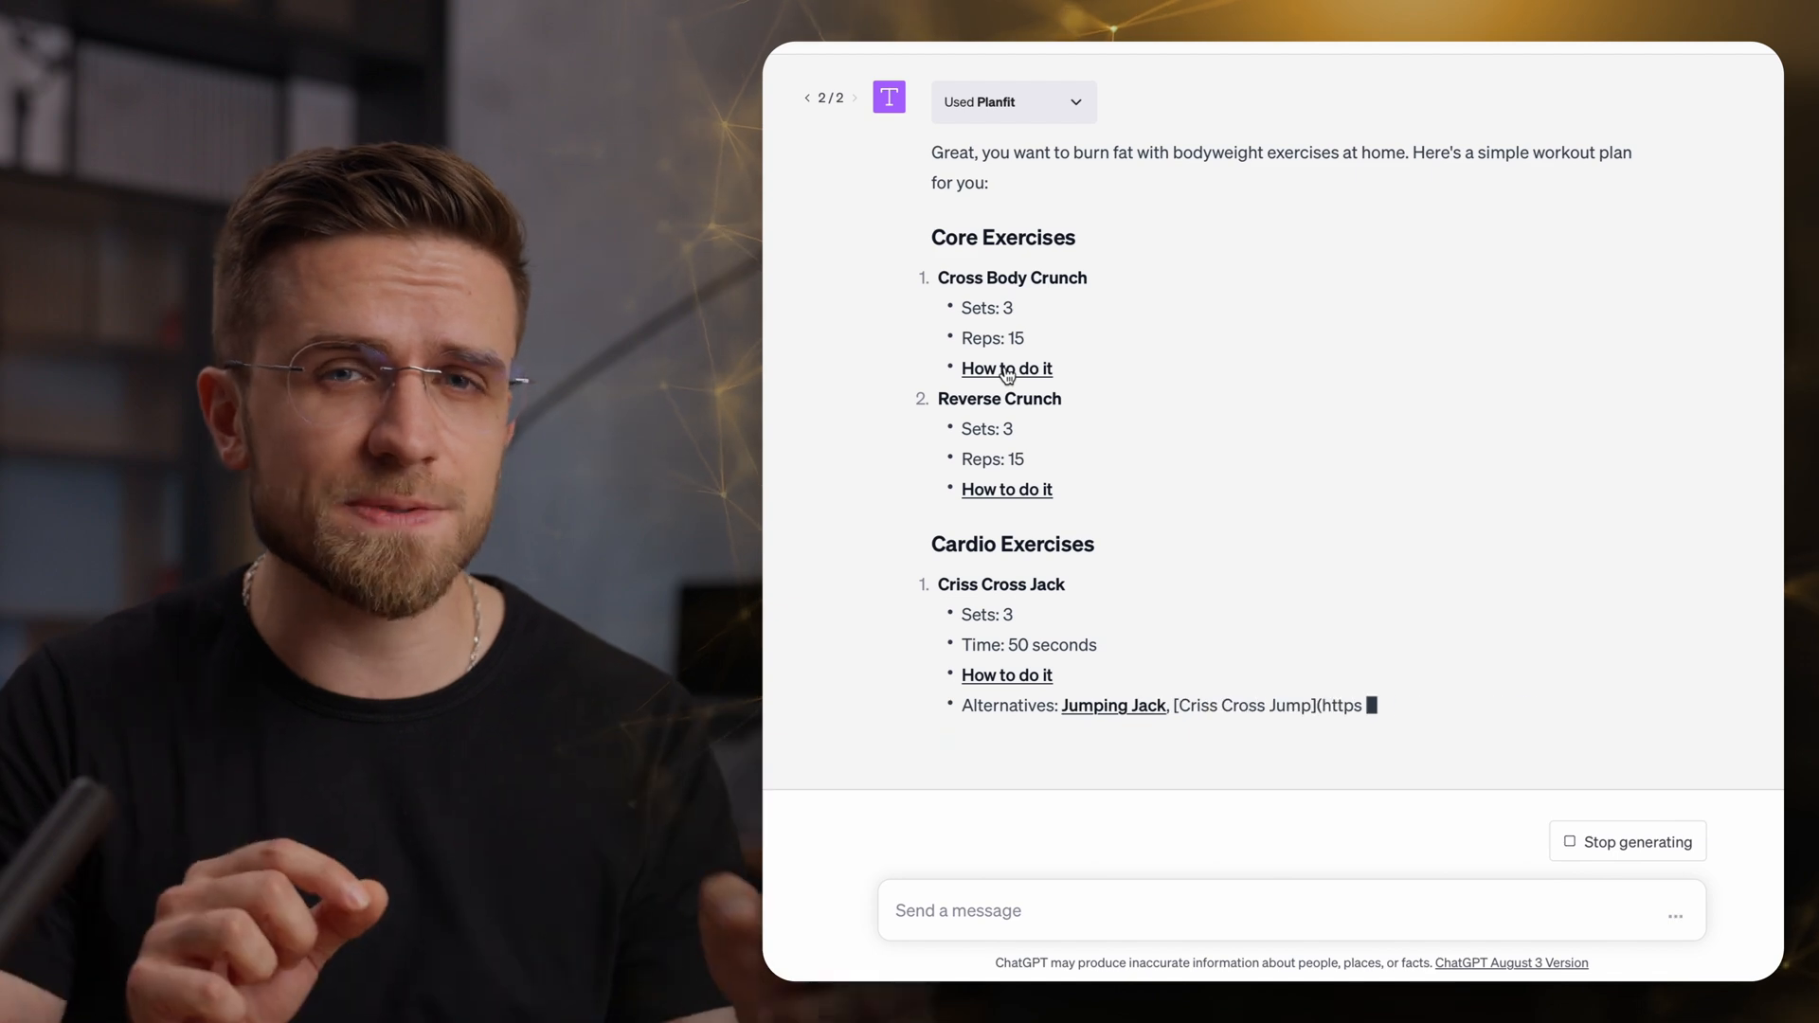
left_click(1006, 369)
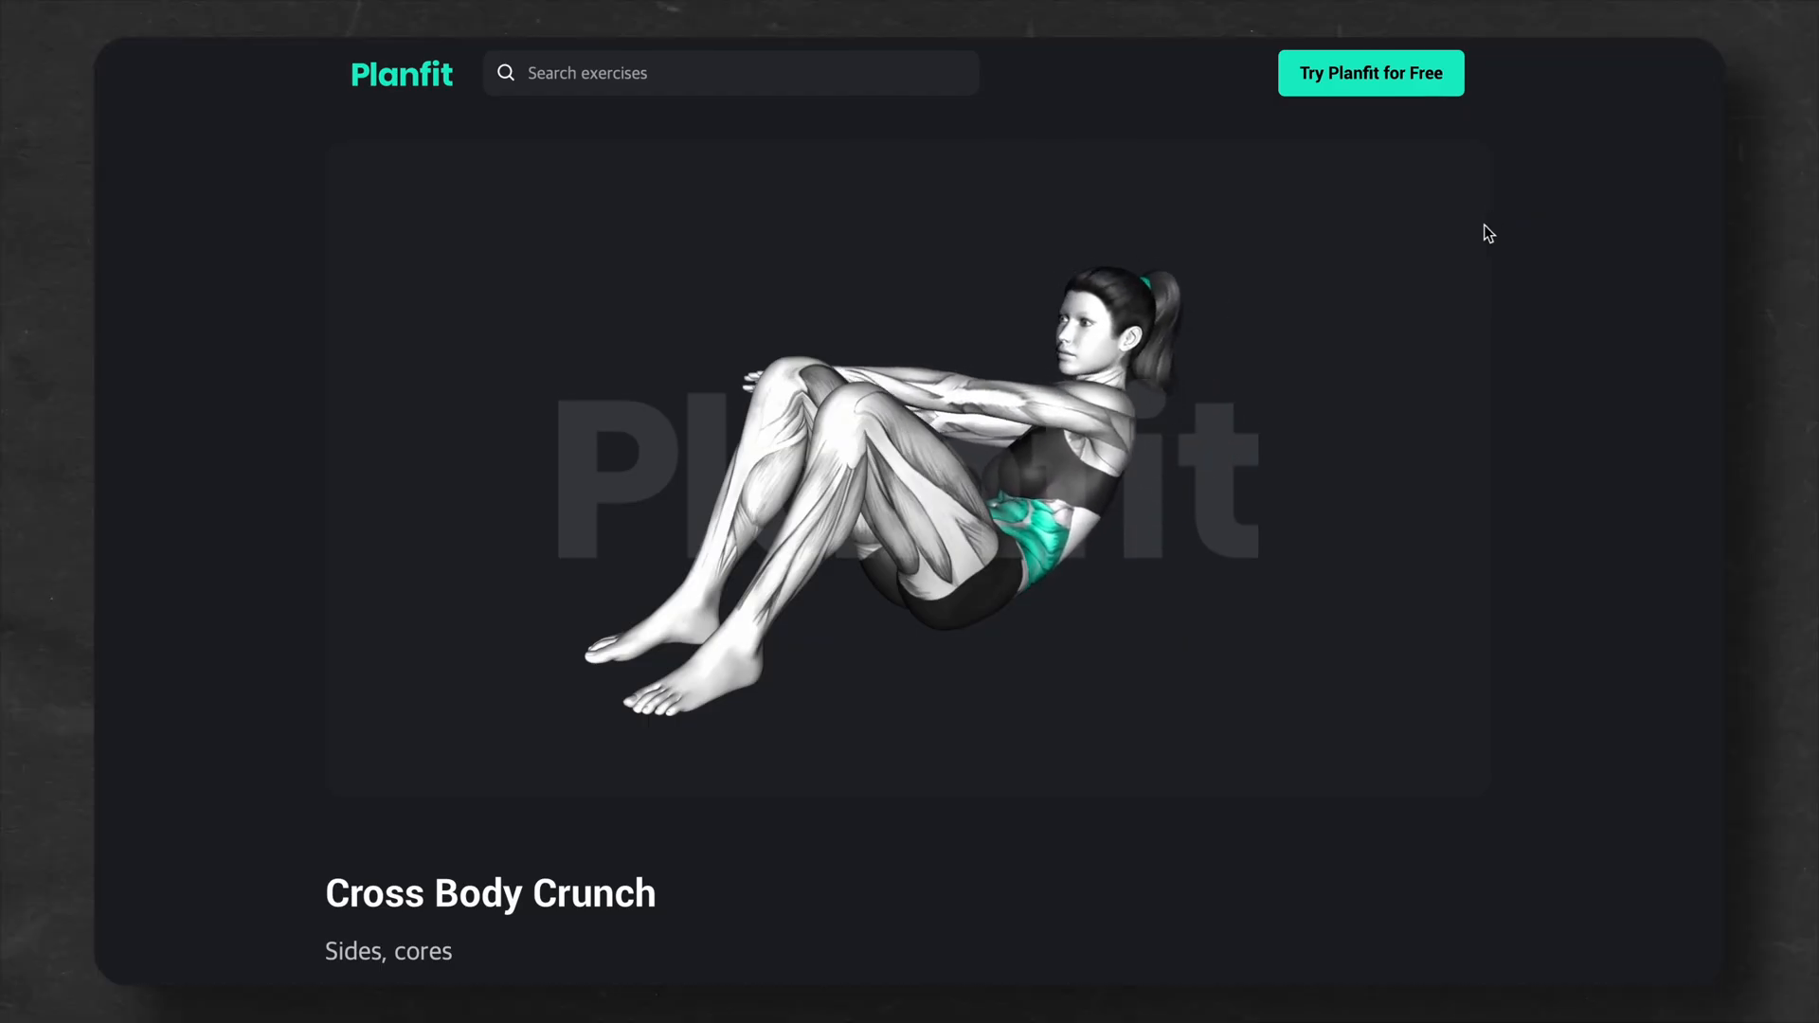
scroll("down", 3)
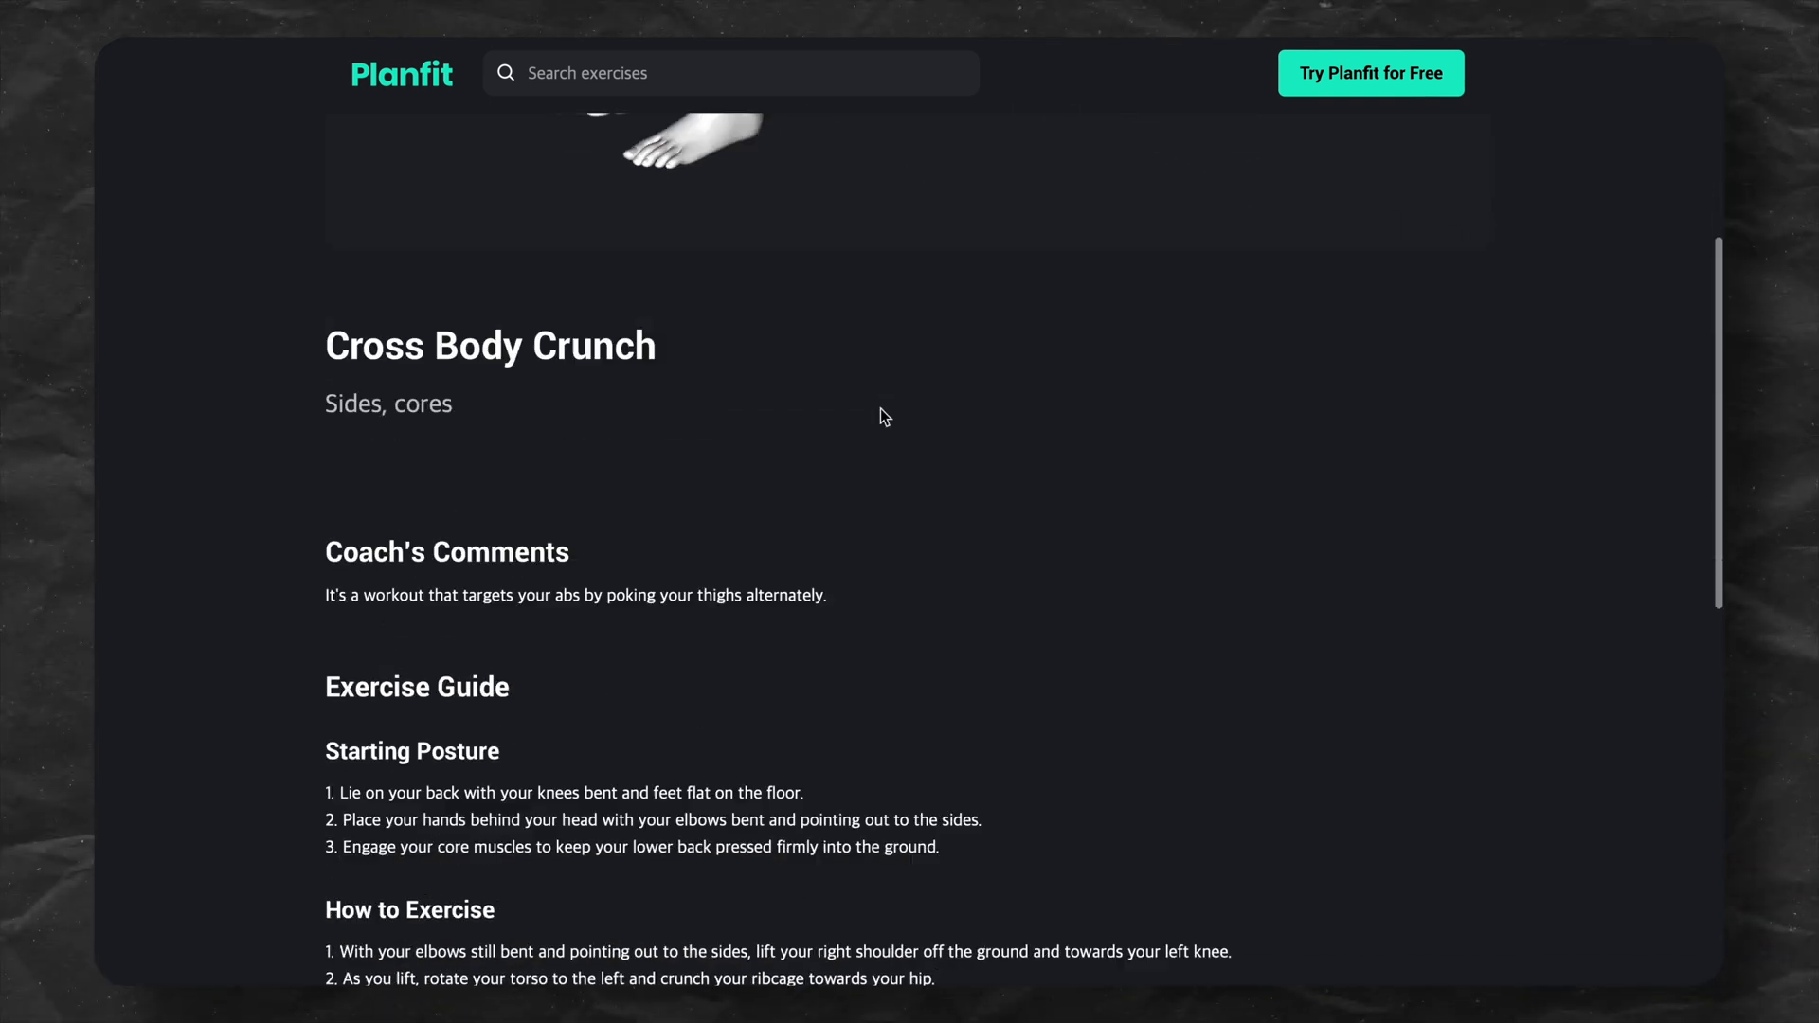
scroll("down", 3)
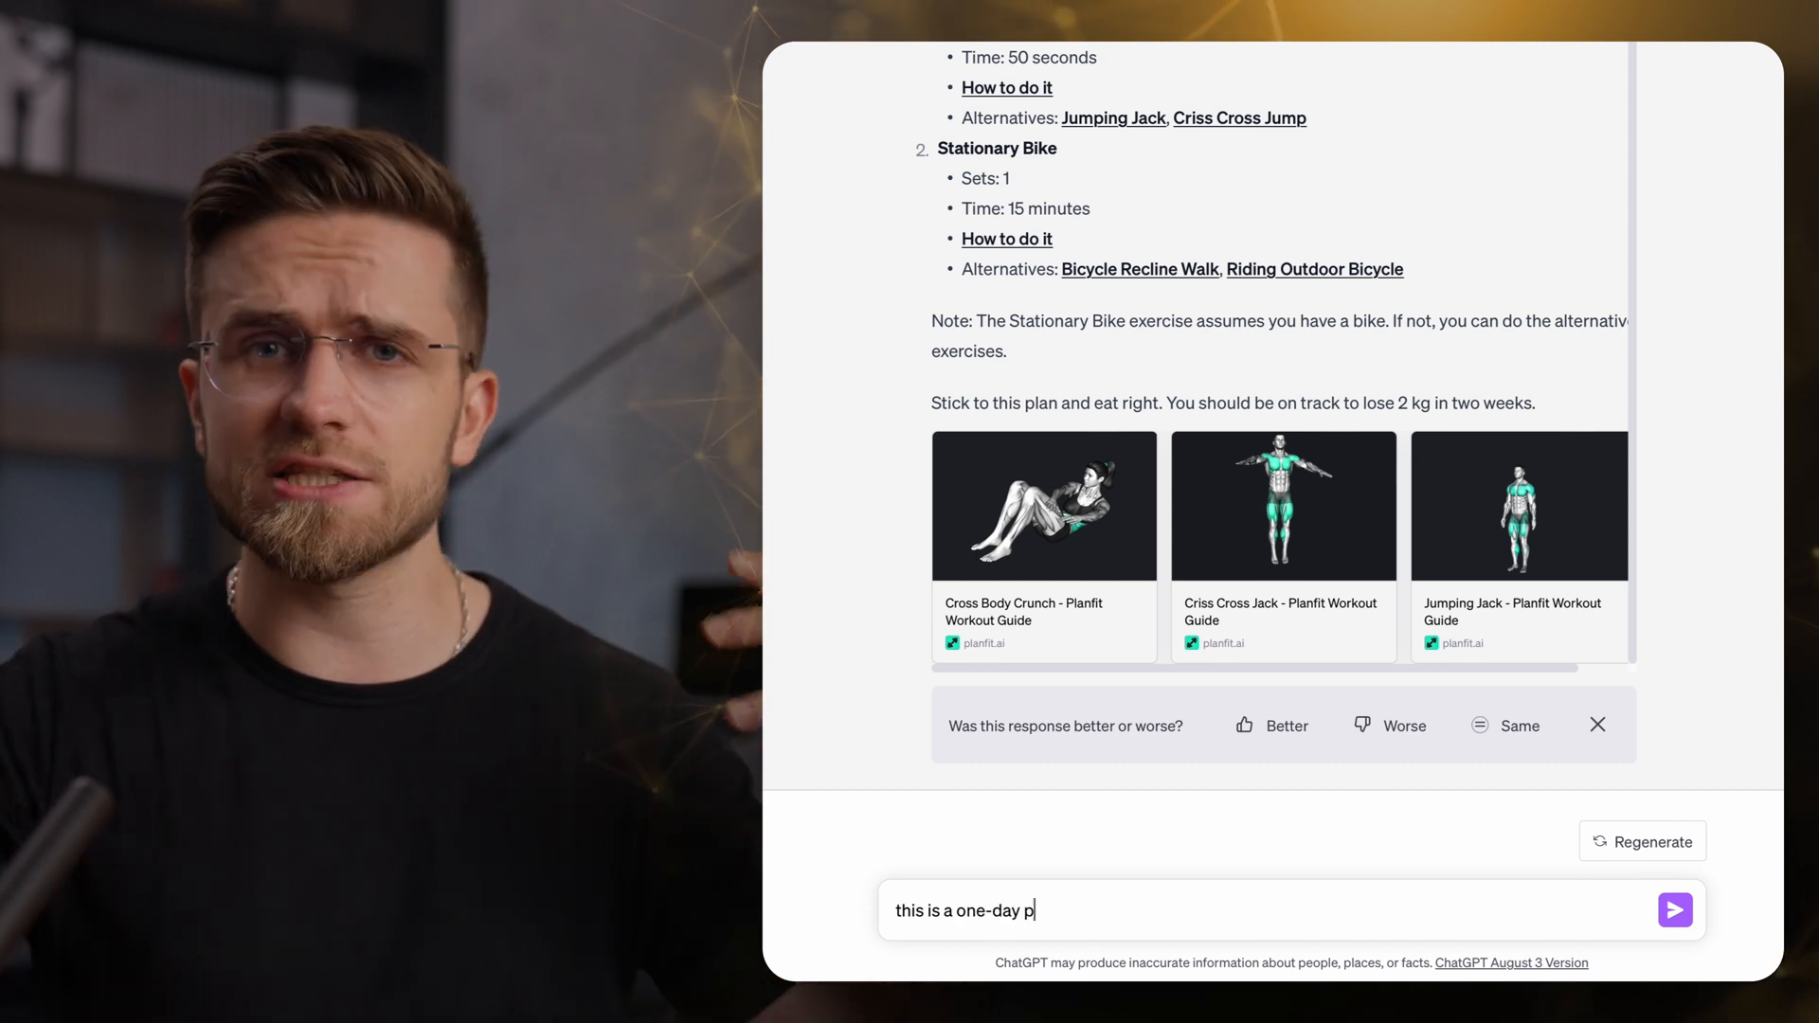
Ask whether the workout should change every day.
type("lan. should I change")
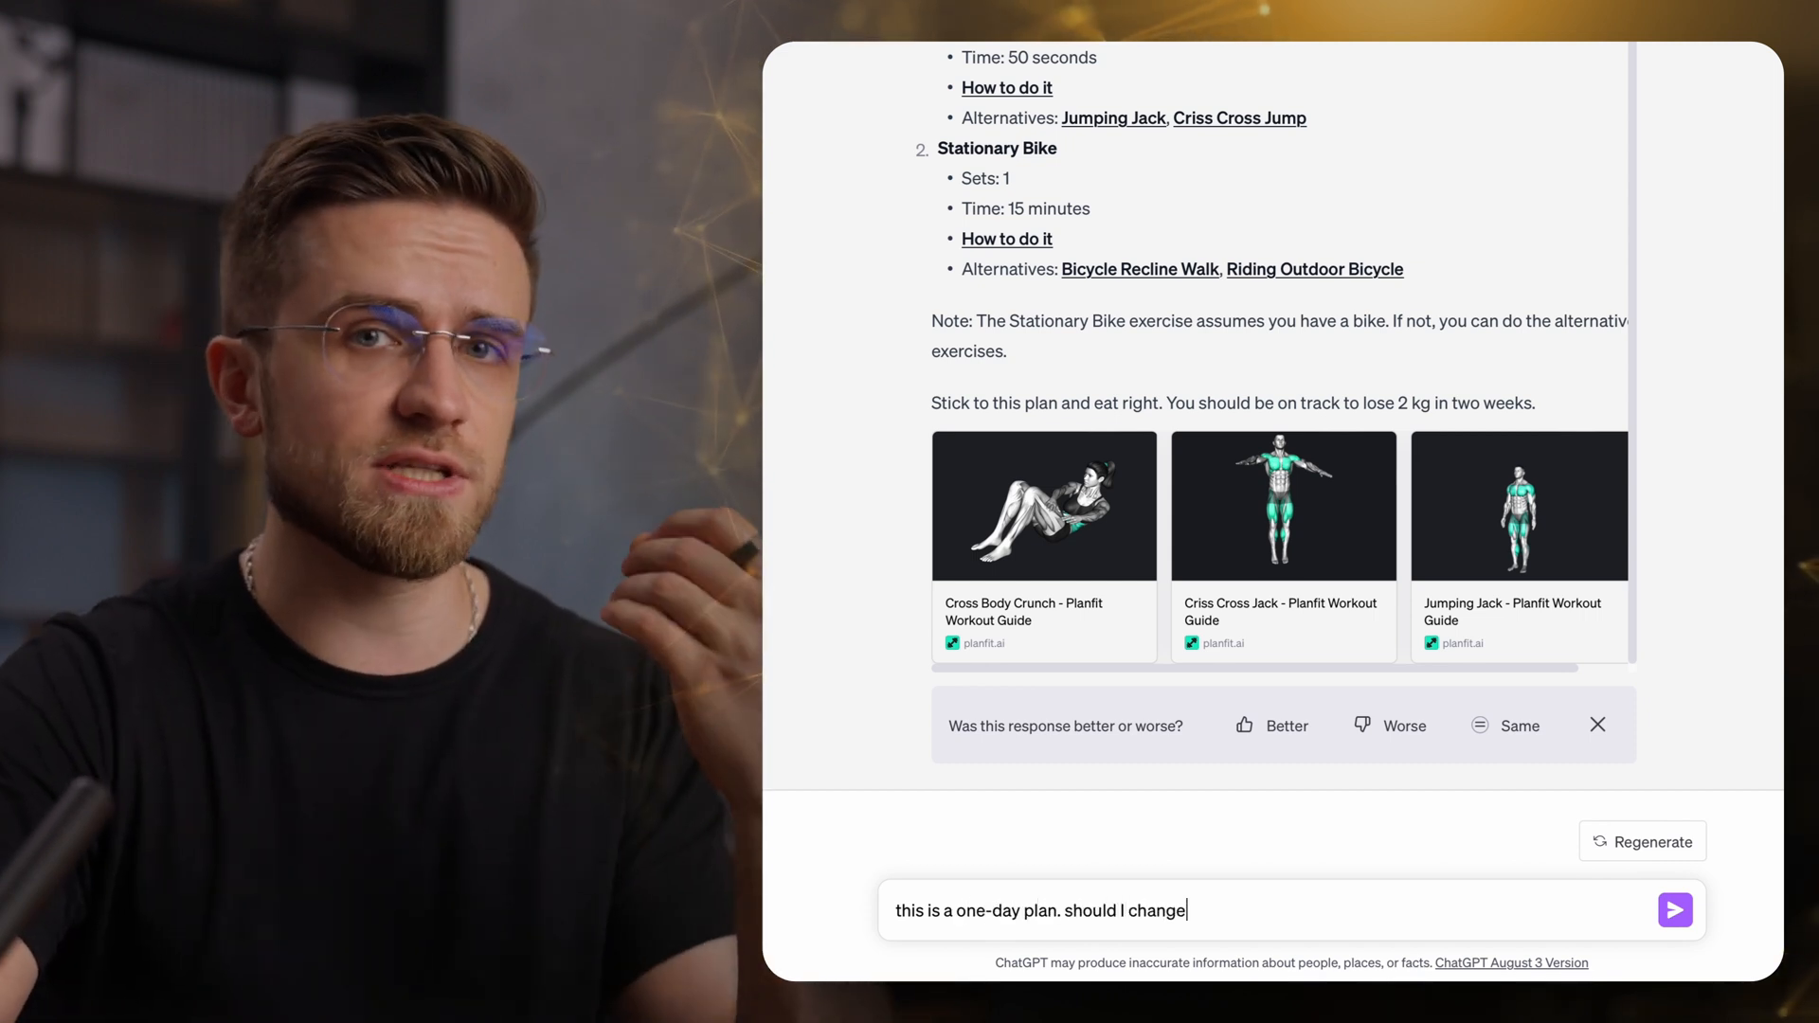
type("my workout every day?")
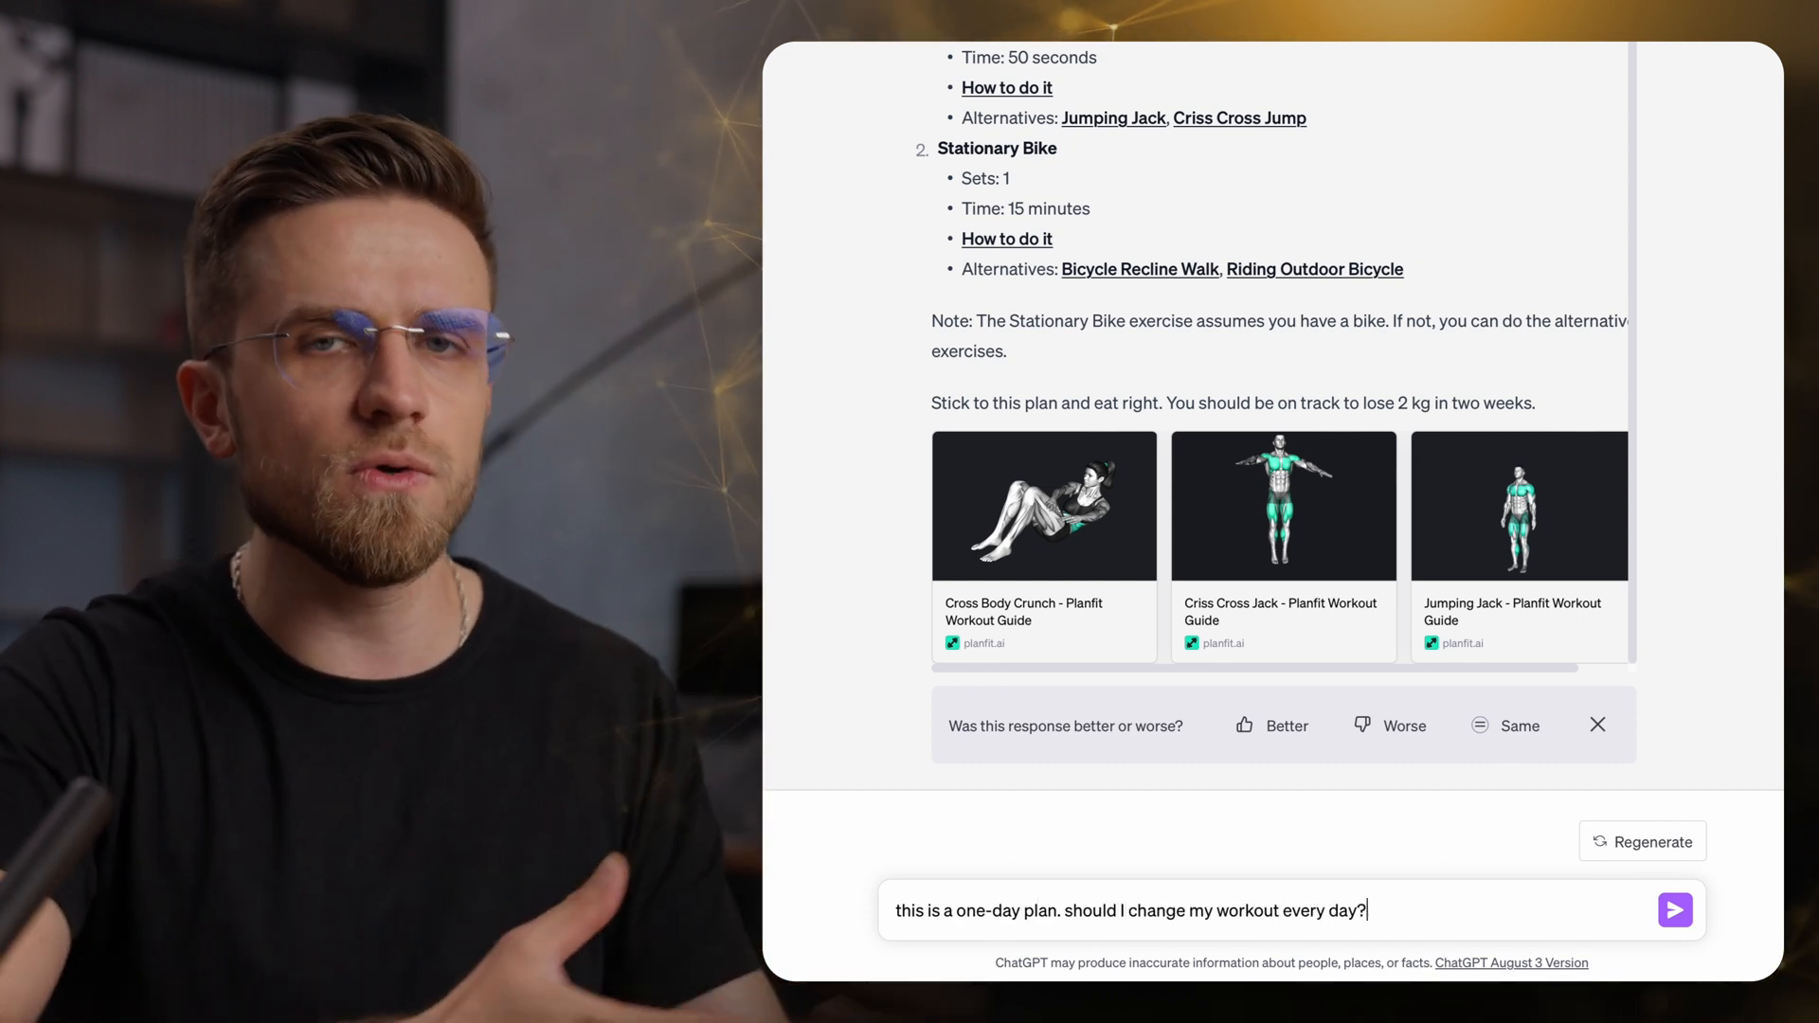
left_click(1674, 910)
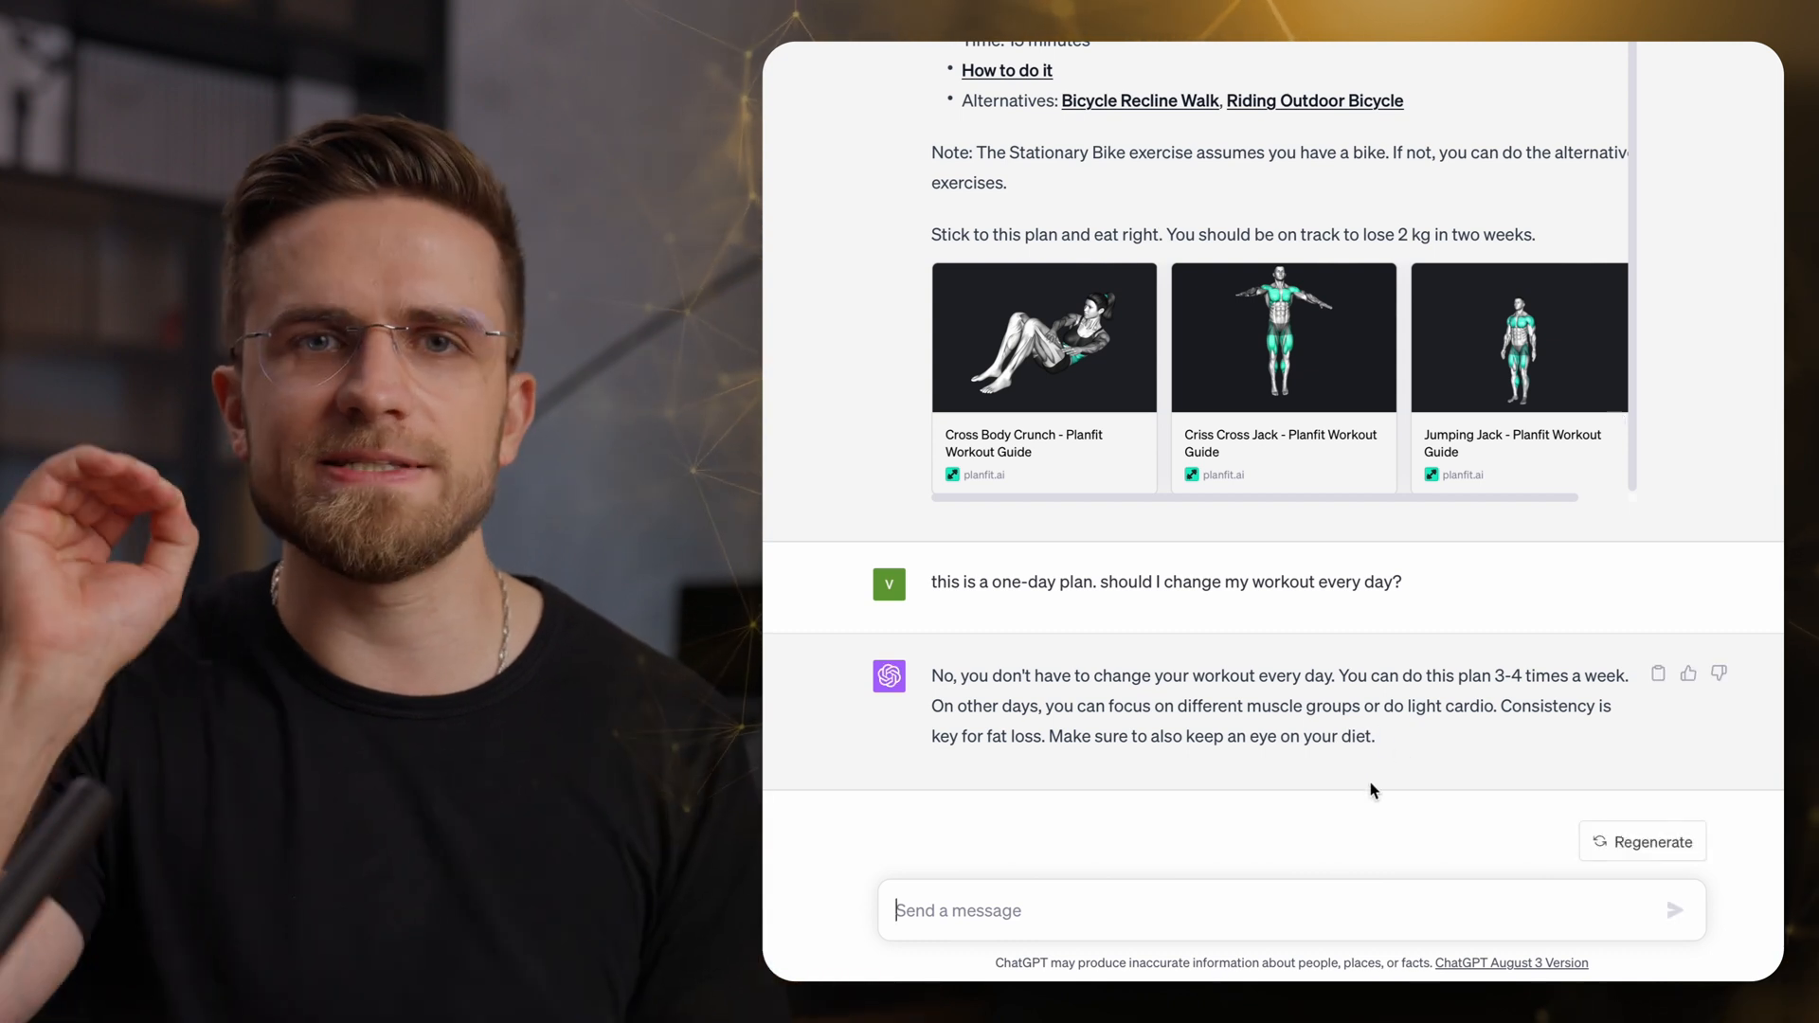
Ask for the best treadmill settings to effectively train cardio.
type("now suggest me the best settin")
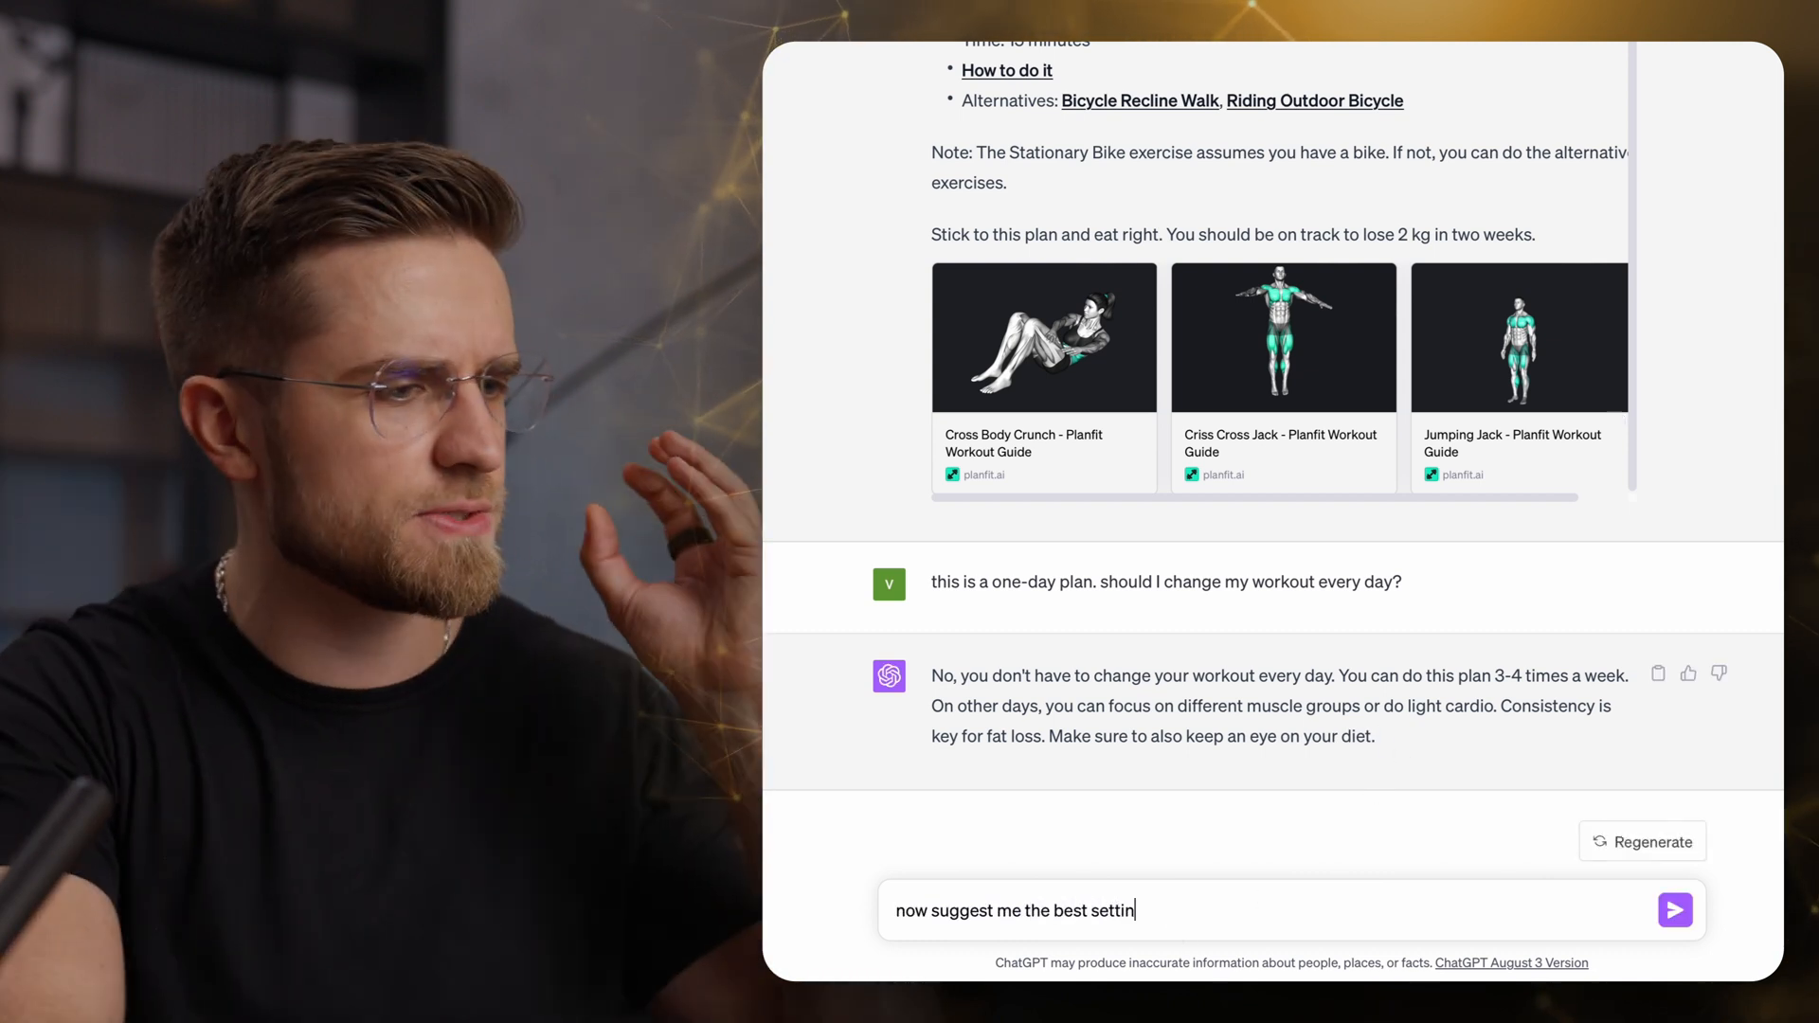
type("gs for a treadmill to effectively train cardio. the distance, the pace,")
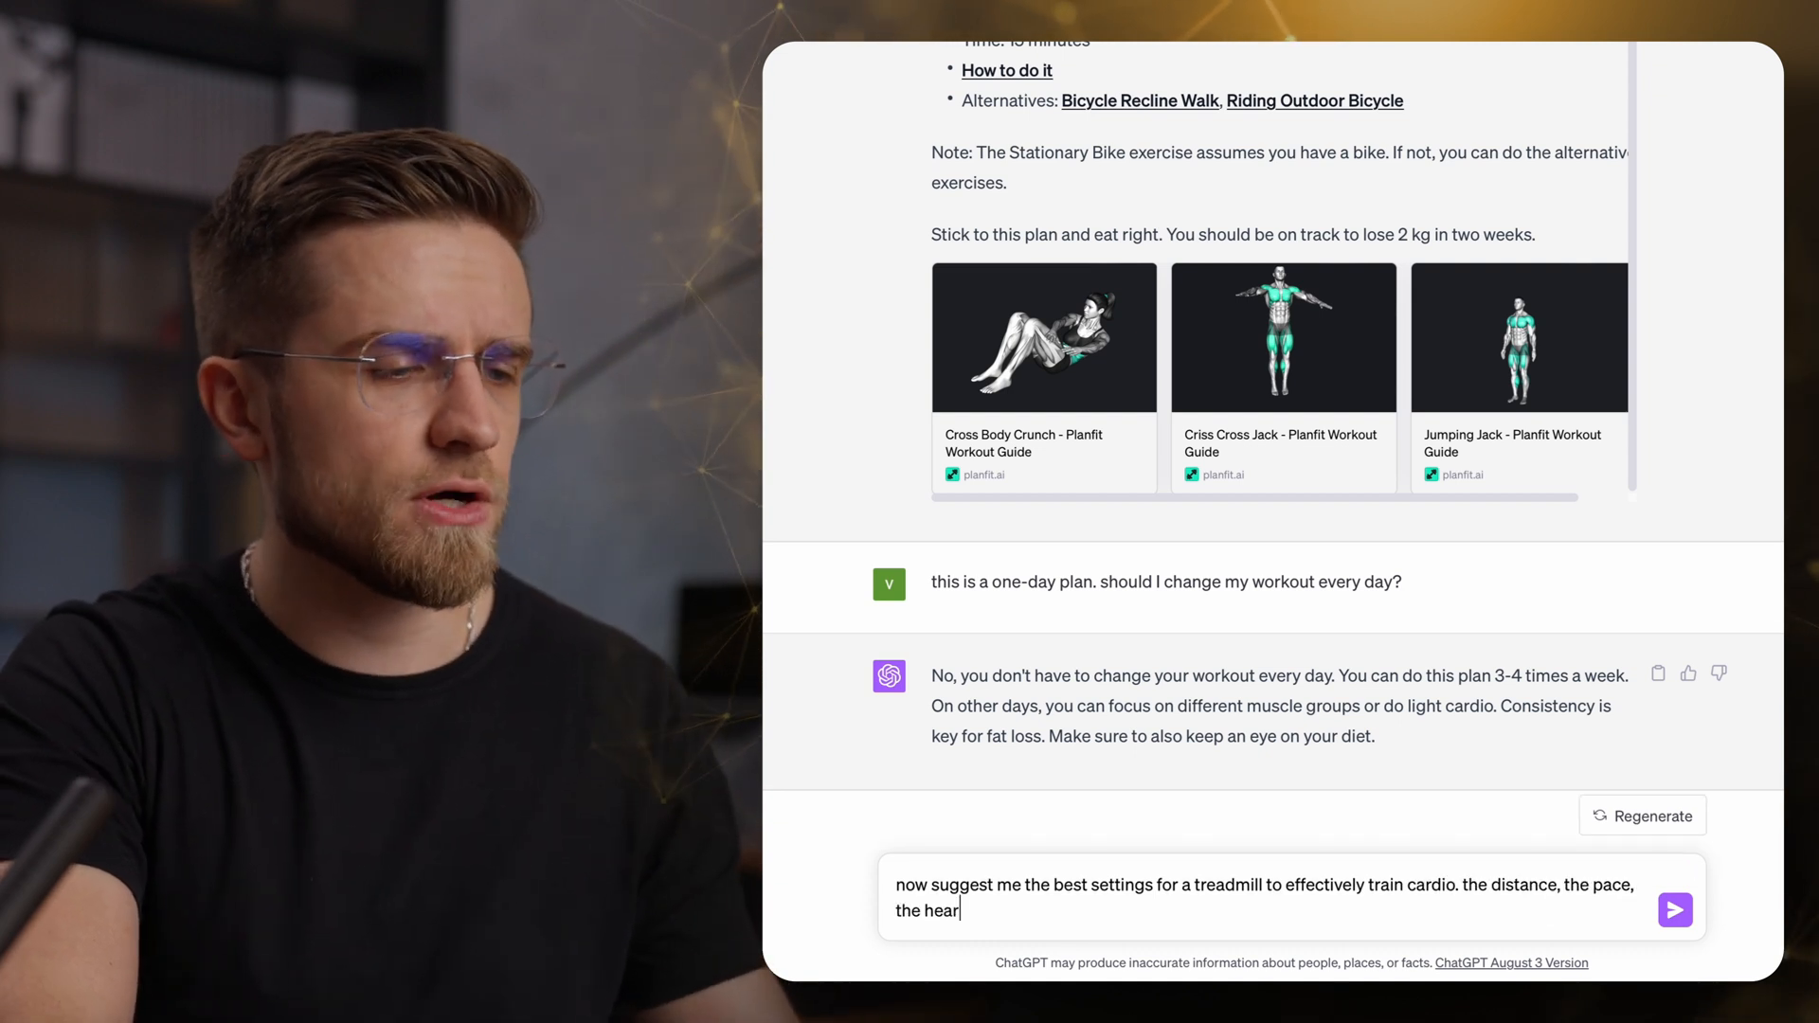
left_click(1674, 910)
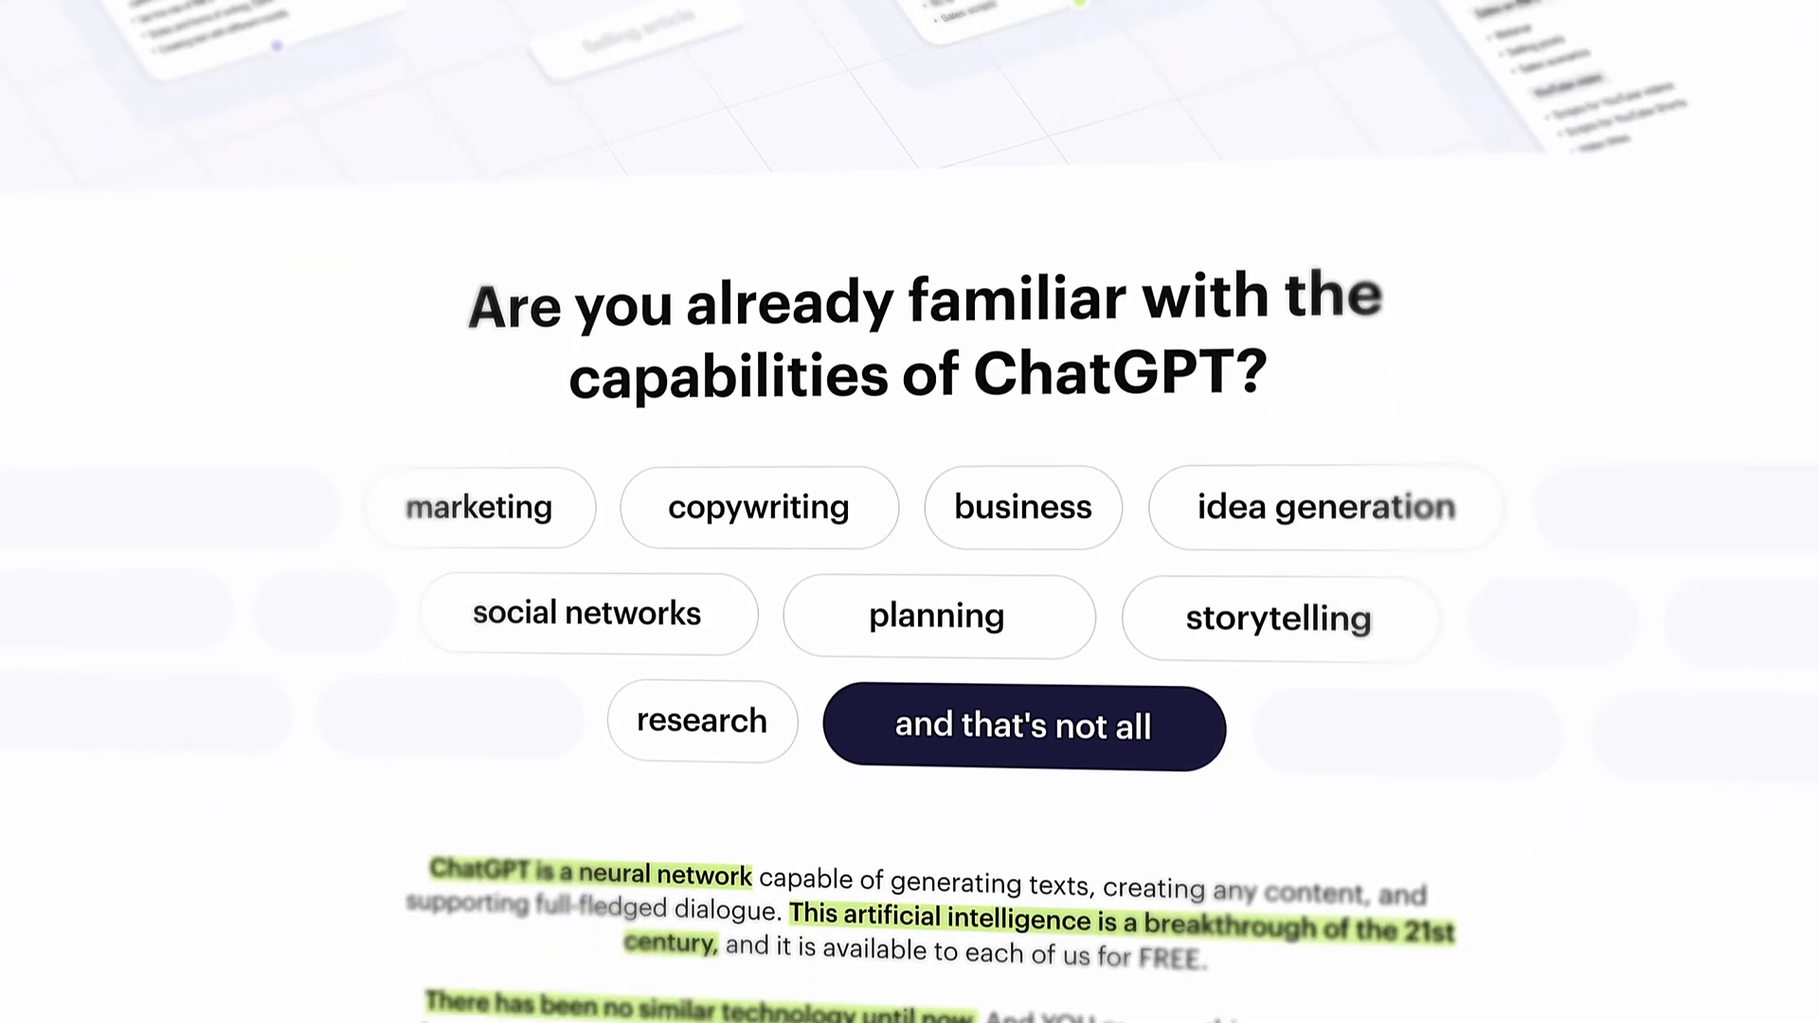
scroll("down", 3)
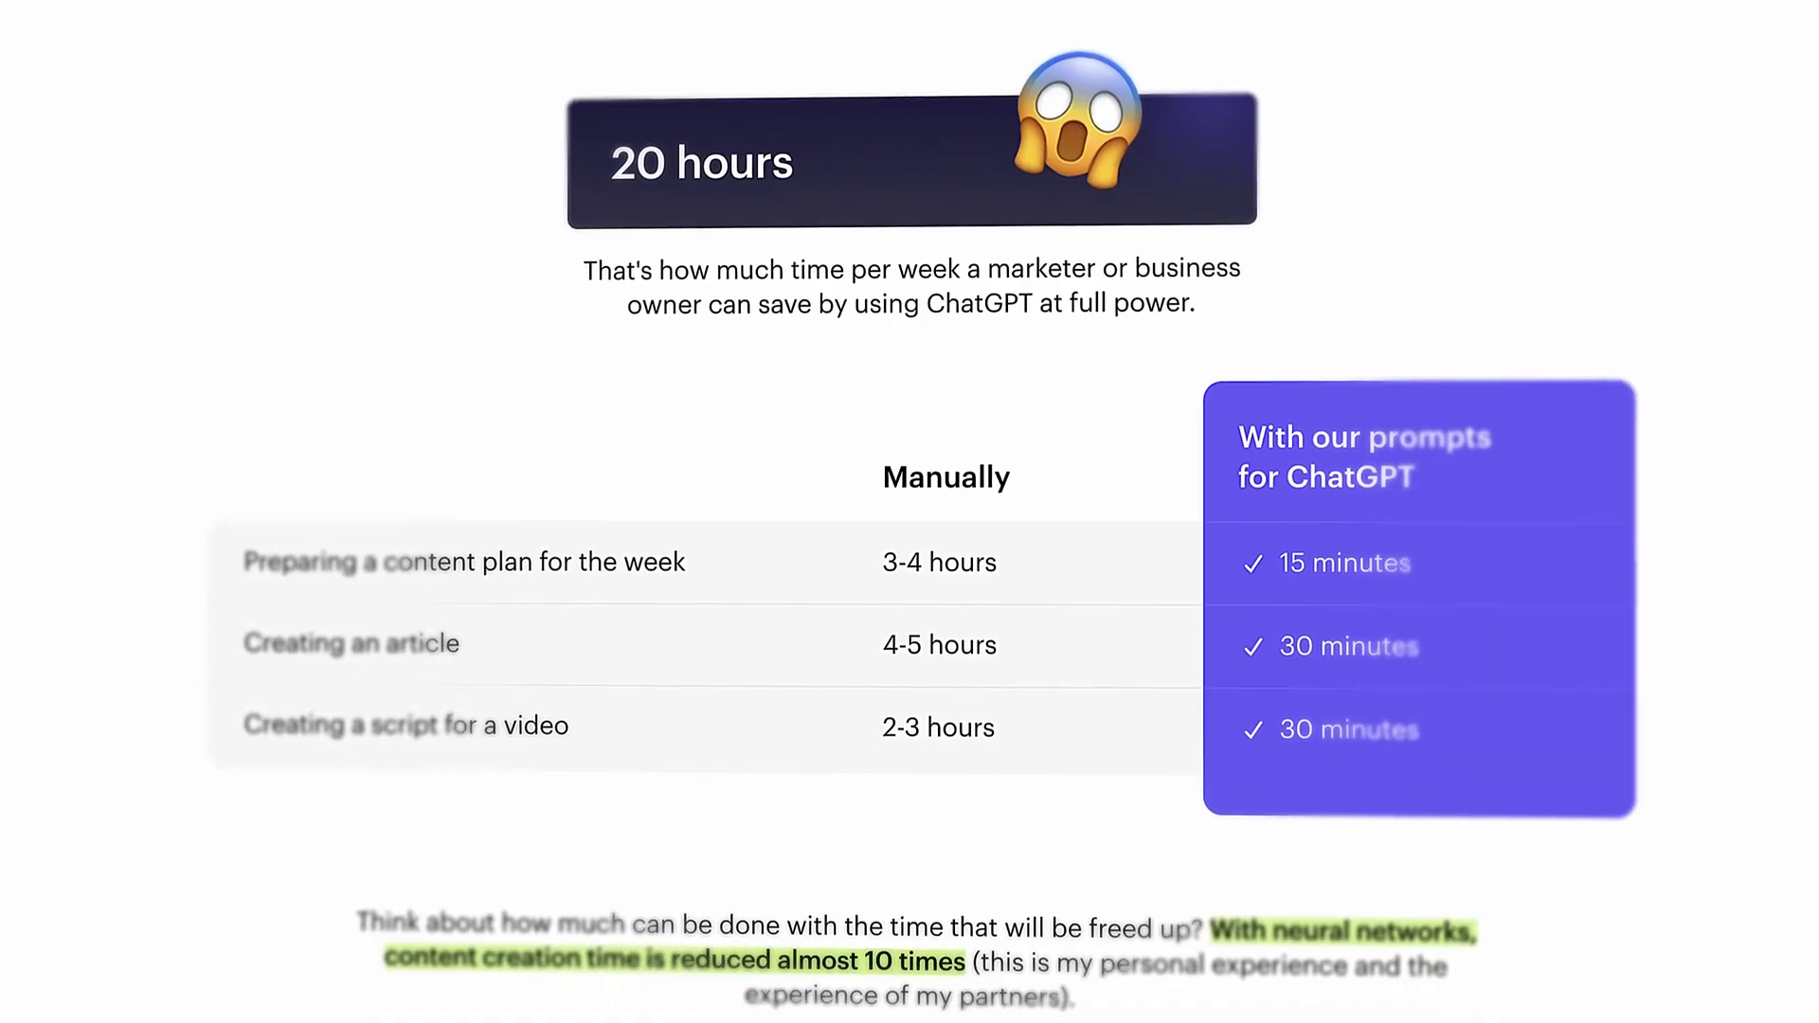
scroll("down", 3)
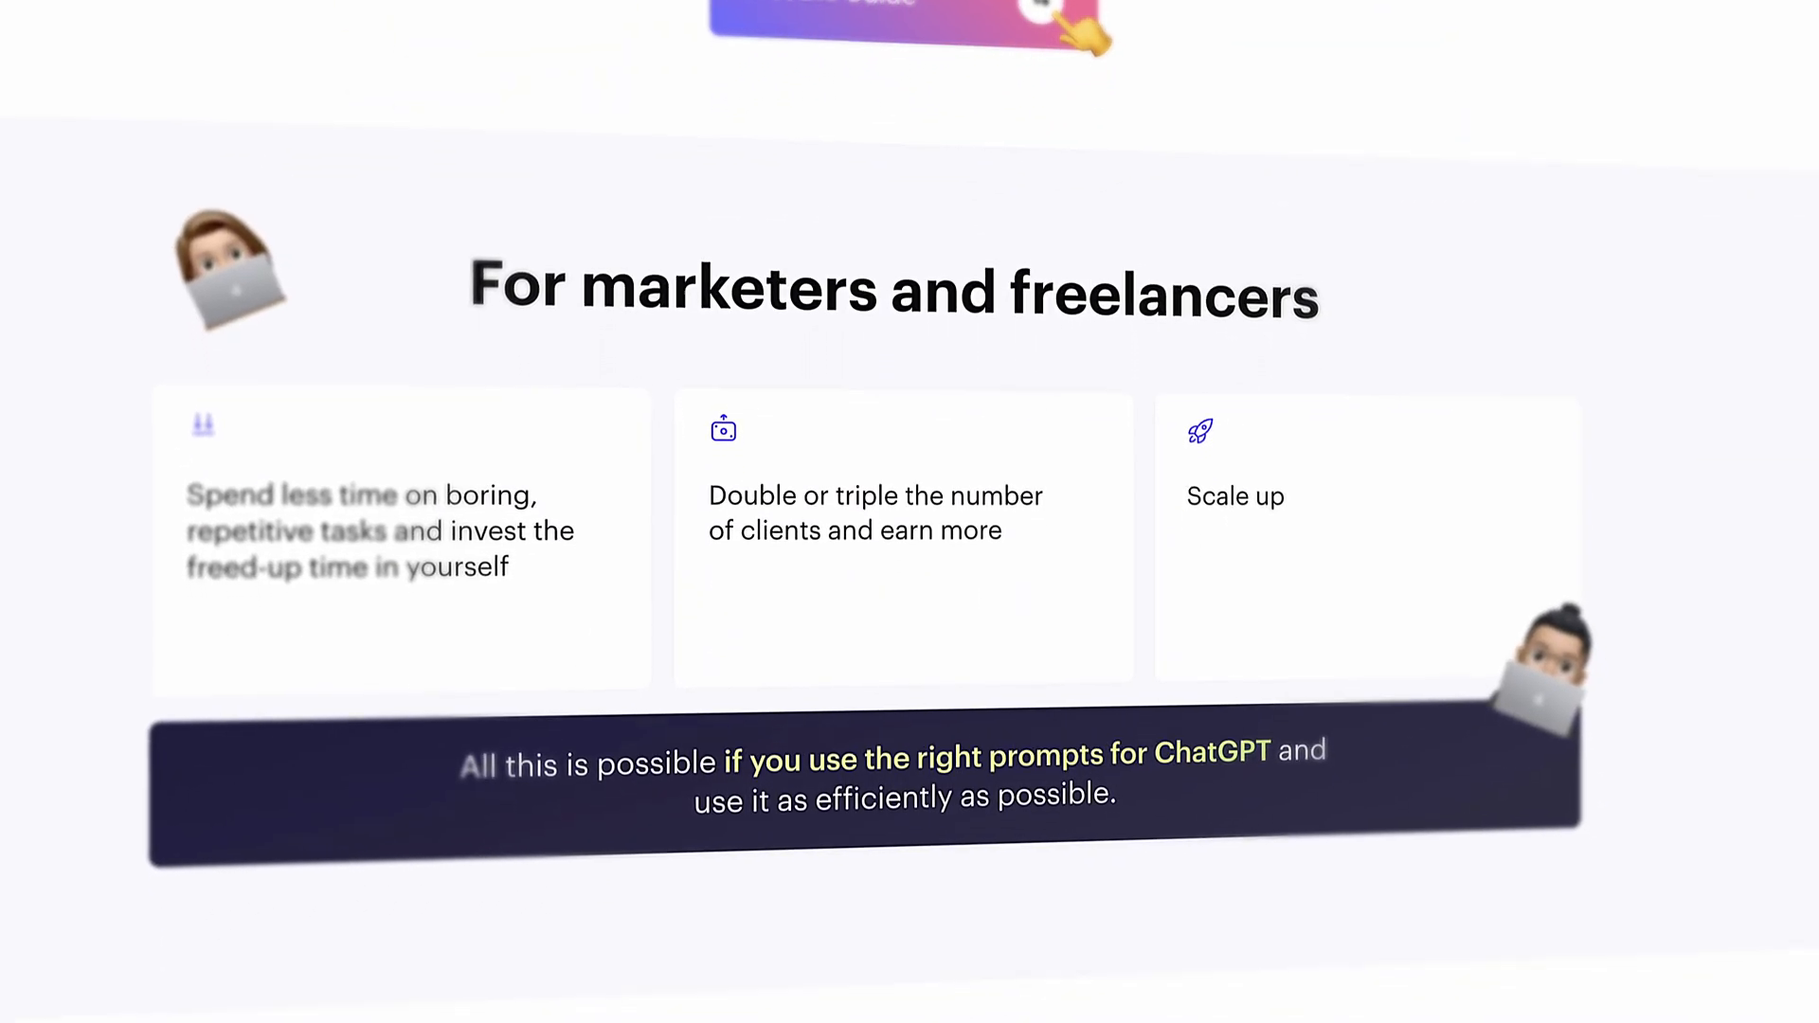
scroll("down", 3)
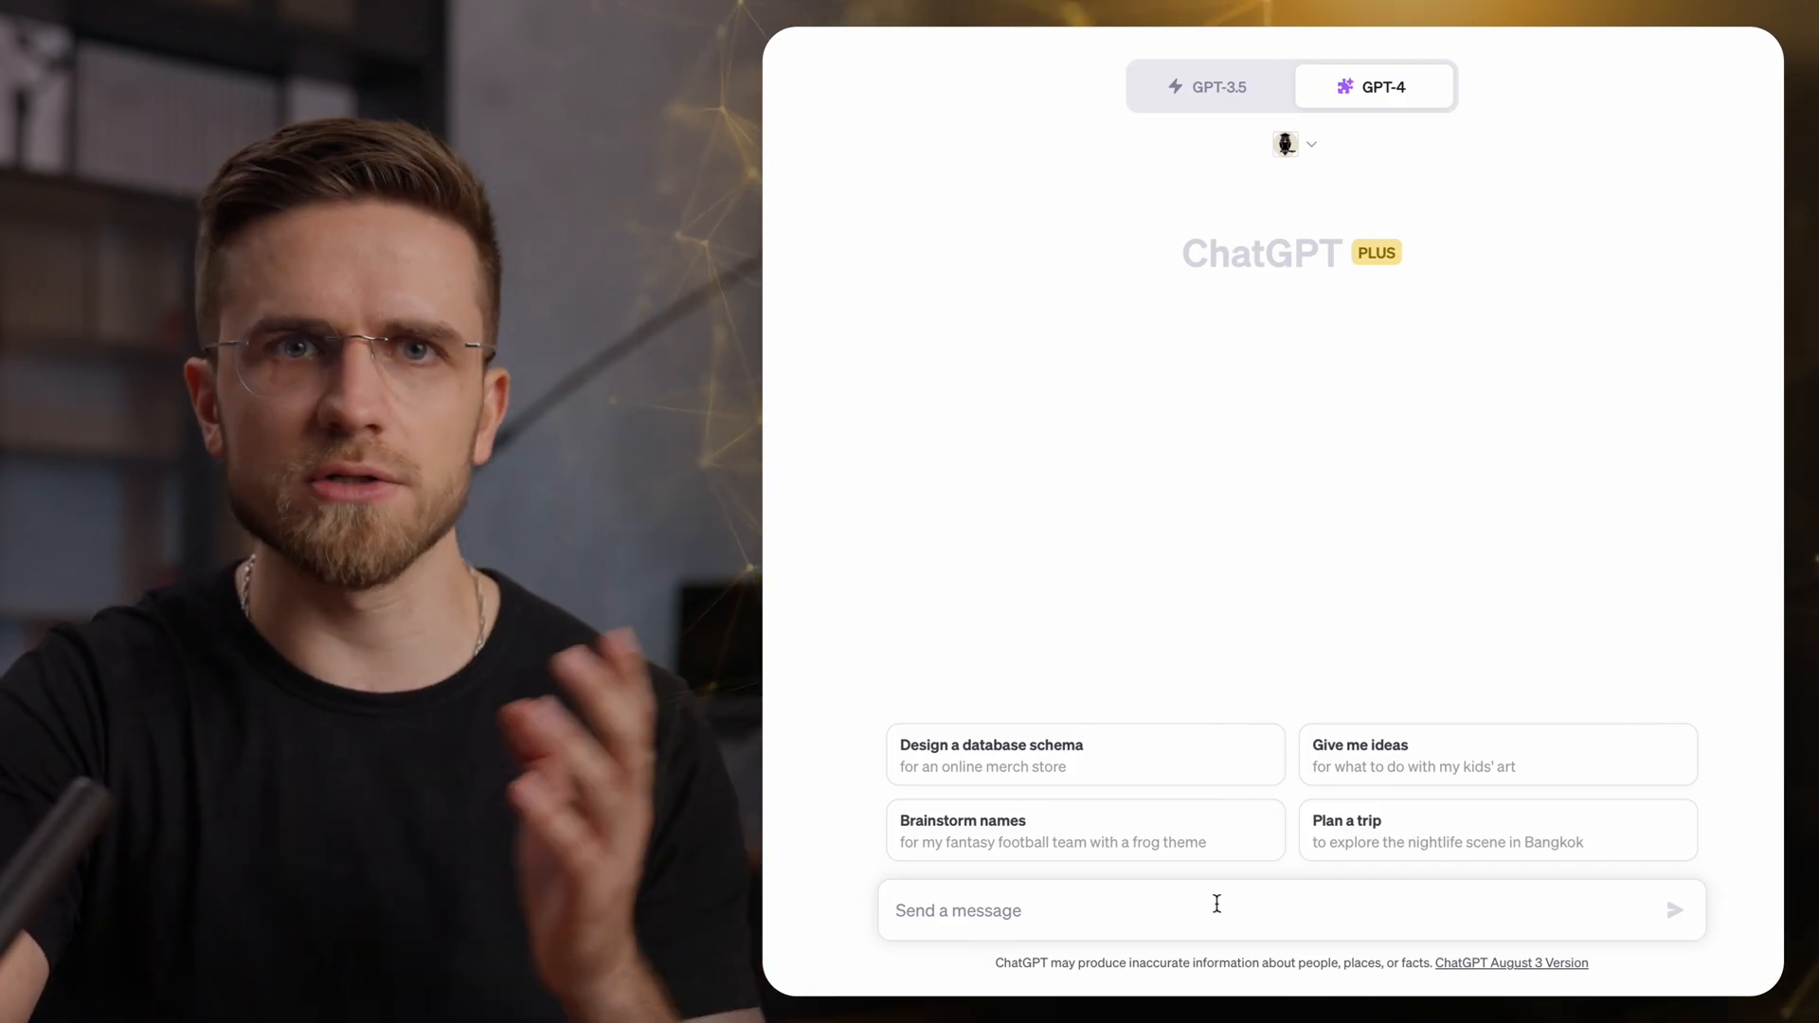
Ask Scholar Assist for the 5 latest research papers and scroll the results.
type("tell me abou")
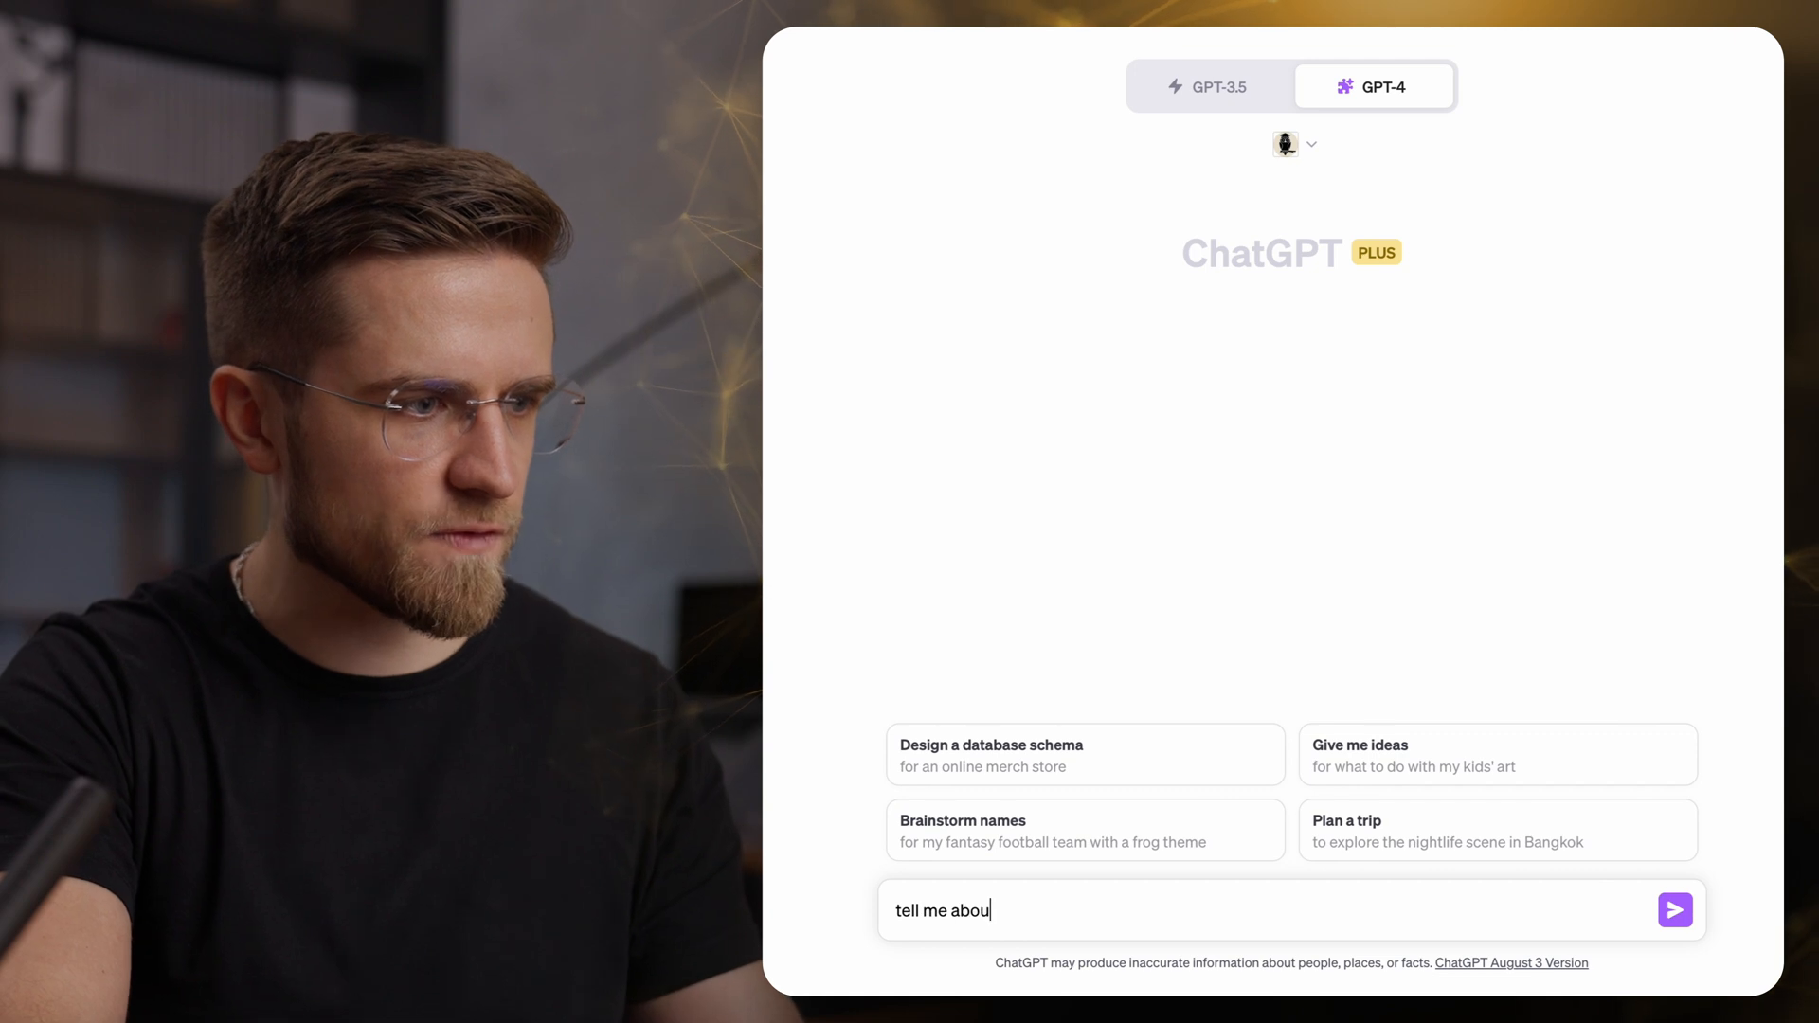
type("t 5 latest research papers")
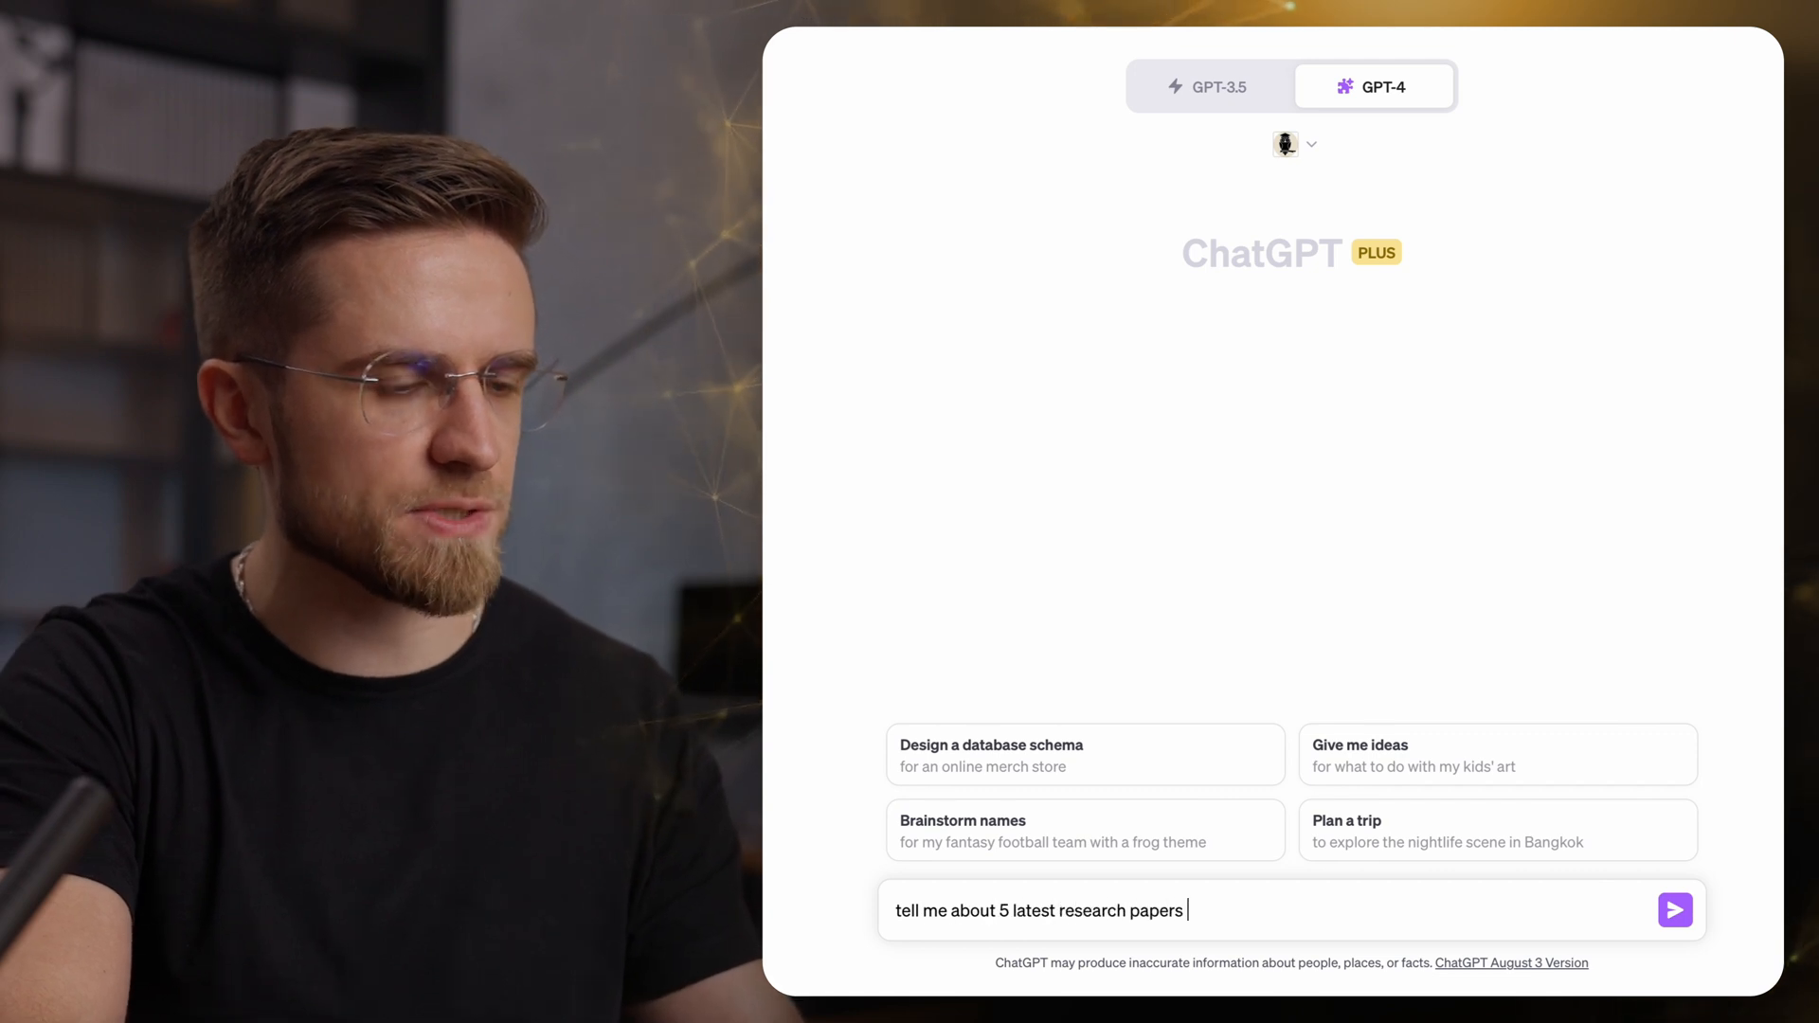
left_click(1673, 909)
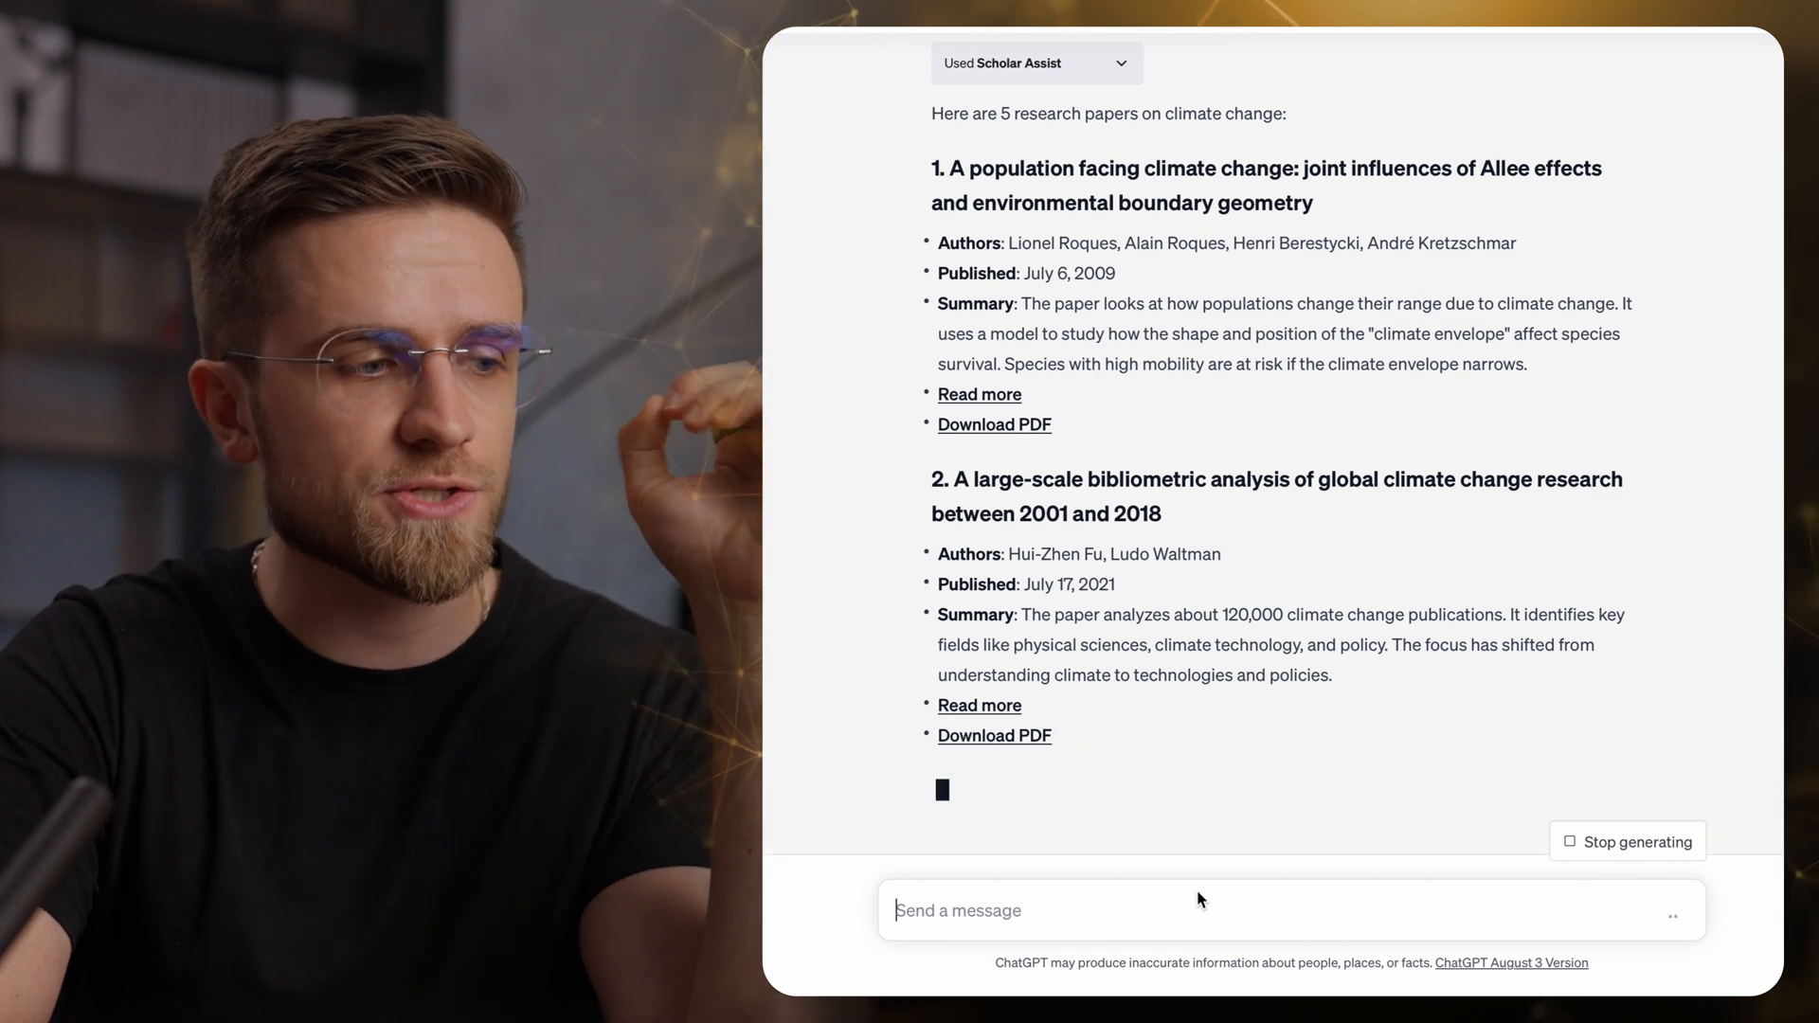
scroll("down", 3)
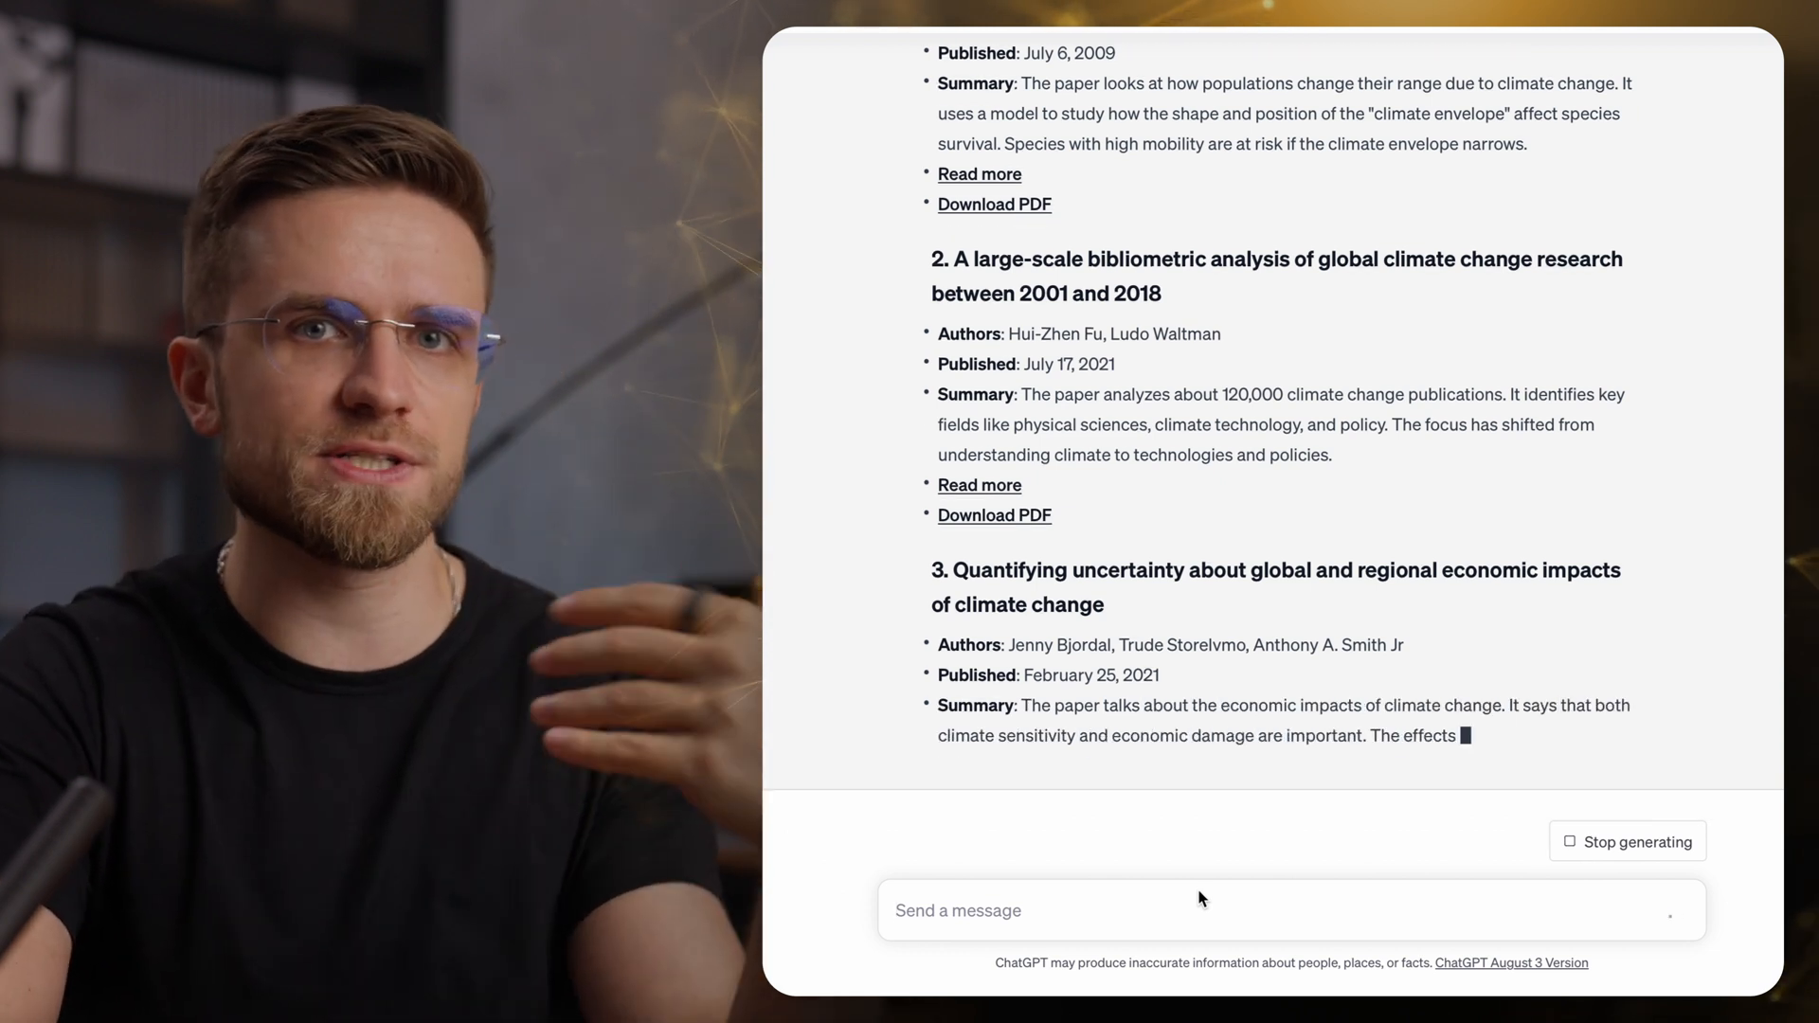
scroll("down", 3)
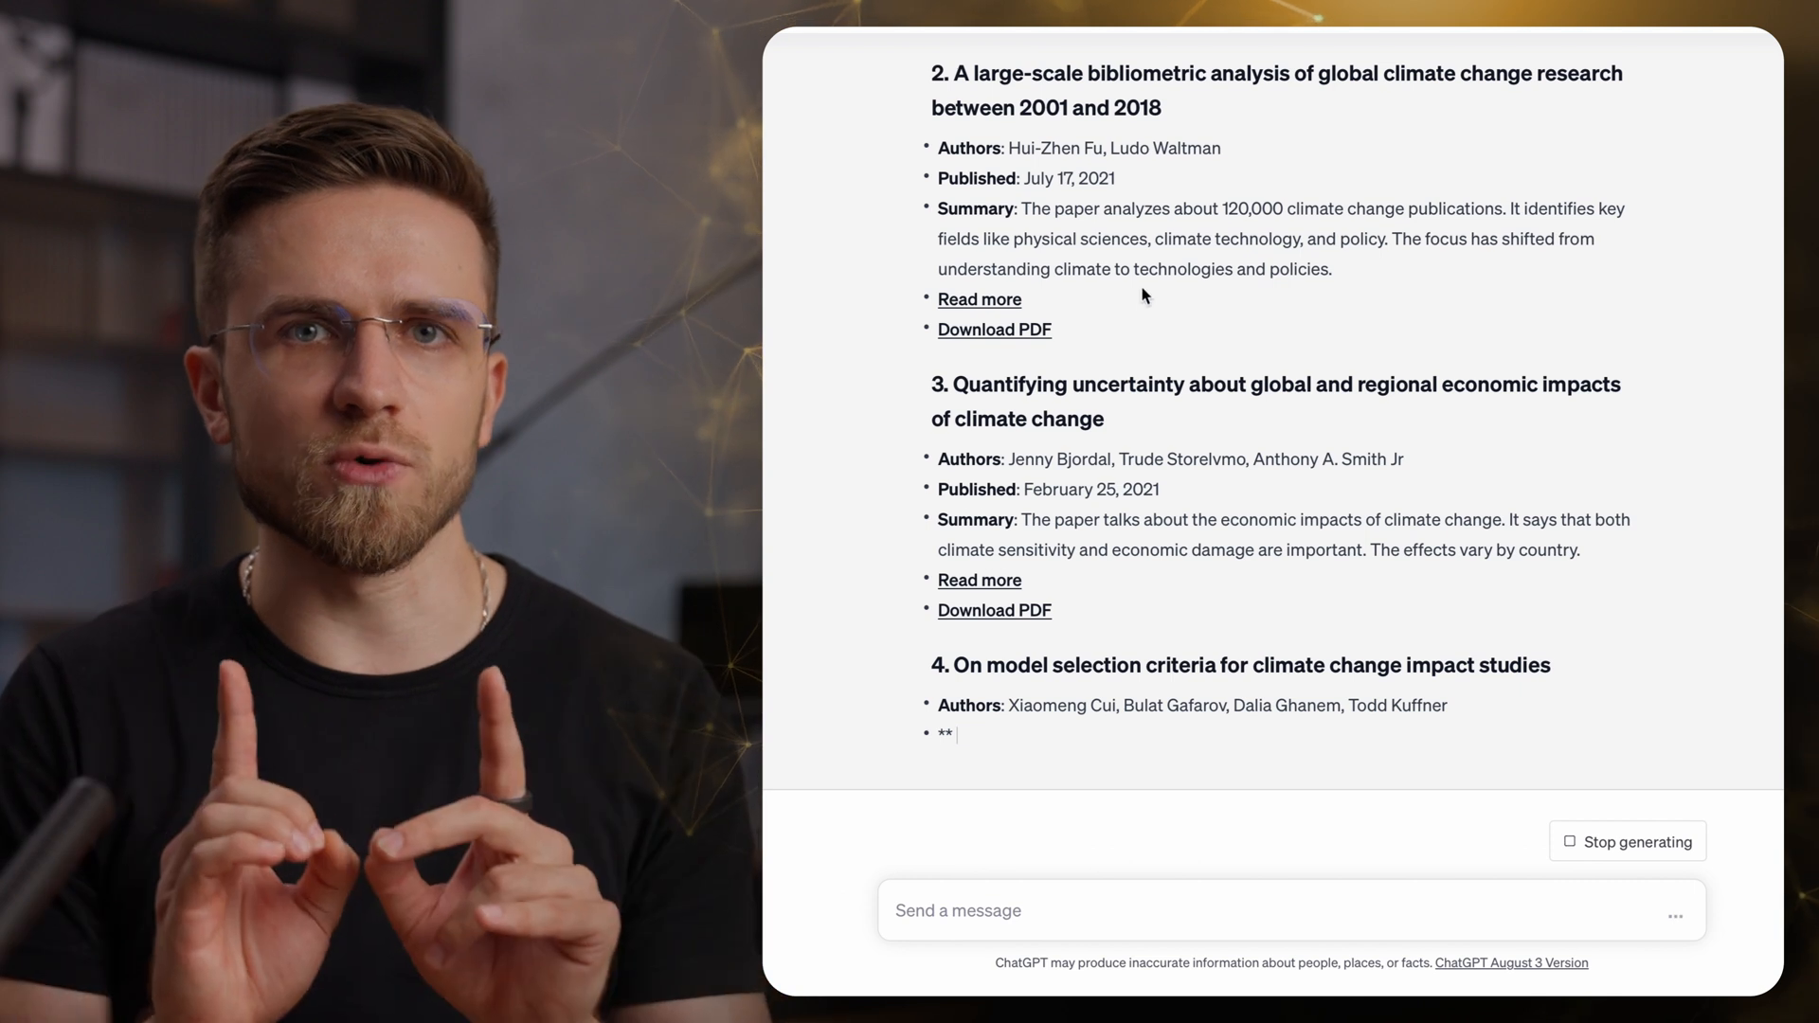
Request a brief overview of the last paper's key ideas and graphs.
type("tell me more about the last one")
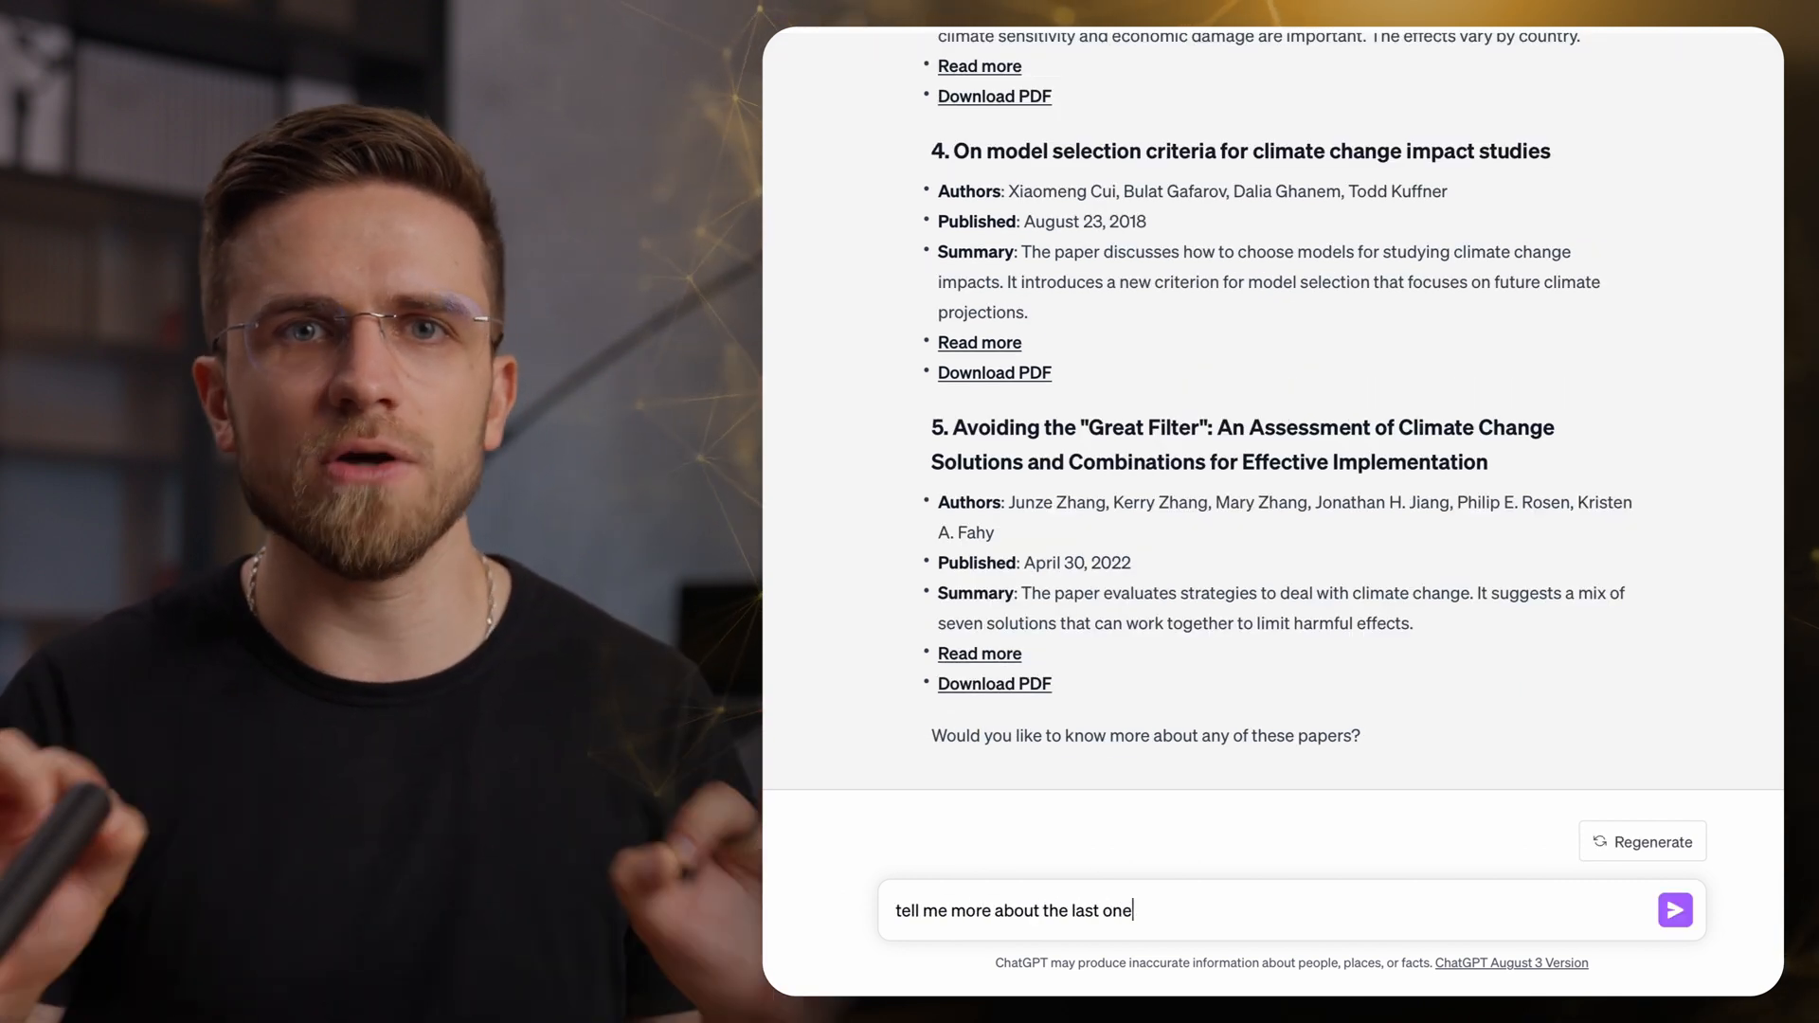
type(". key ideas, graphs, and so on")
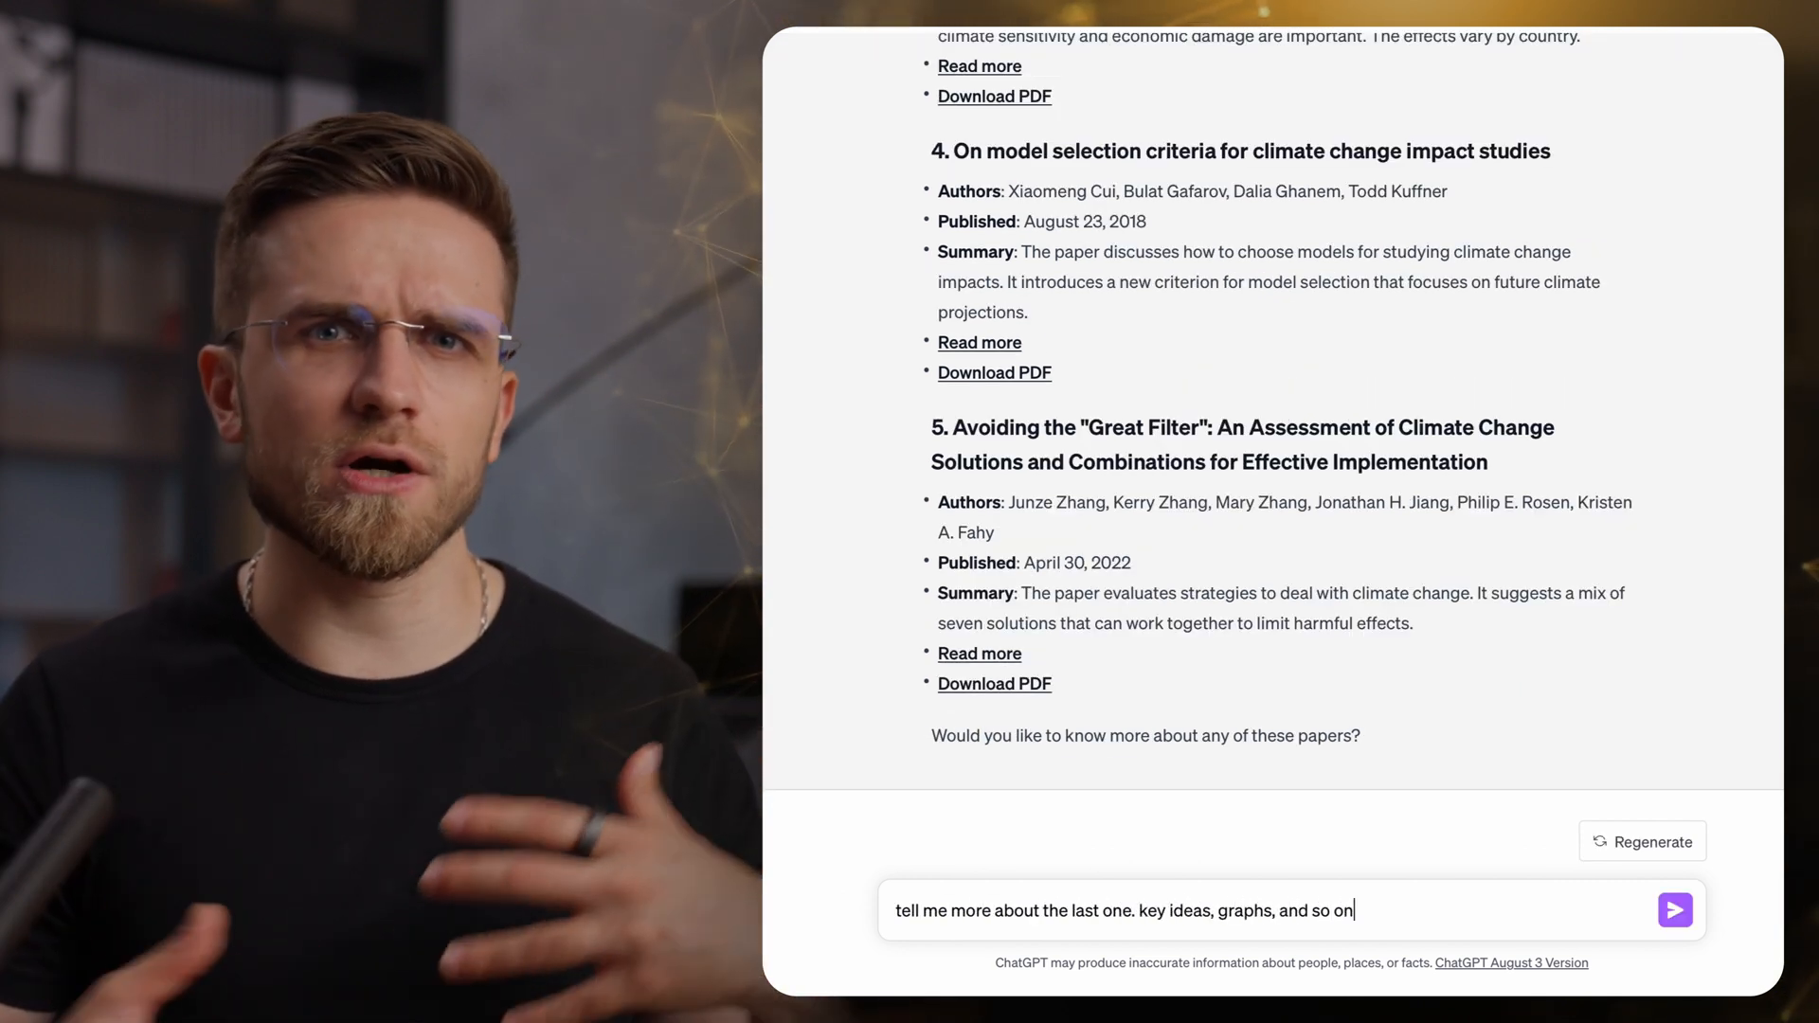
type(". brief overview plea")
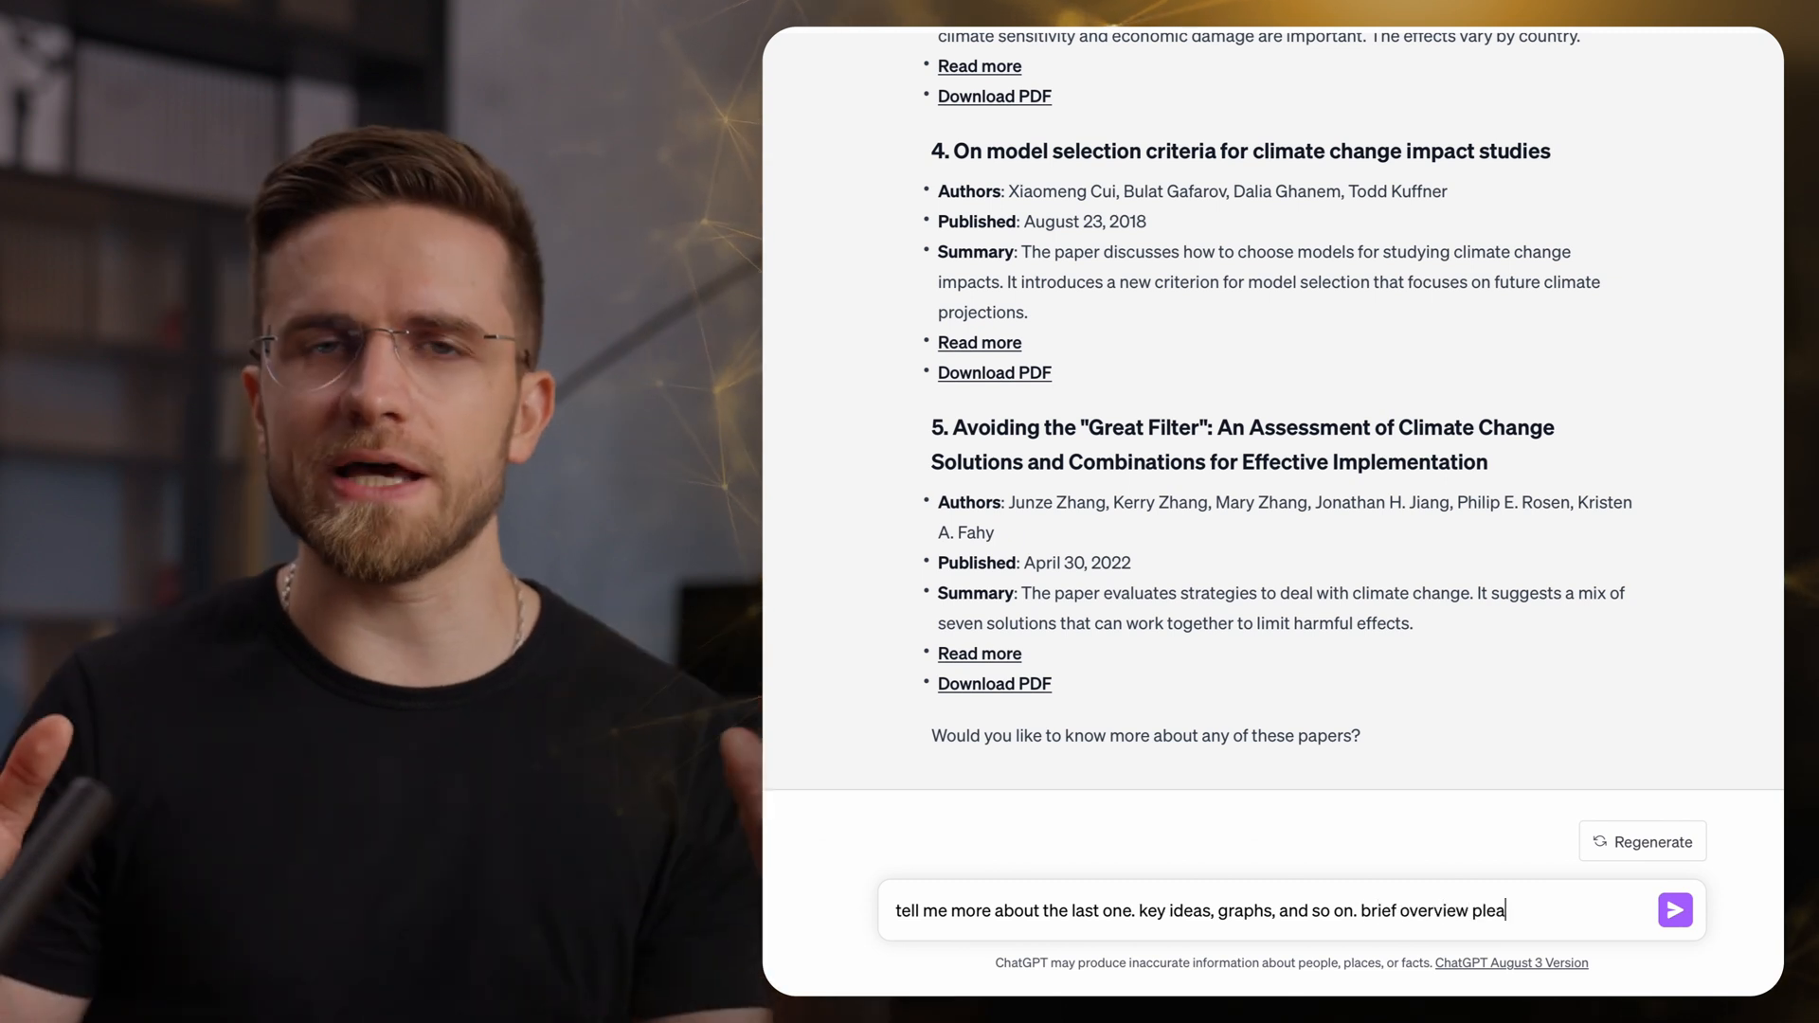
left_click(1674, 910)
type("find me coup")
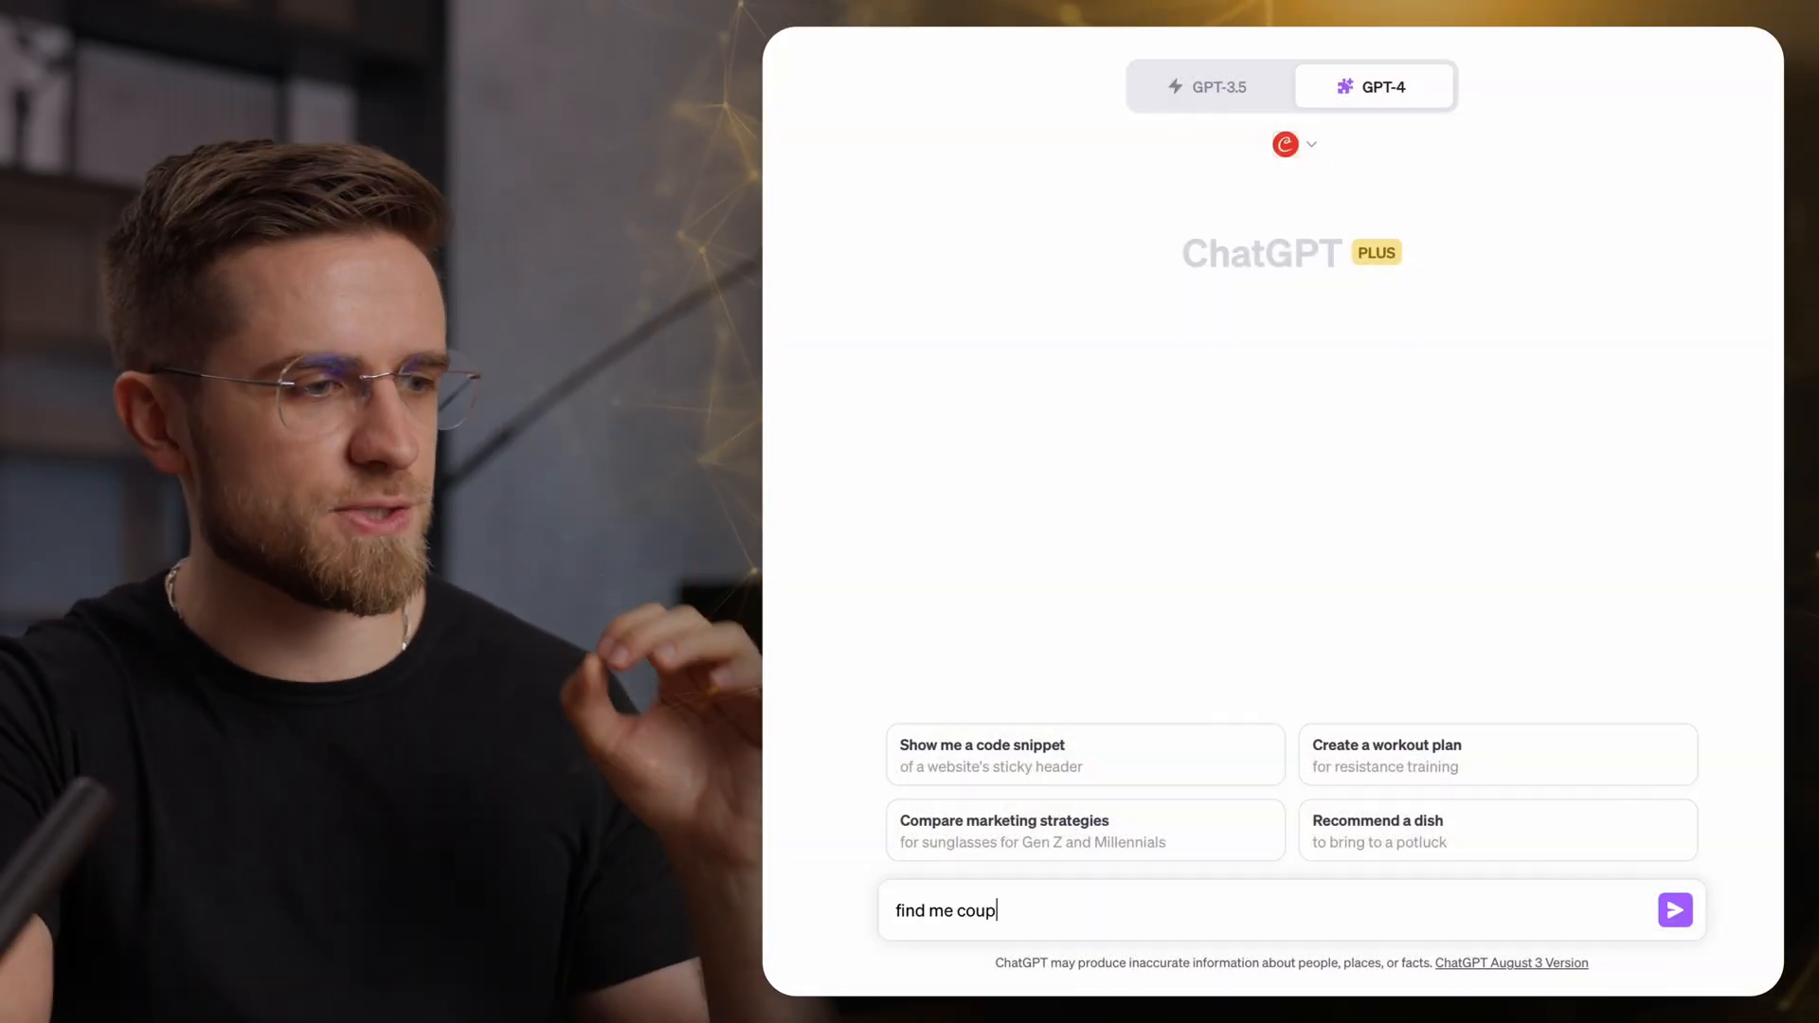
Send a coupon request to Coupert, then ask for the latest restaurant coupons.
type("ons for Wal")
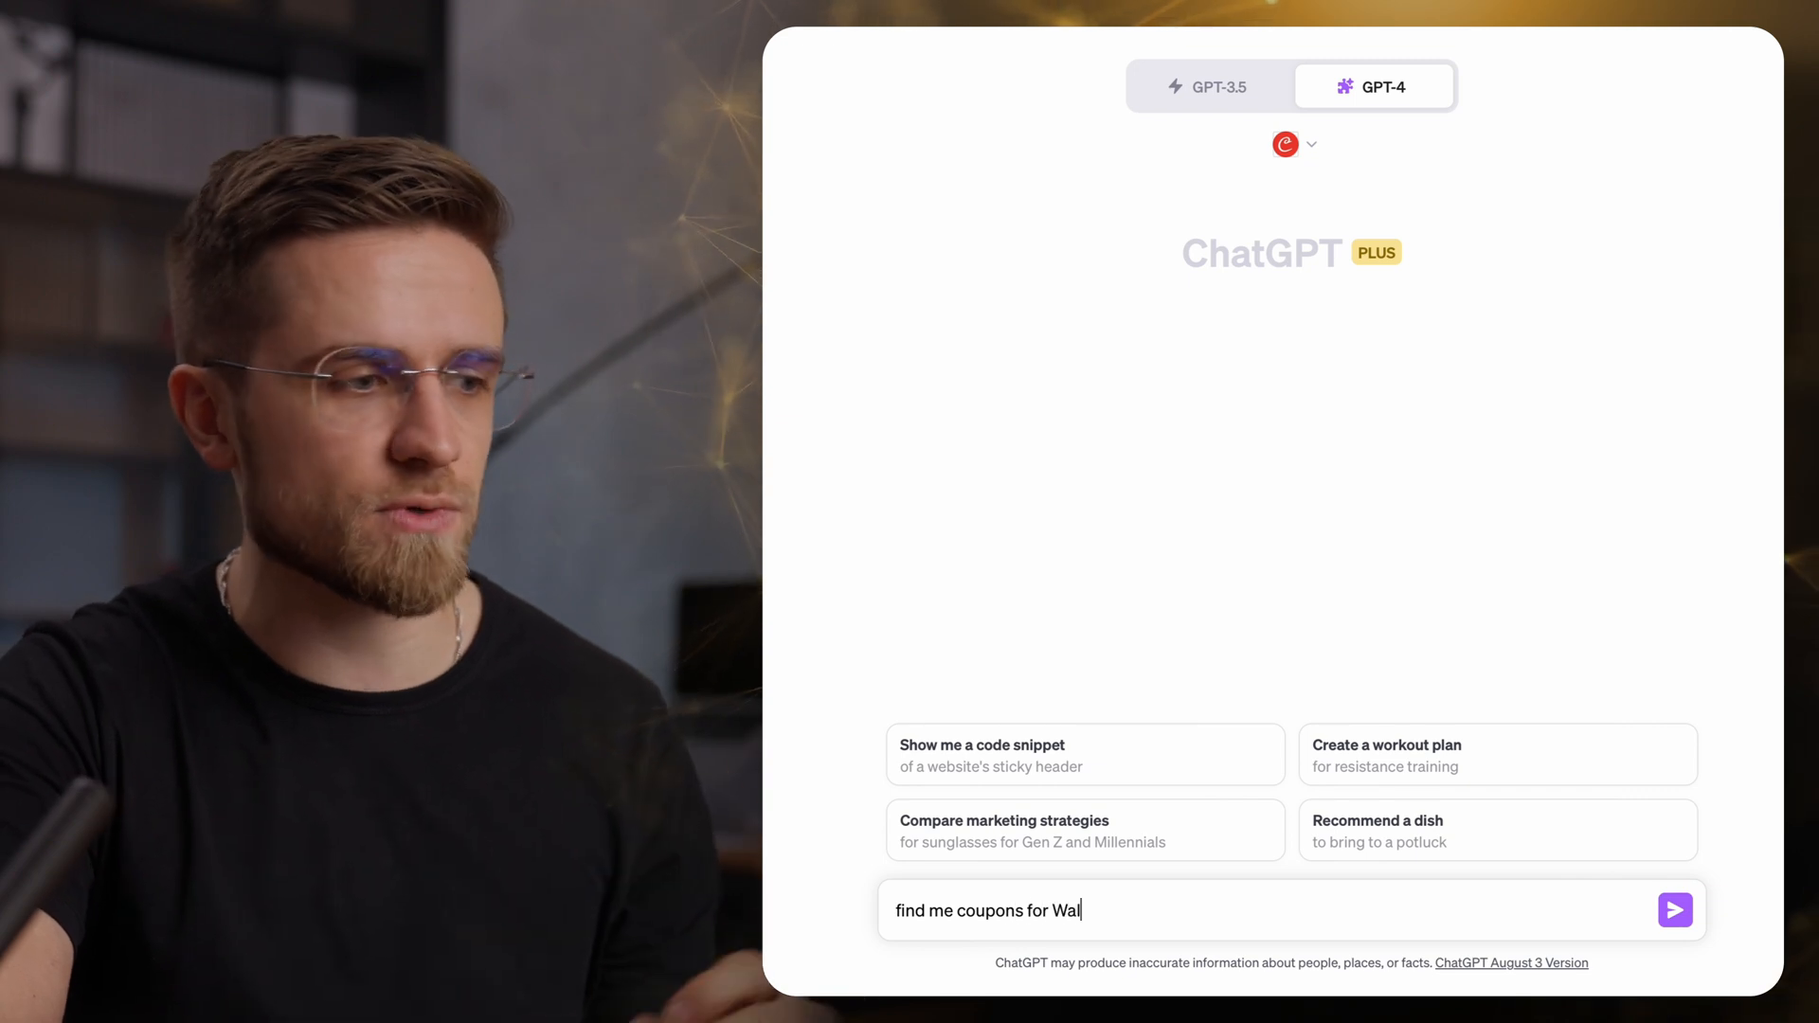
left_click(1674, 910)
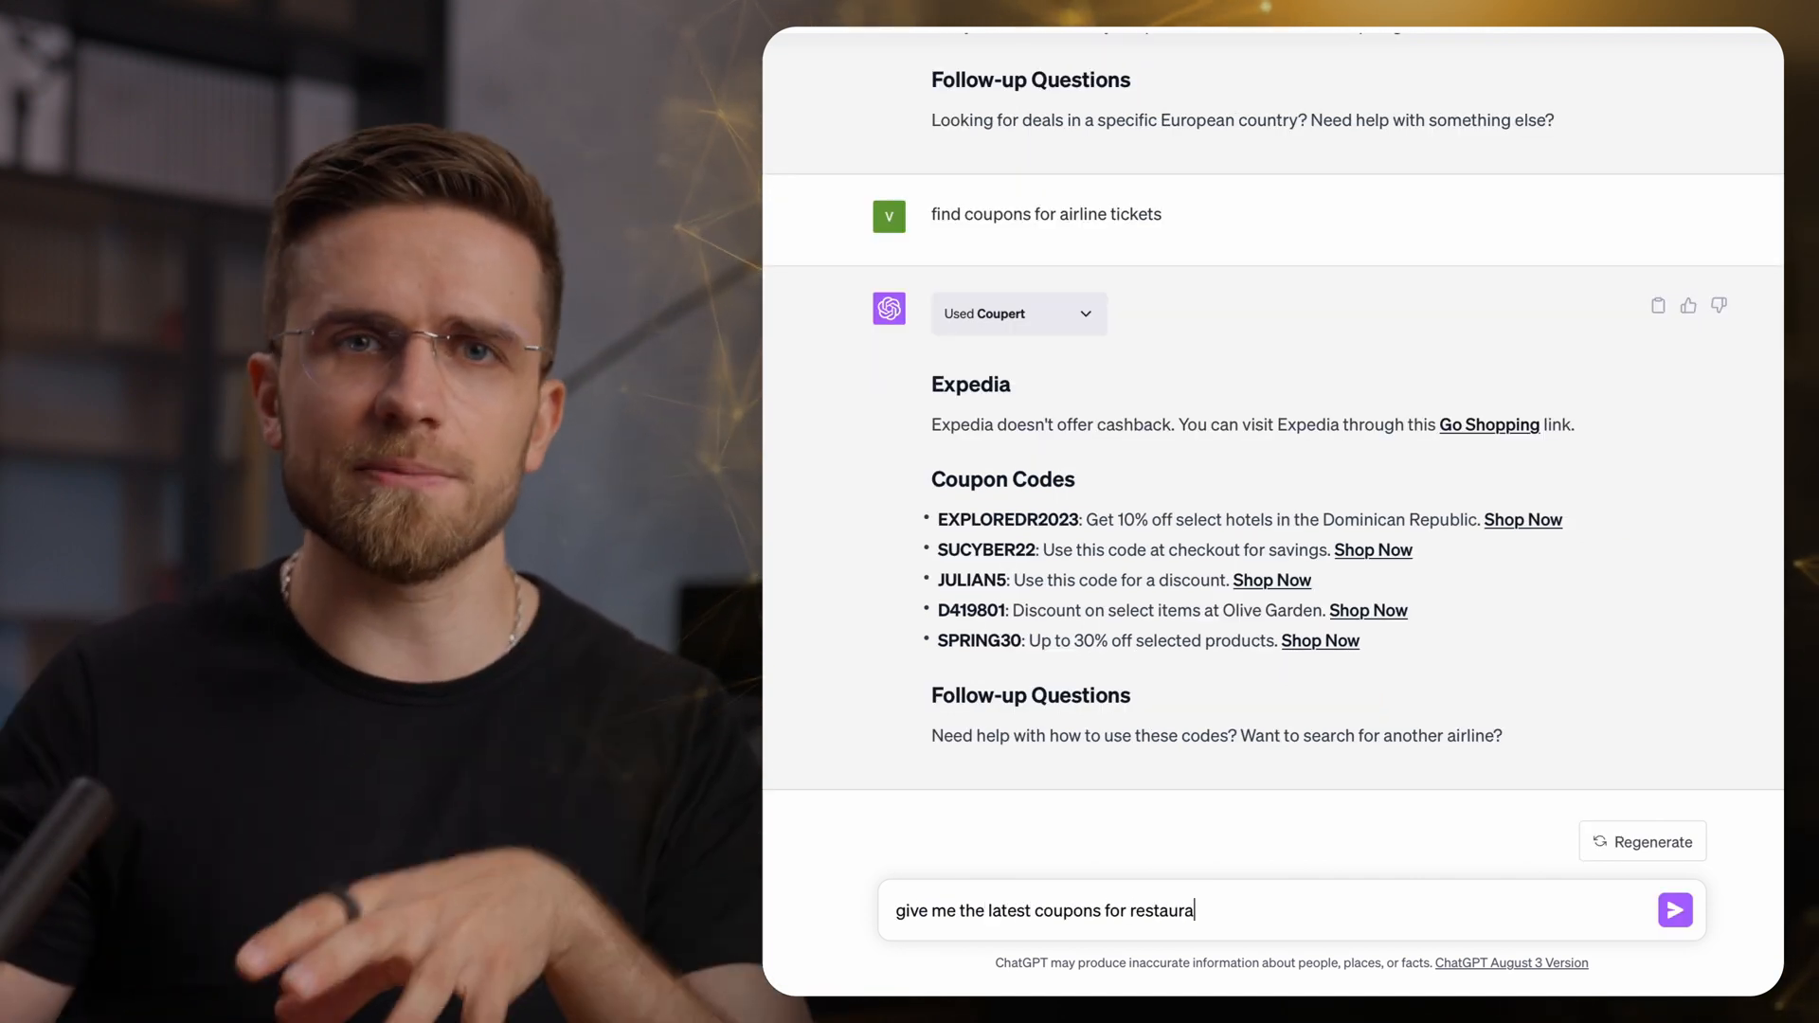
left_click(1673, 910)
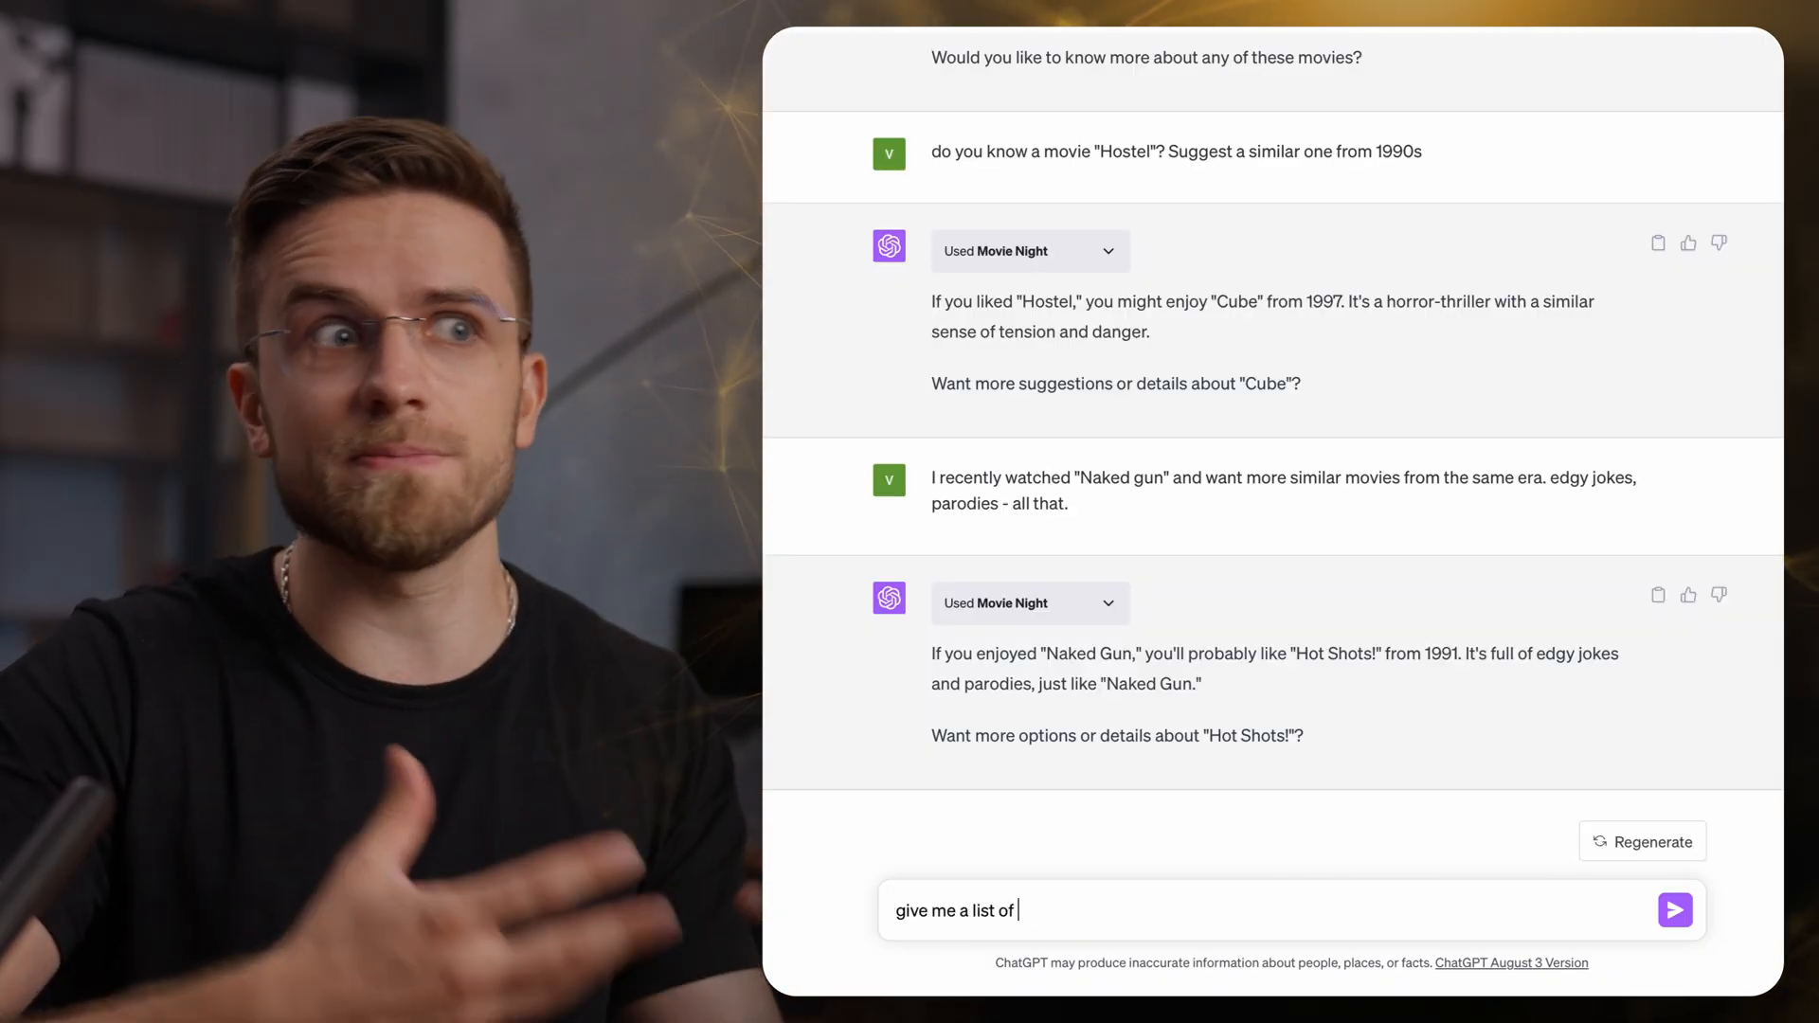
Request ten similar movies, then ask for suggestions featuring Jamie Fox.
left_click(1674, 909)
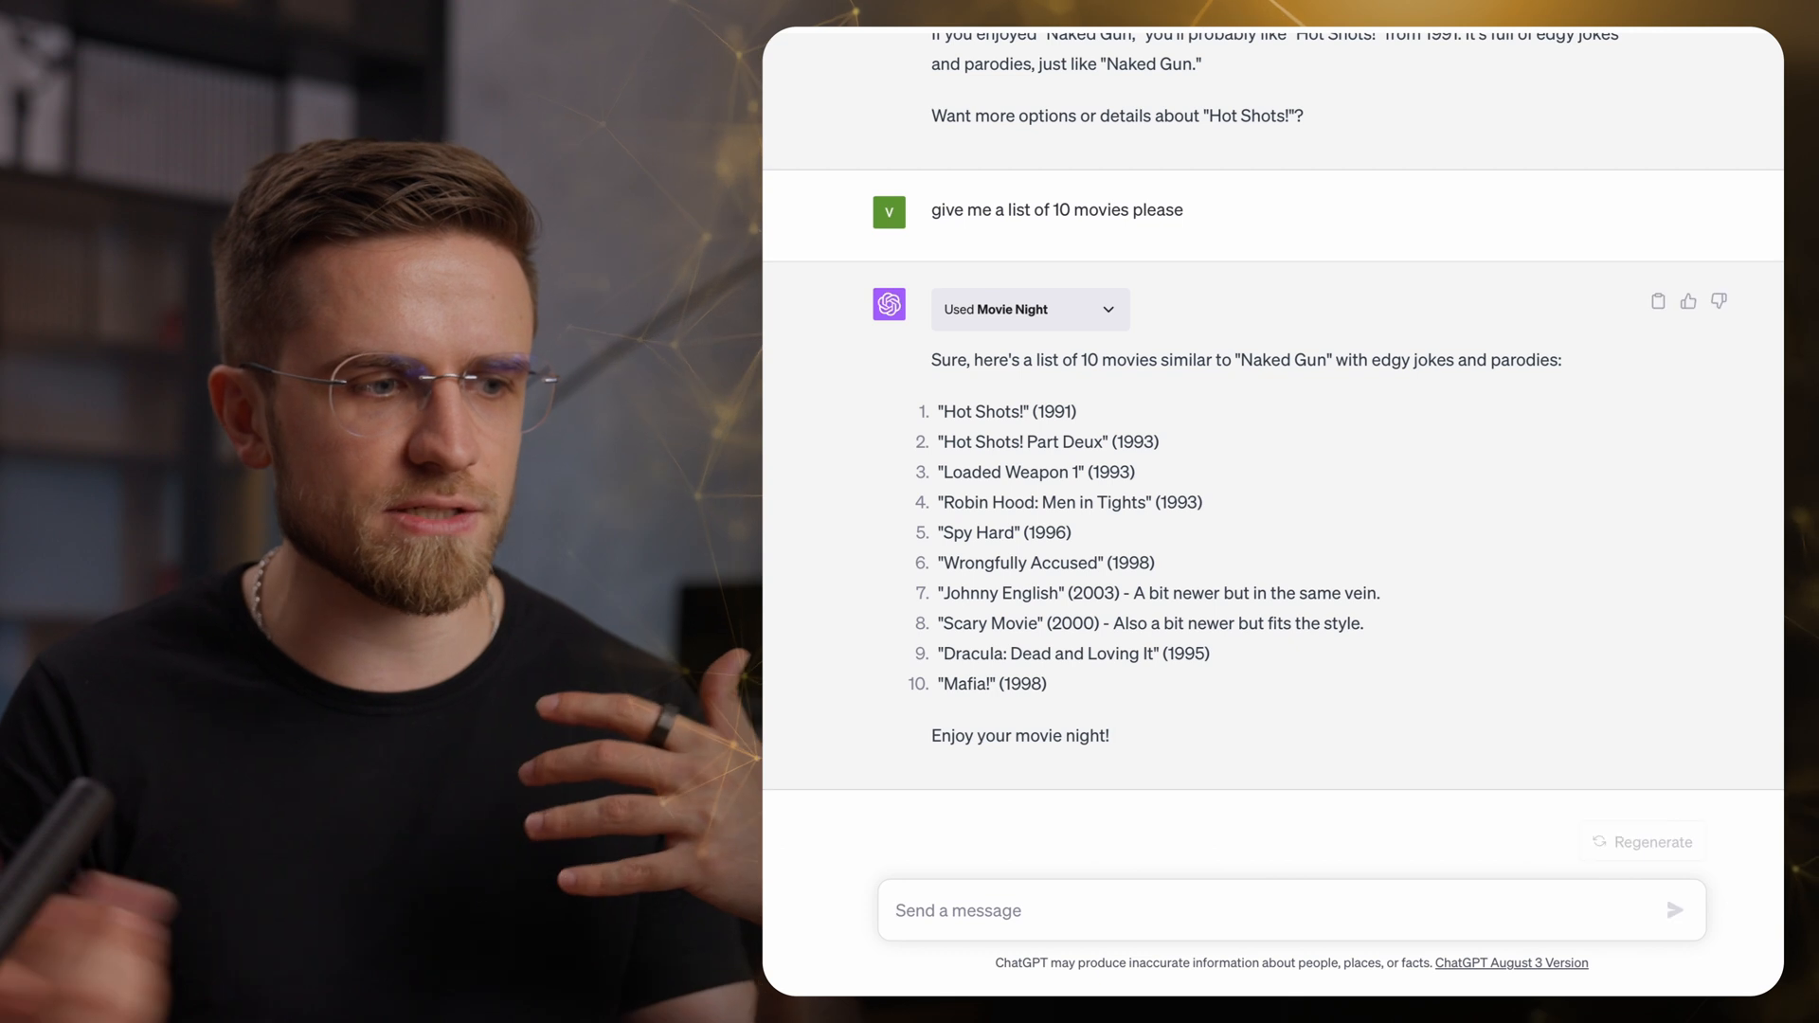
type("I like Jamie Fox as an actoer, can you s")
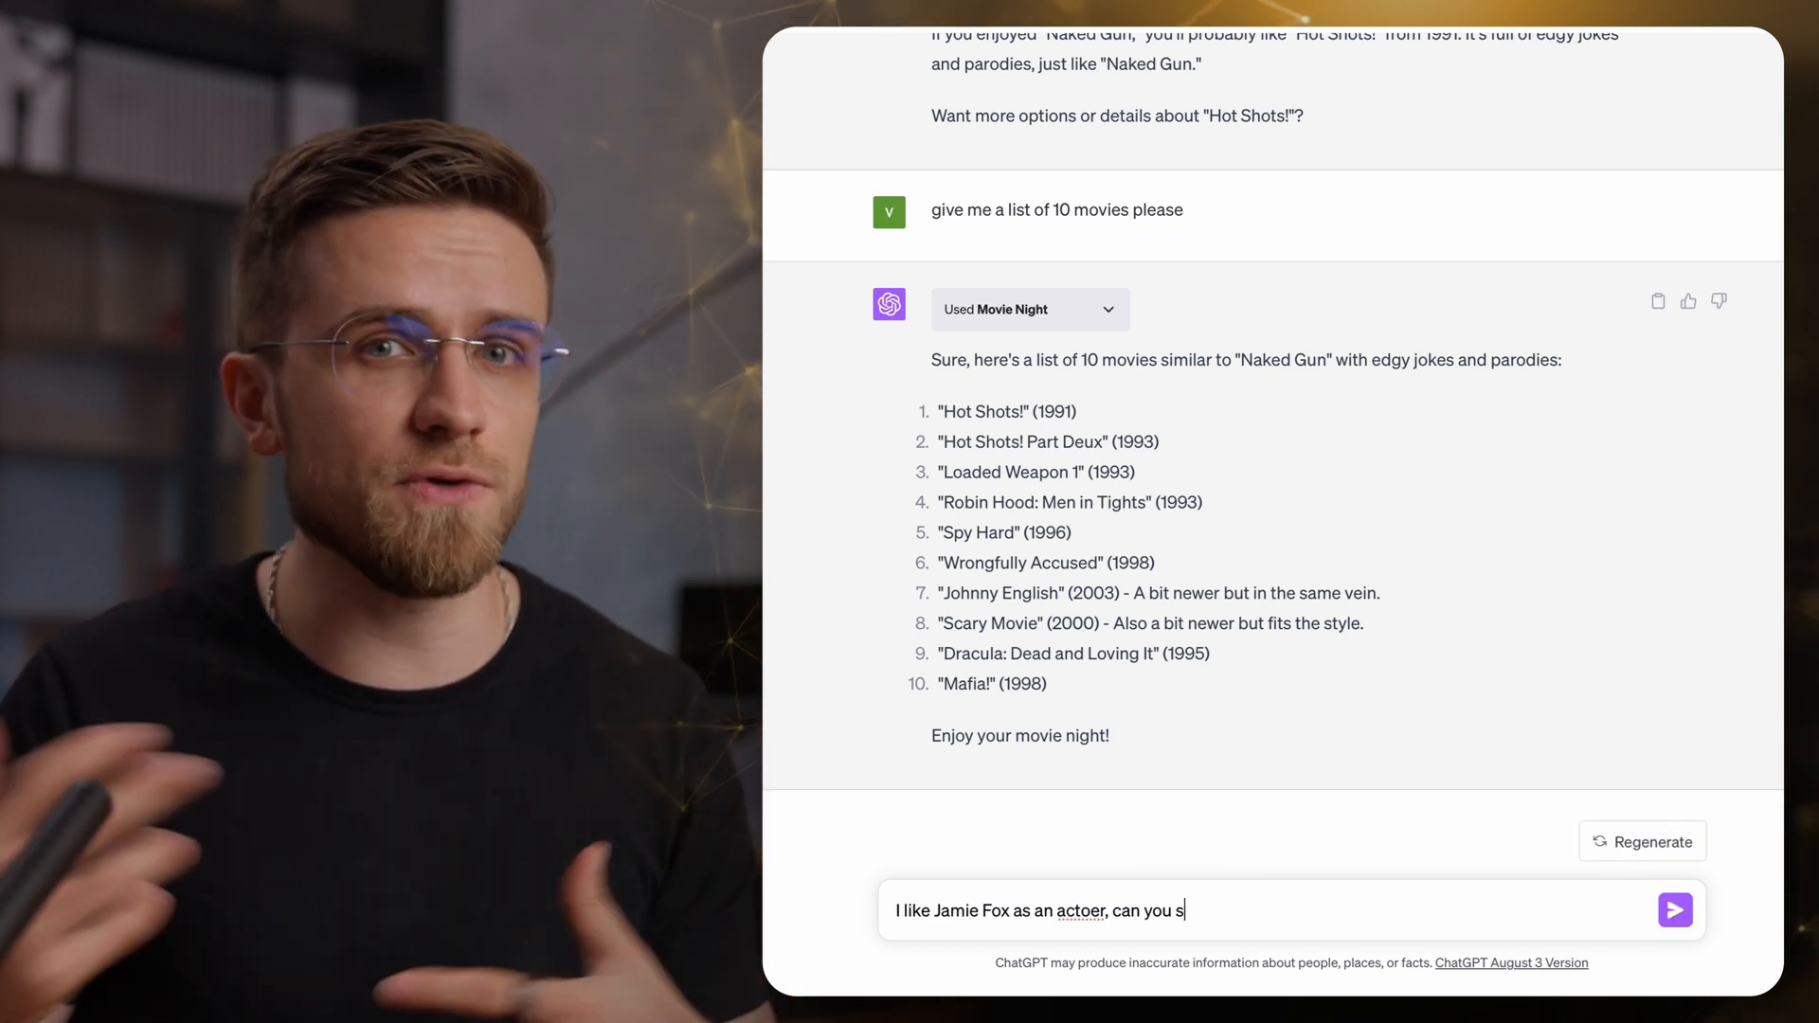
left_click(1674, 910)
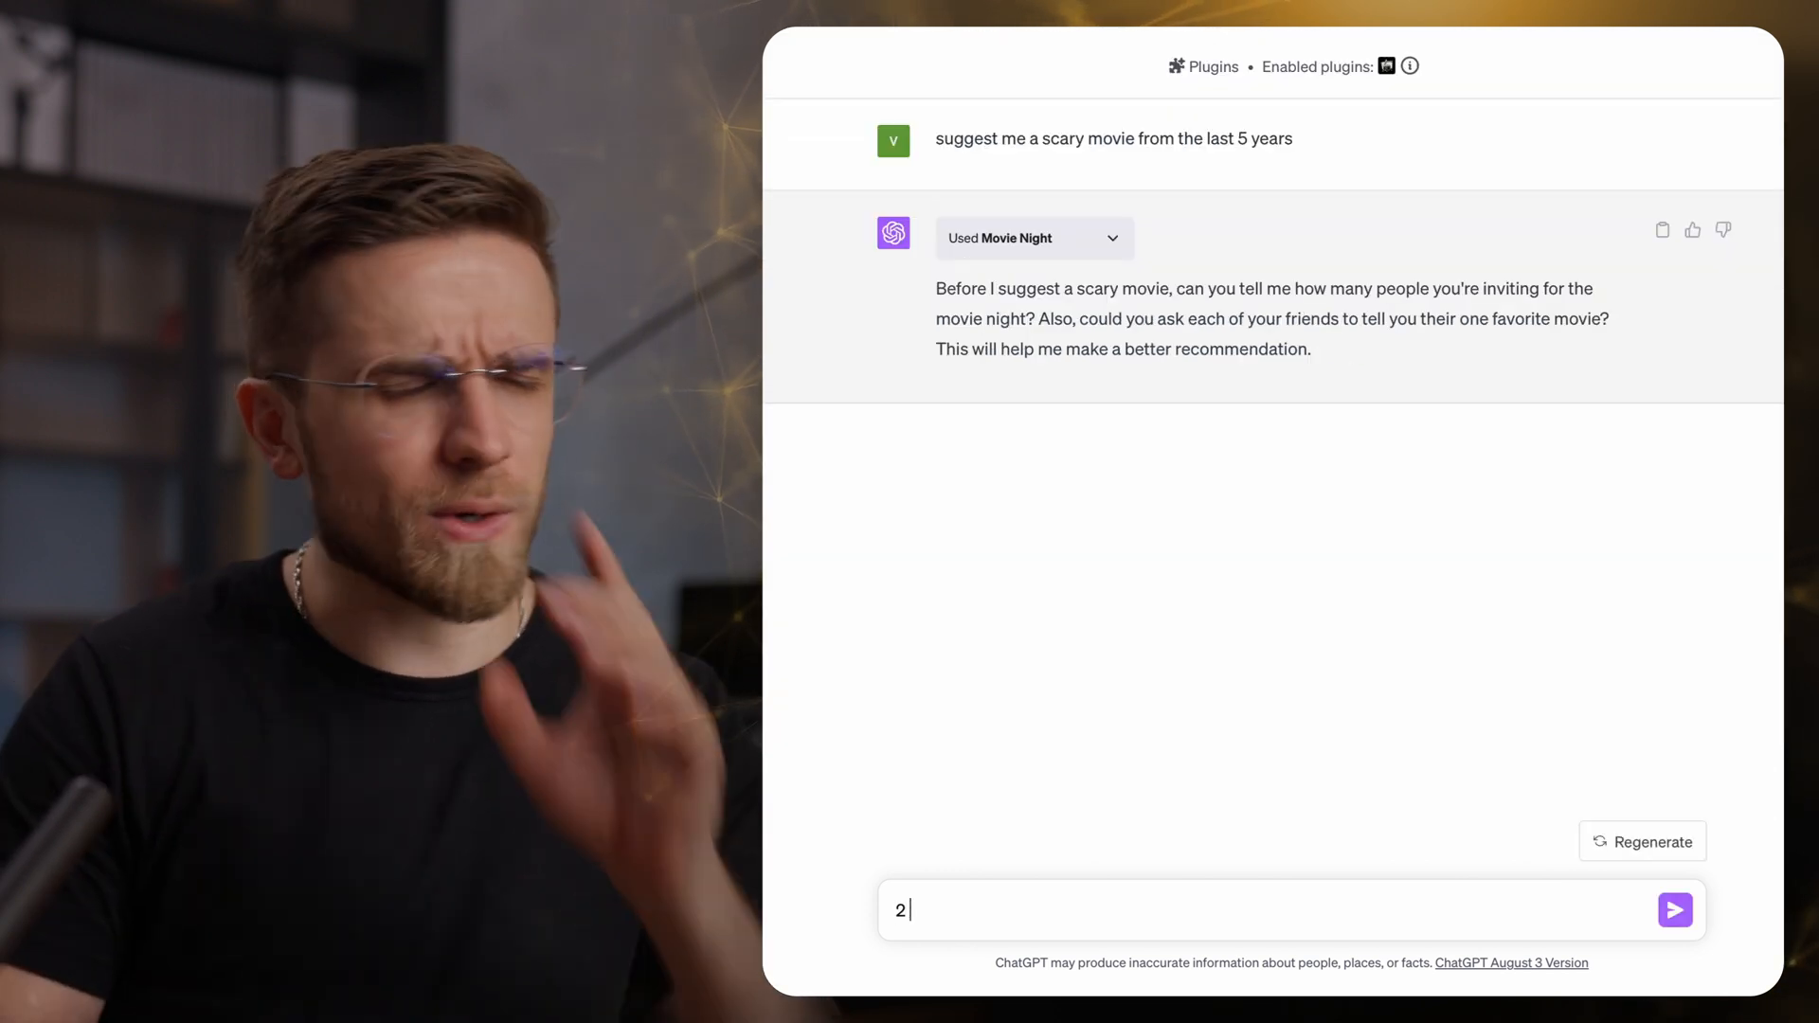
Say Avatar and Seven are the group's favourites, then request a lesser-known movie.
type("people. Avatar and Seven are their favorite")
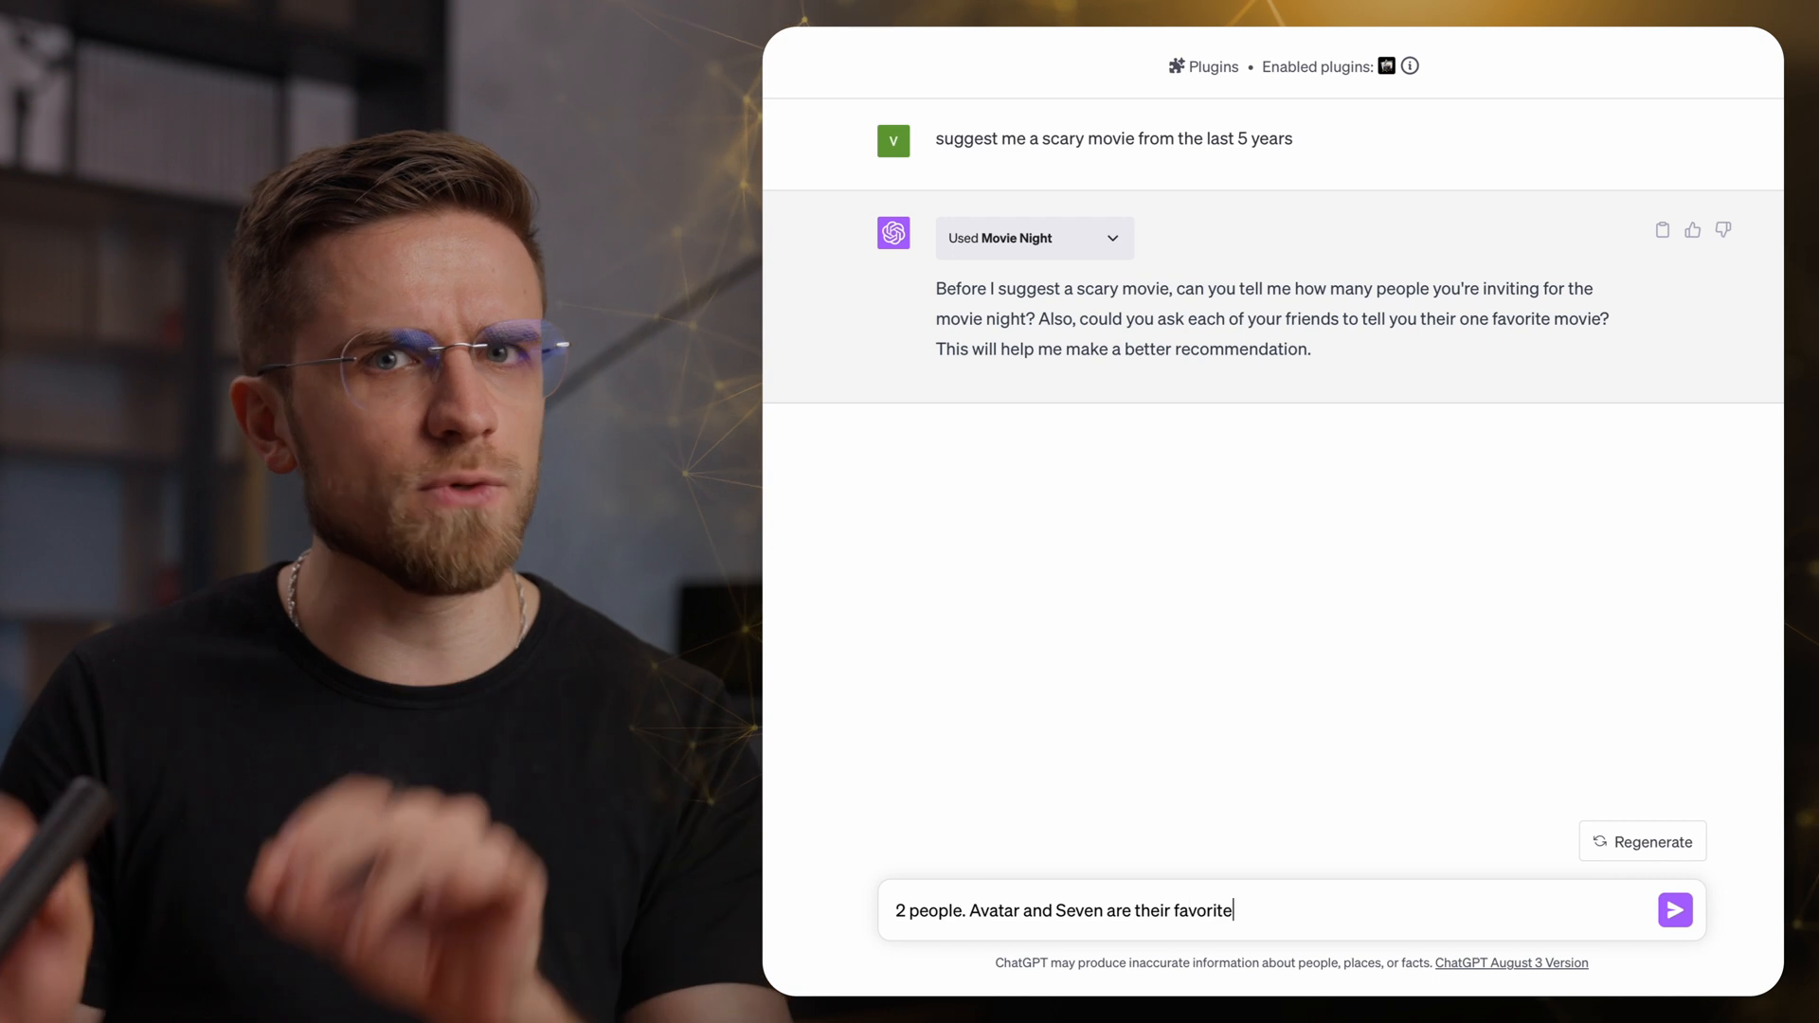
left_click(1674, 909)
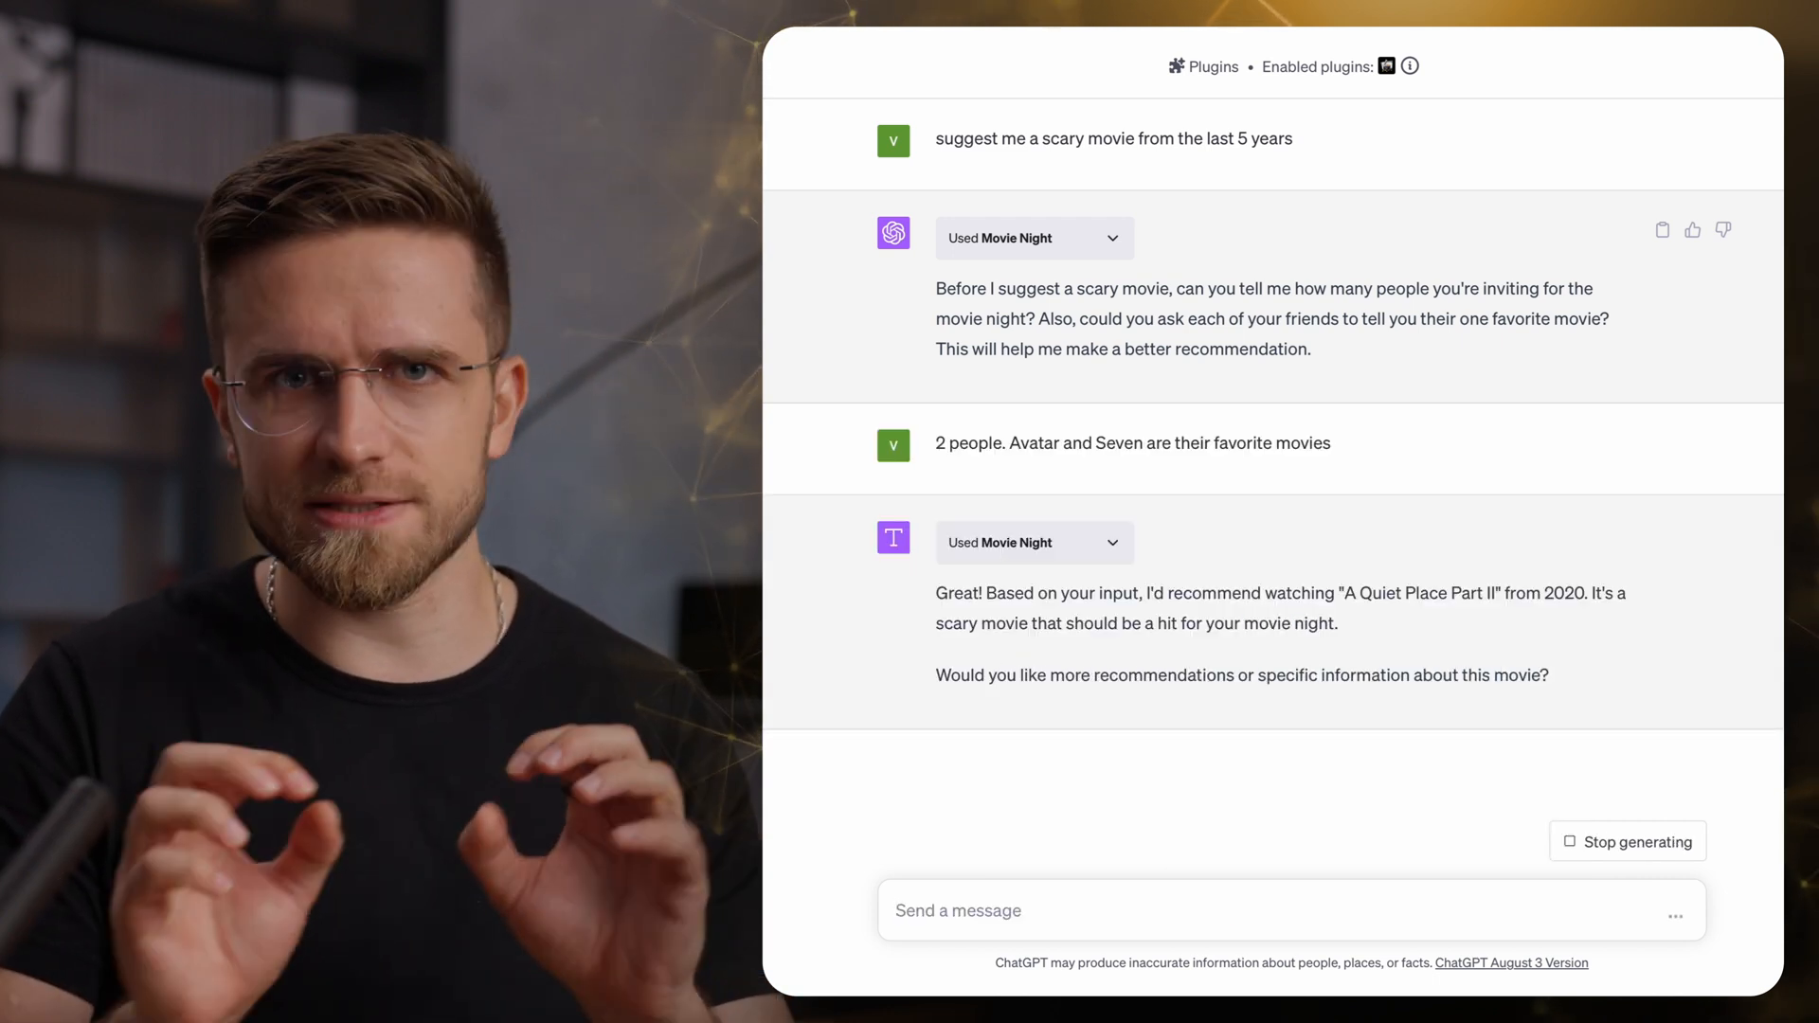
type("suggest a relative")
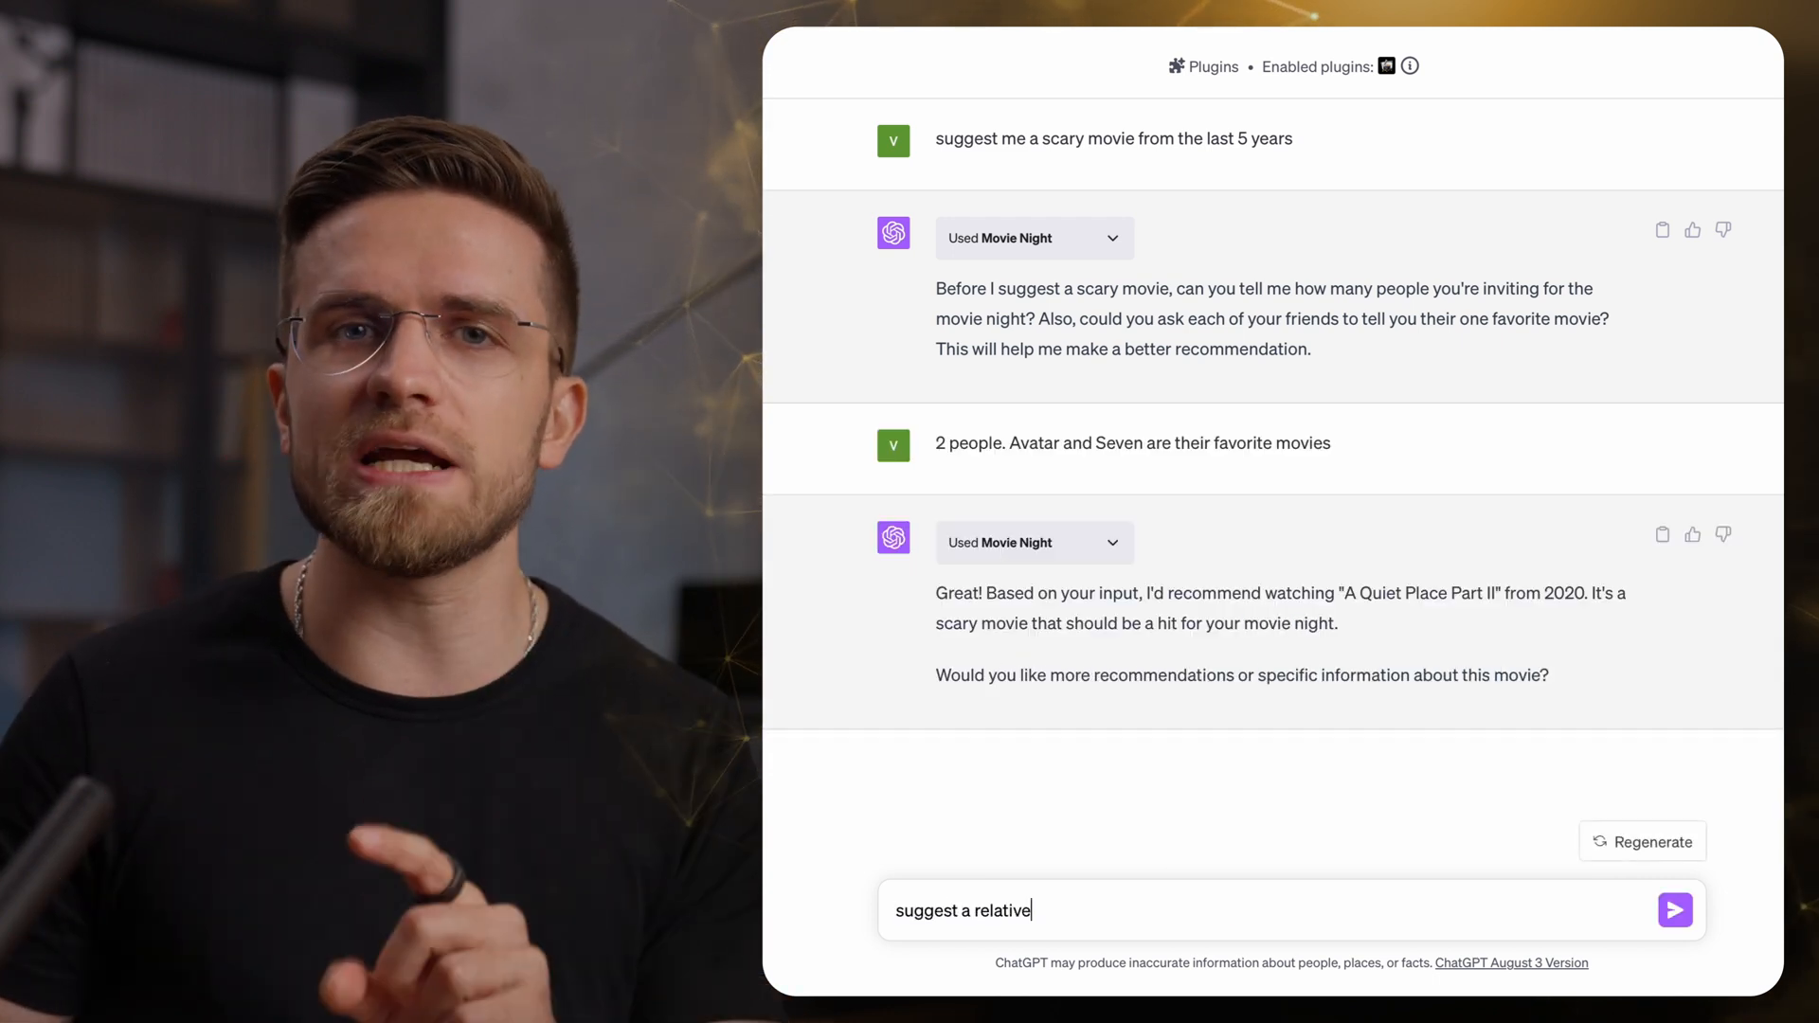
type("ly unknown movie for the same grou")
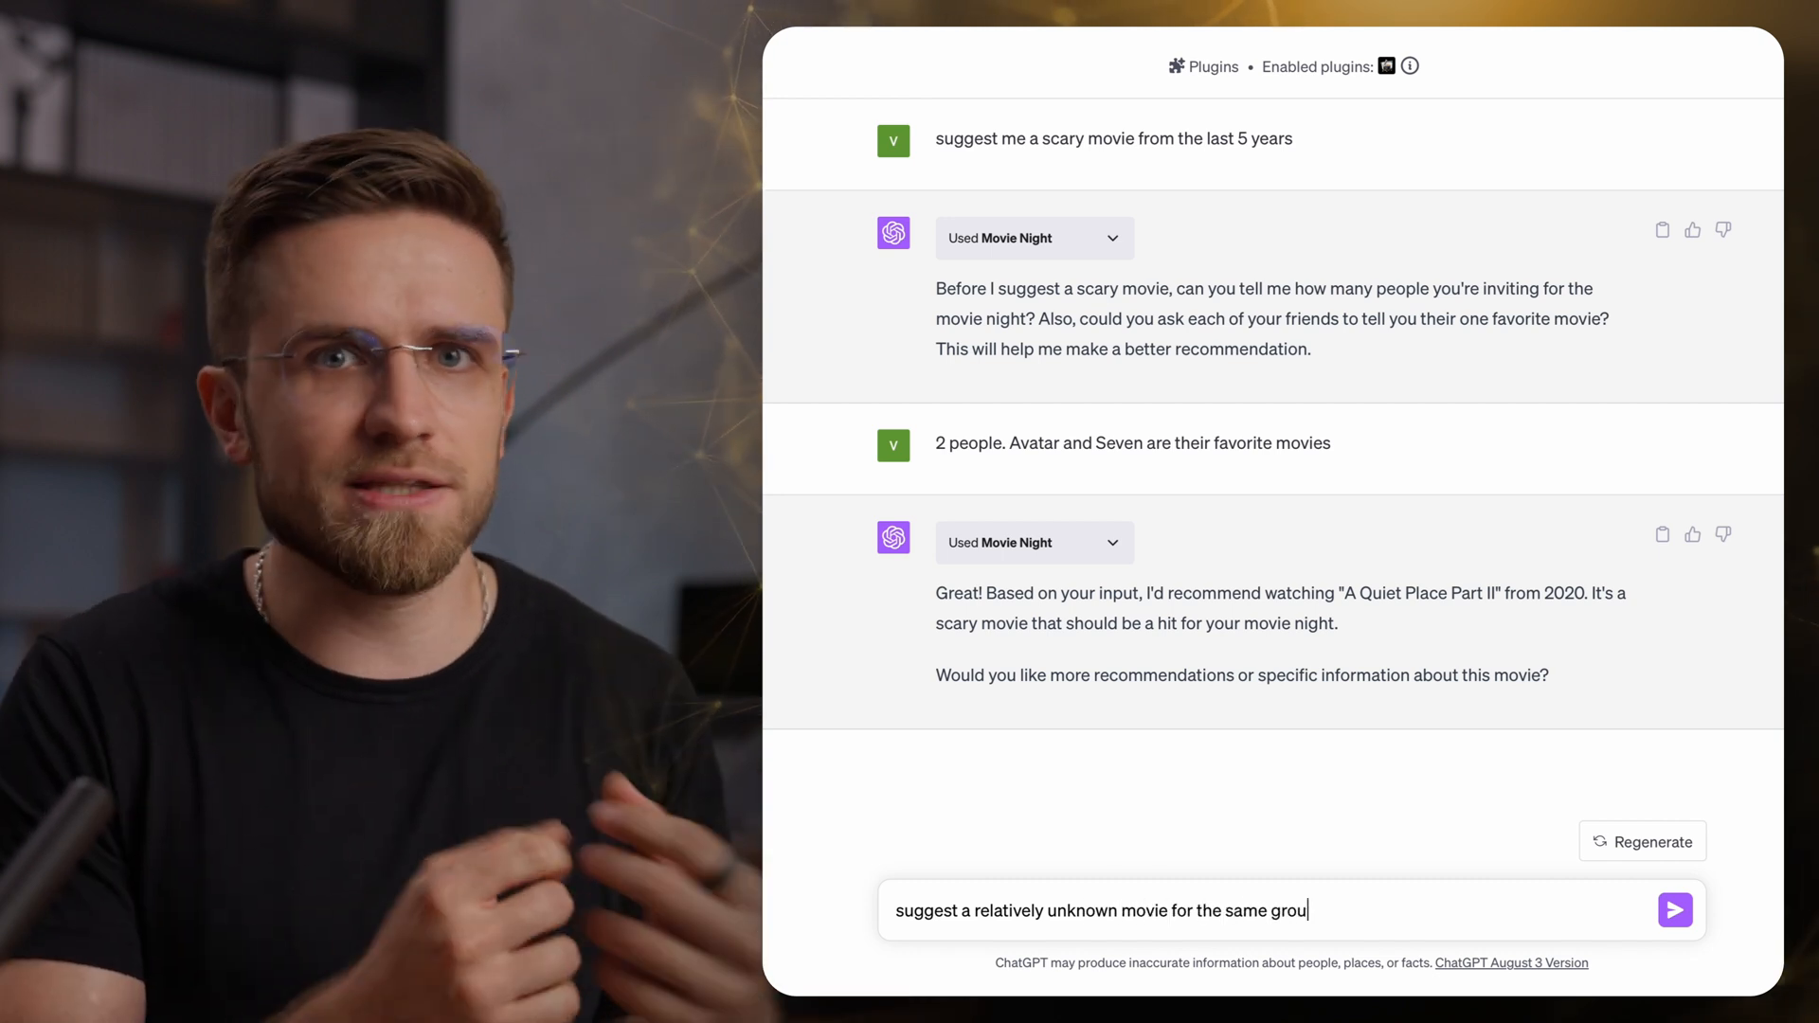
left_click(1674, 909)
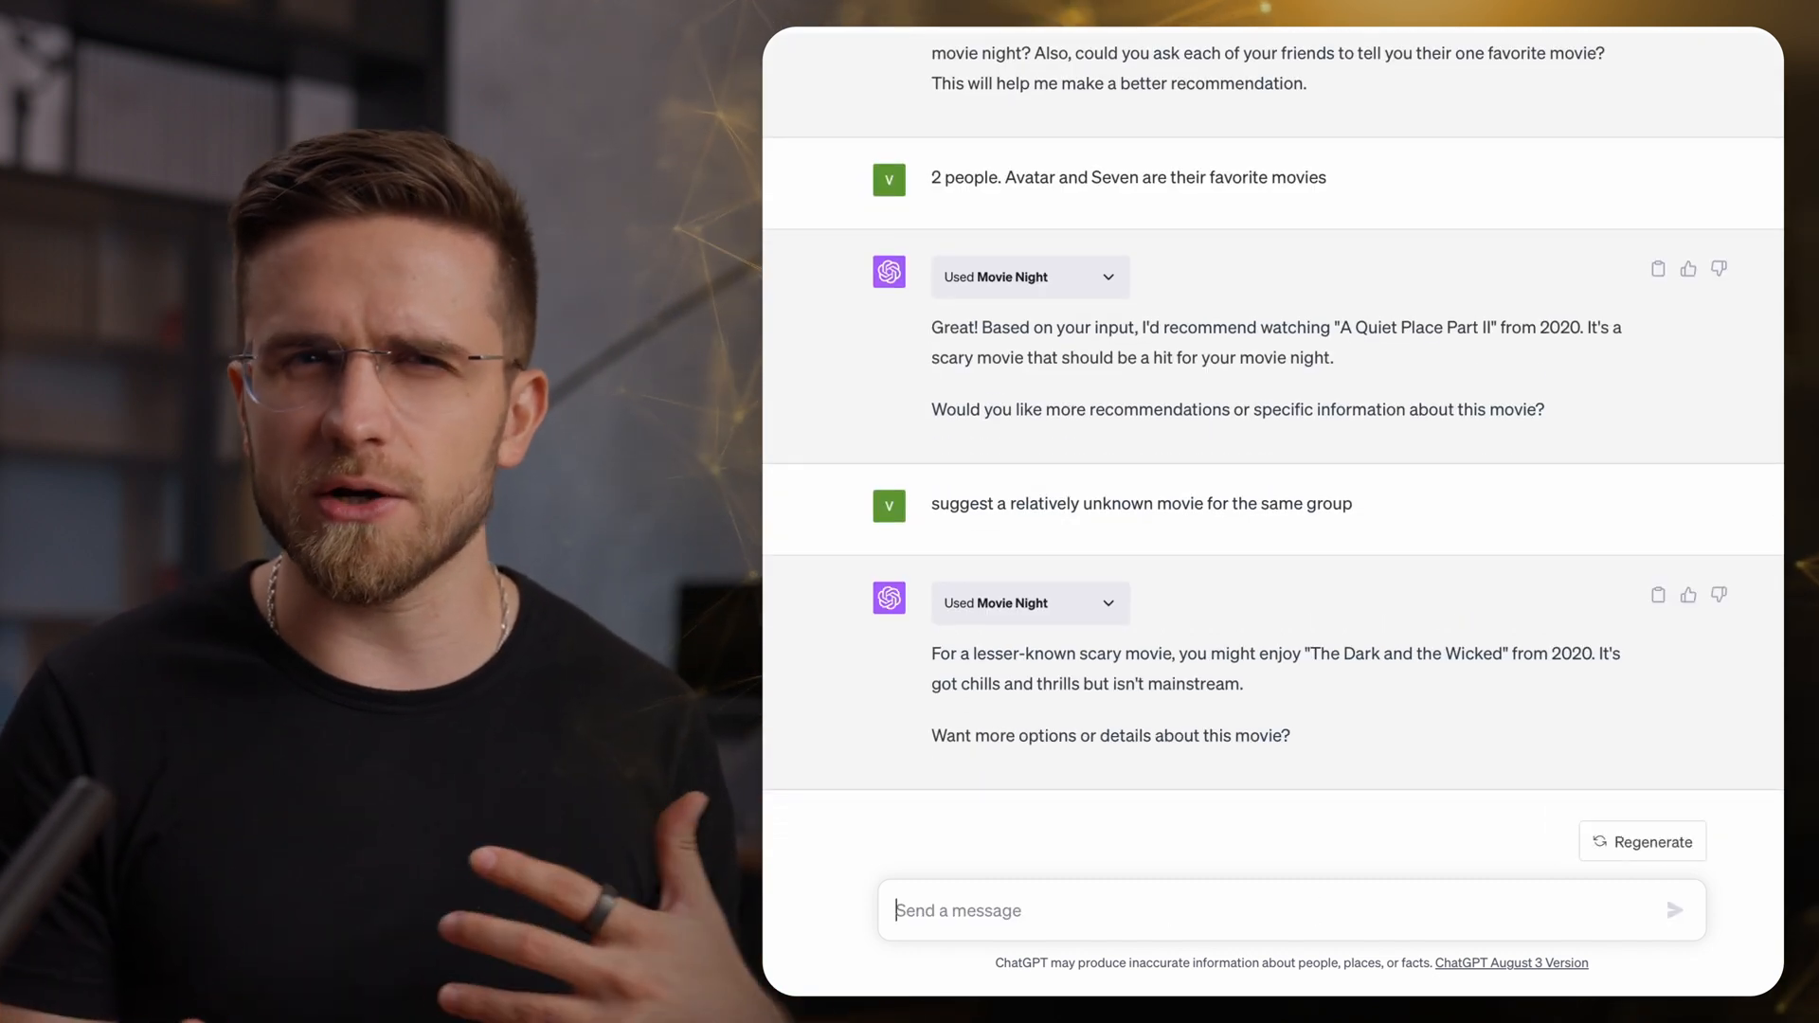